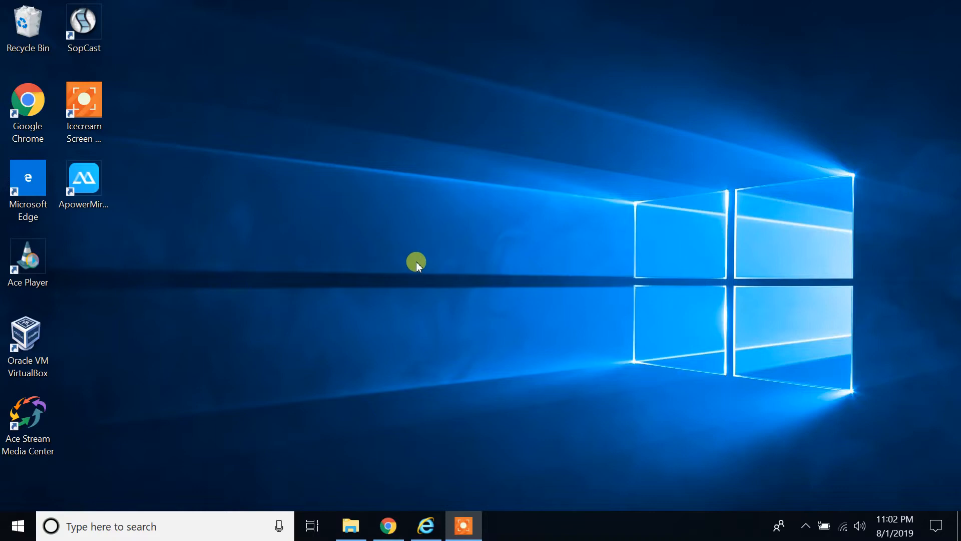
mouse_move(304, 315)
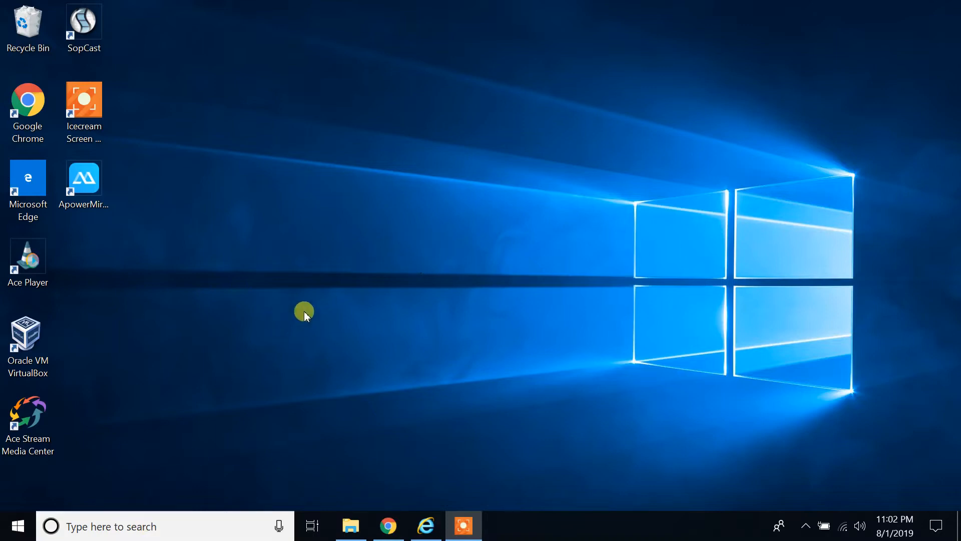
mouse_move(313, 307)
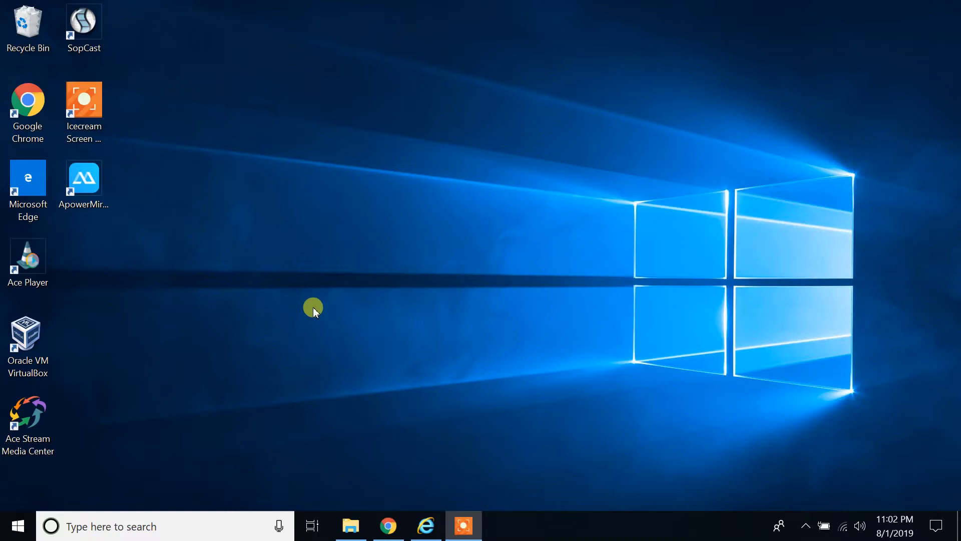
mouse_move(187, 503)
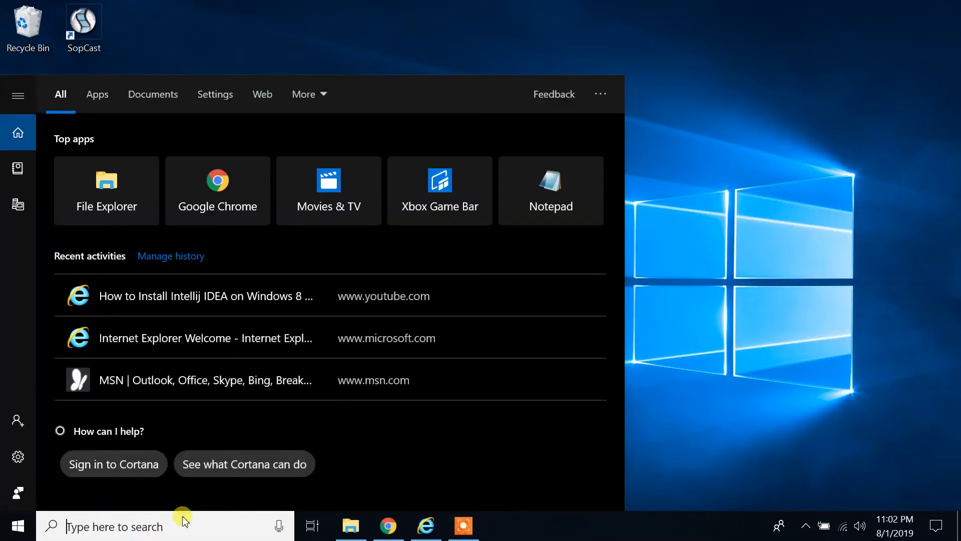
Launch Command Prompt via Windows search and run java -version, reporting Java 12.0.2.
text(cmd)
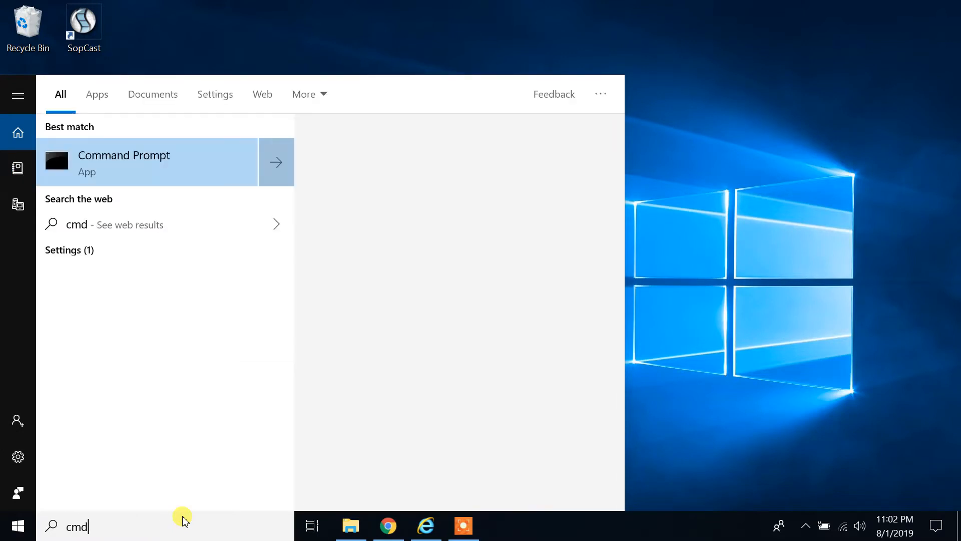
click(124, 155)
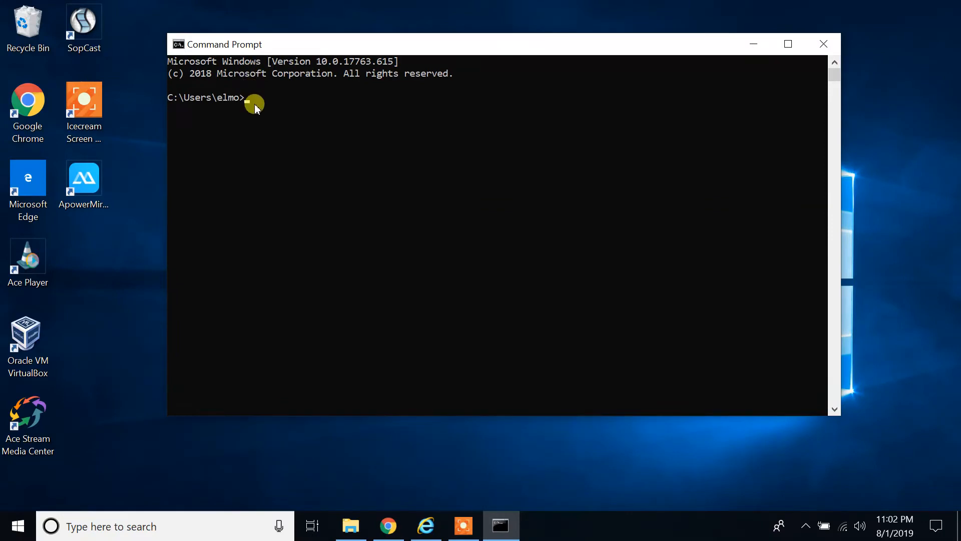
text(jav)
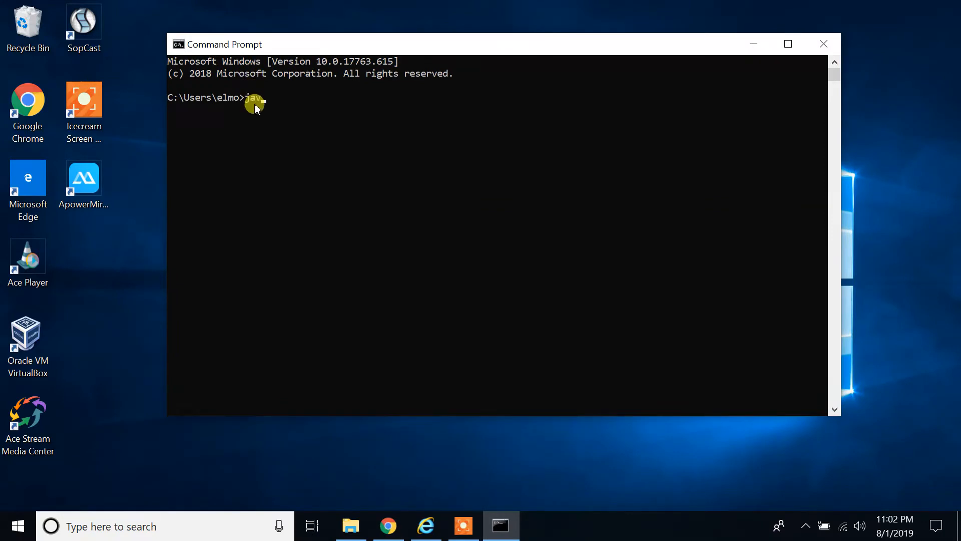
text(a -version)
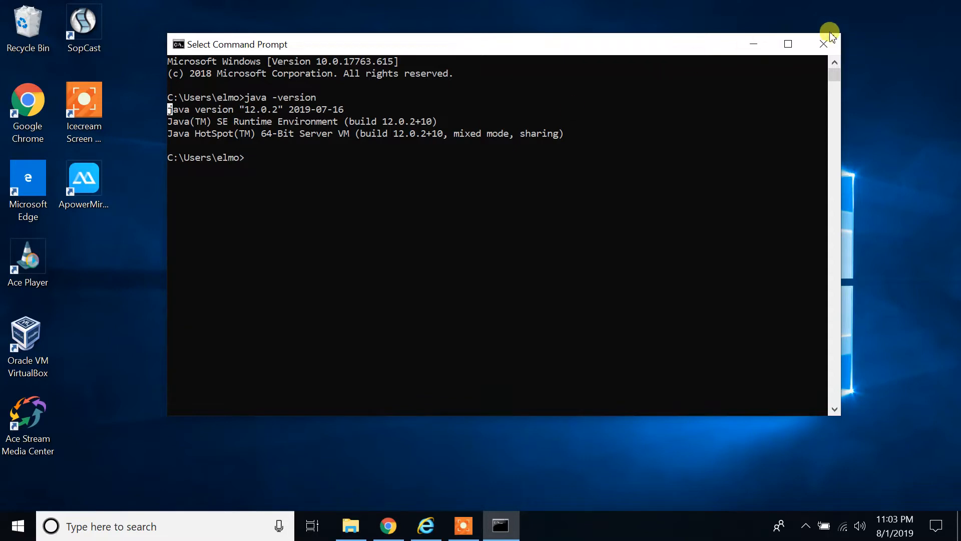
Close Command Prompt, launch Chrome and search Google for intellij.
click(823, 44)
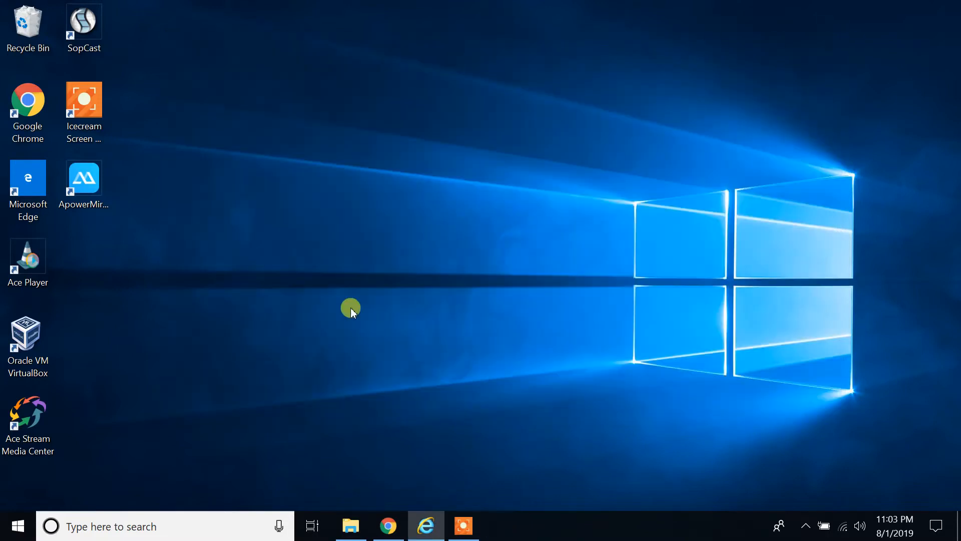
mouse_move(402, 290)
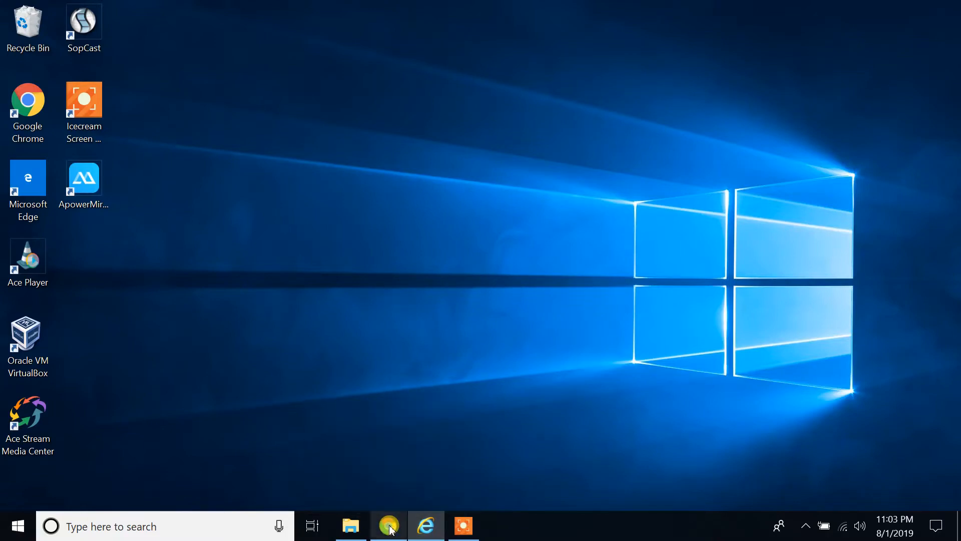
click(389, 526)
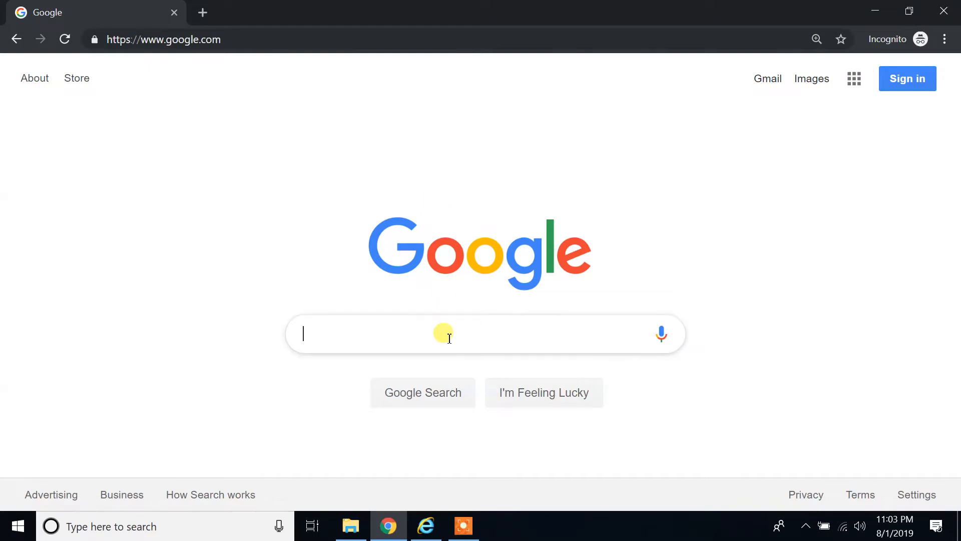
text(intellij)
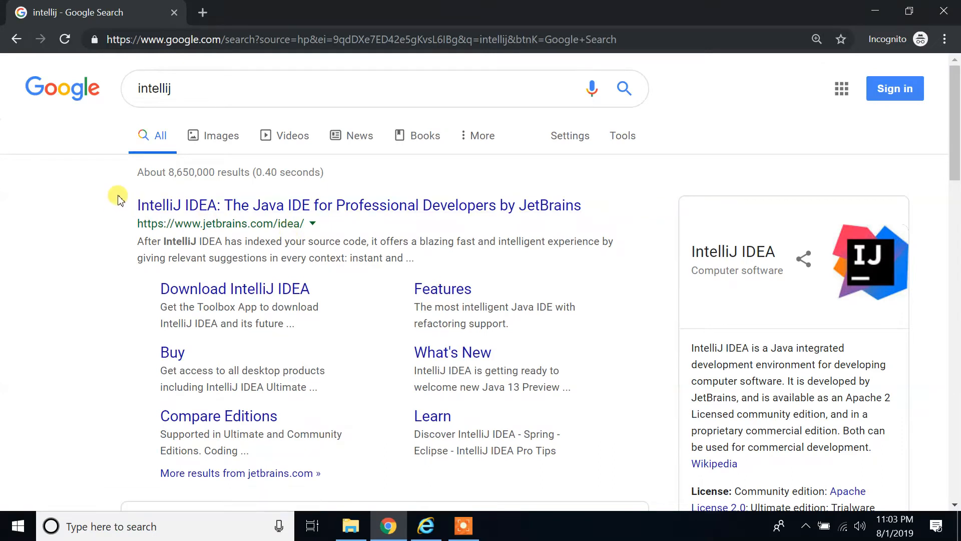
mouse_move(208, 214)
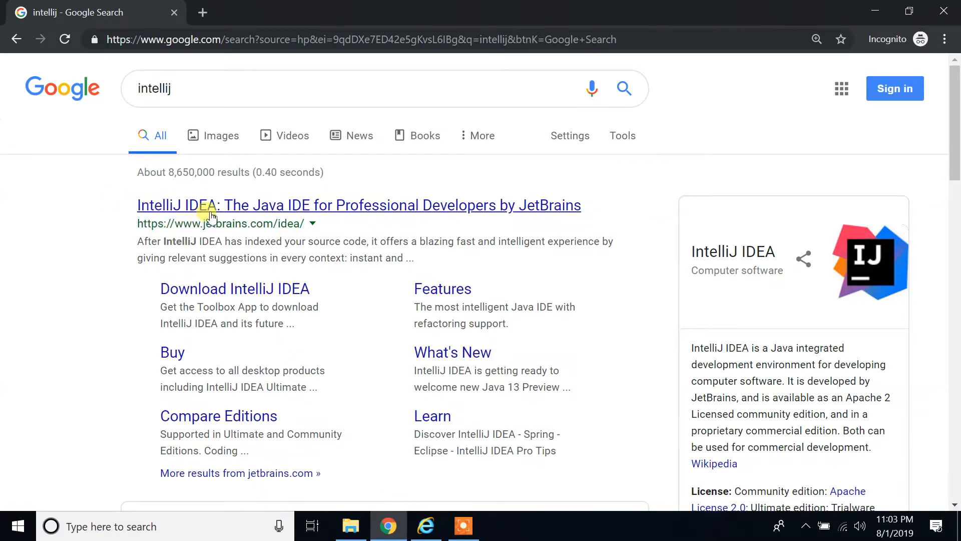
mouse_move(437, 210)
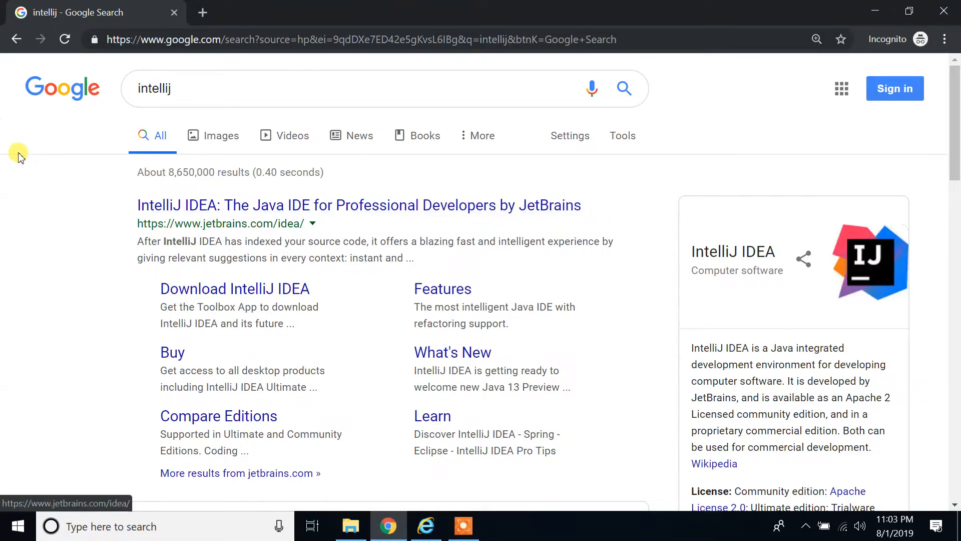
scroll(down, 3)
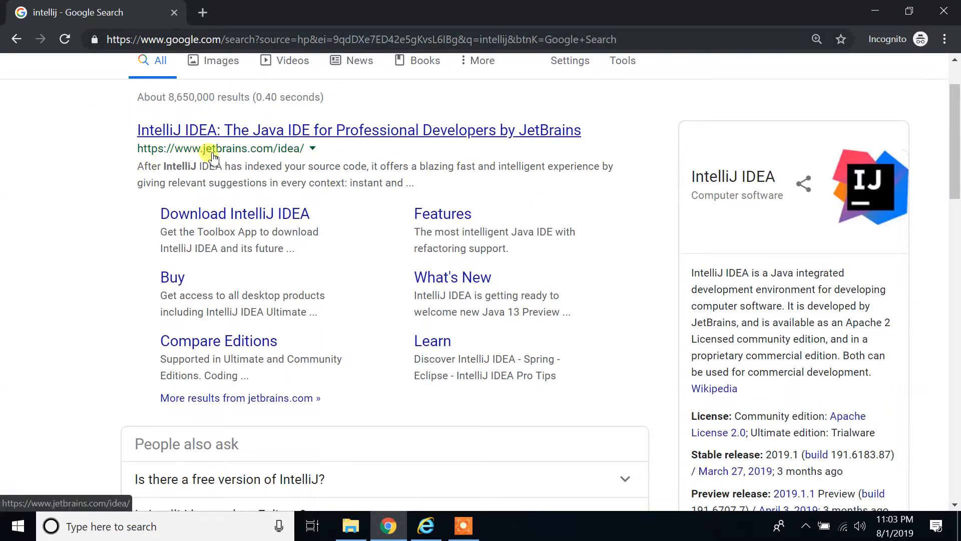
mouse_move(201, 160)
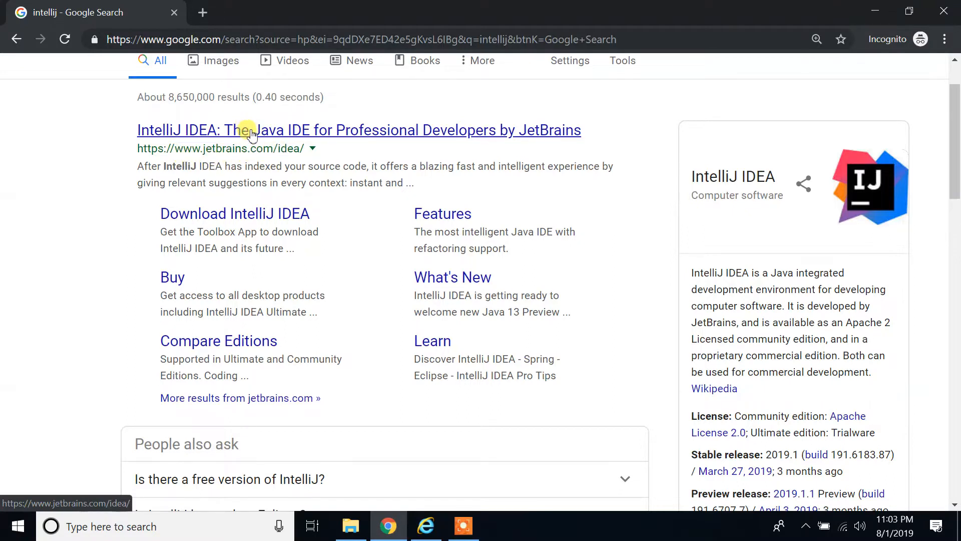
click(249, 130)
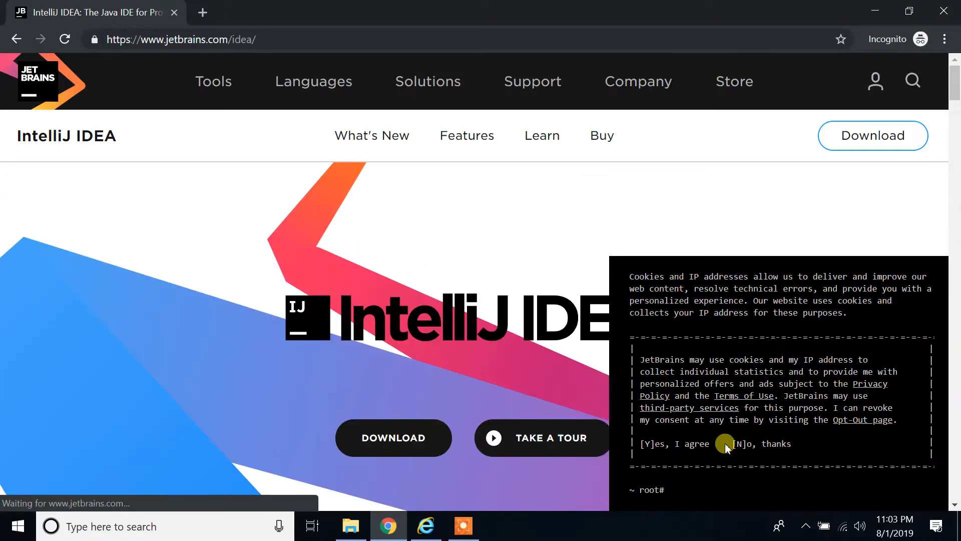
click(725, 444)
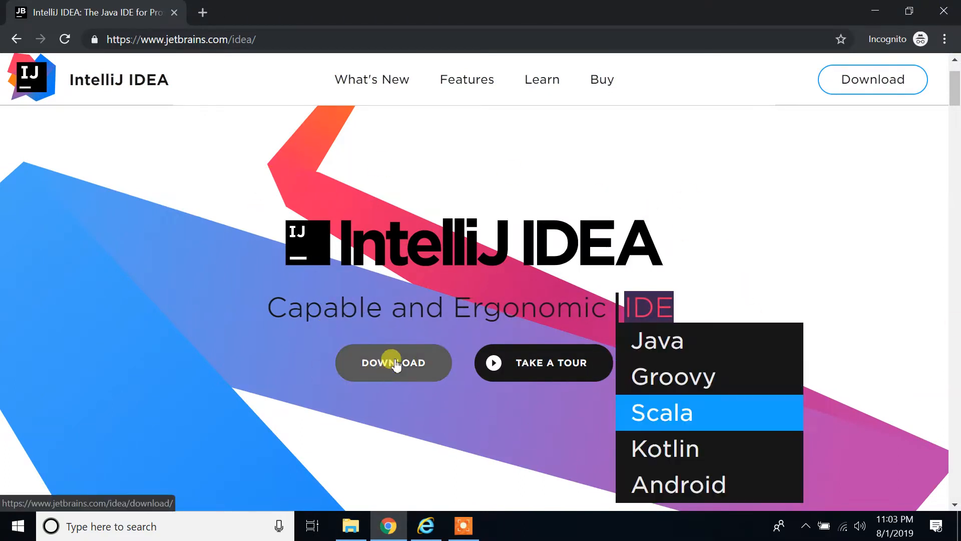
click(393, 362)
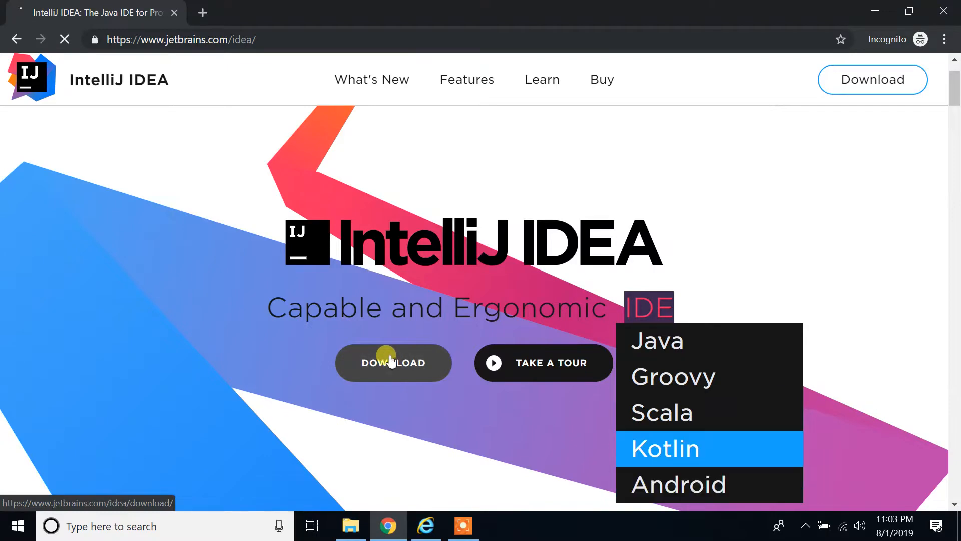
click(392, 362)
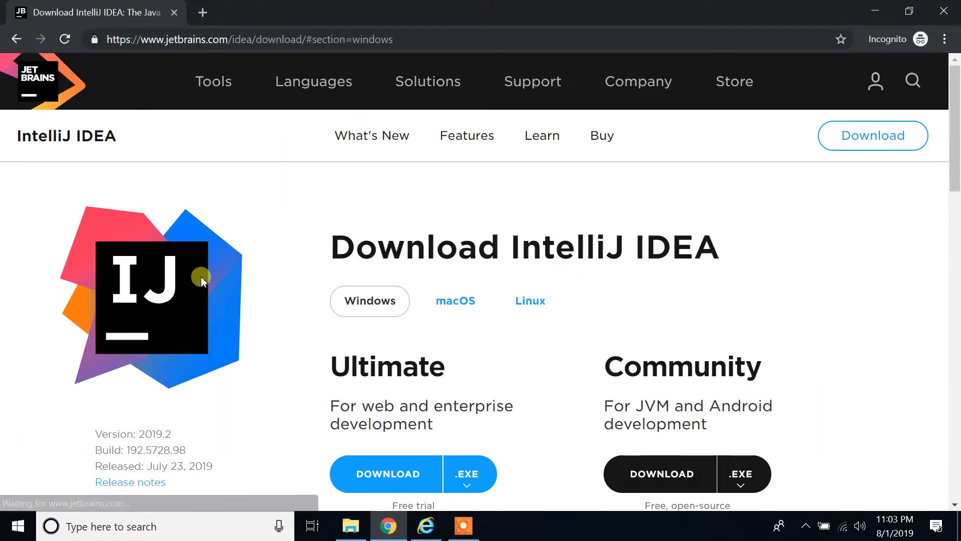
scroll(down, 3)
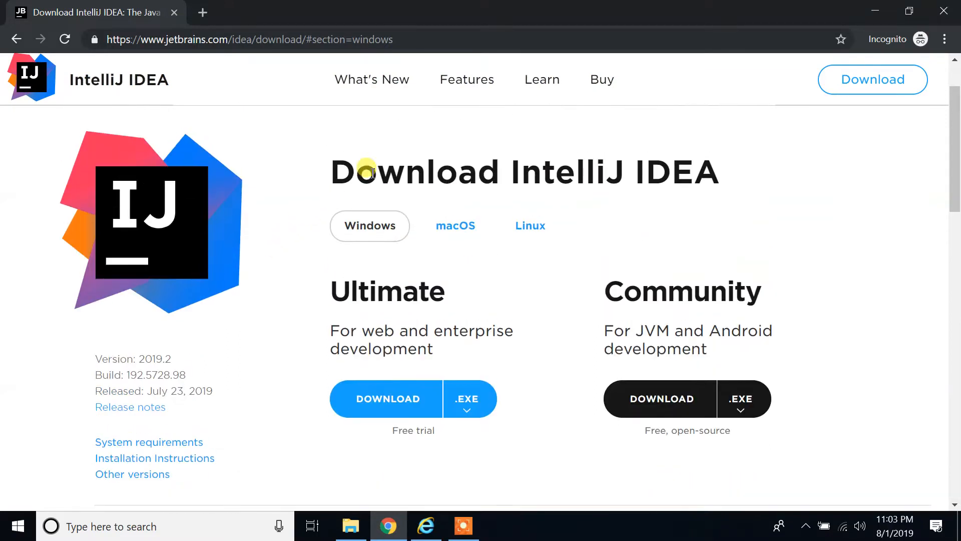
double_click(381, 290)
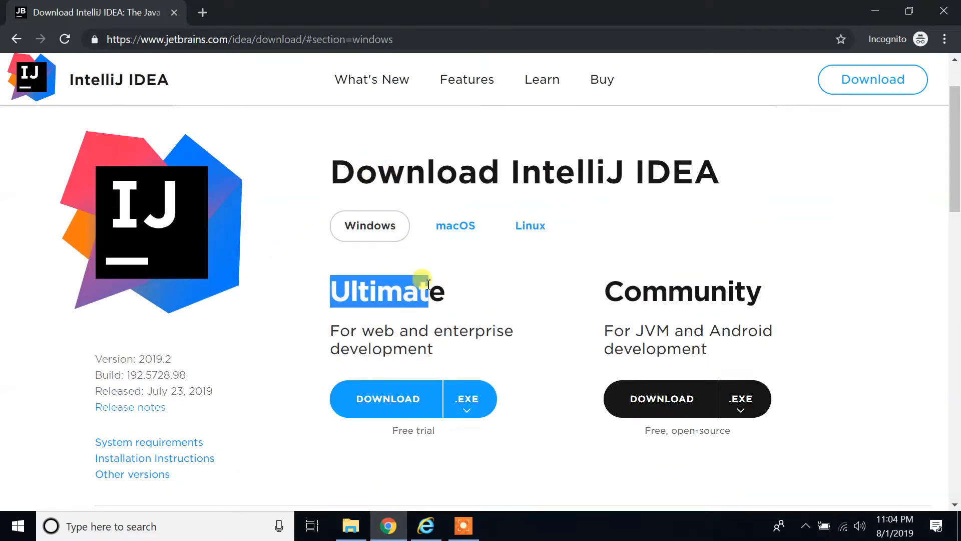
mouse_move(681, 293)
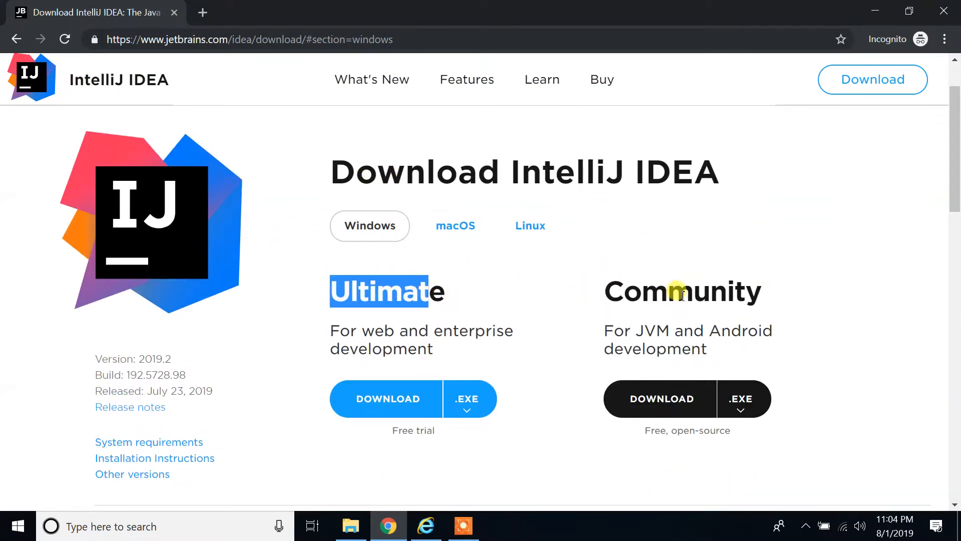
scroll(down, 3)
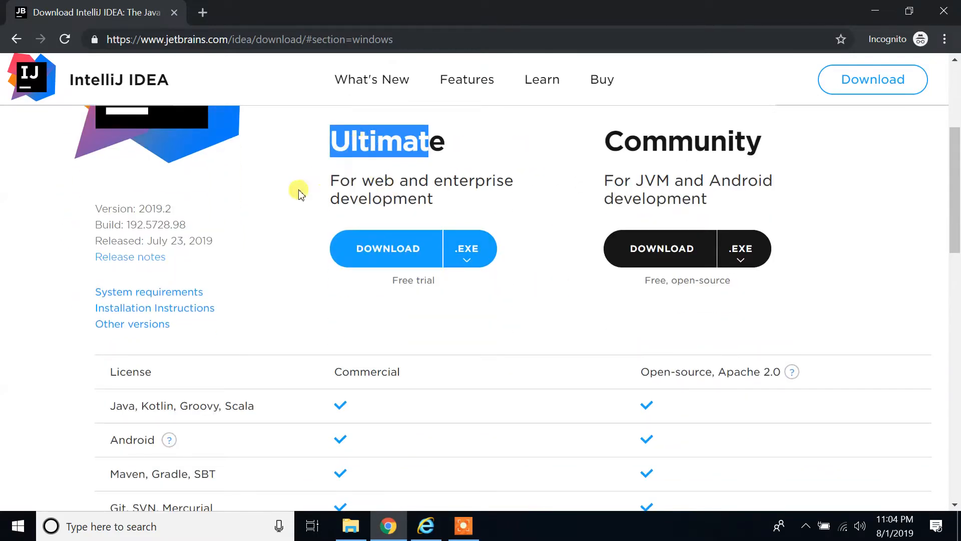
mouse_move(274, 237)
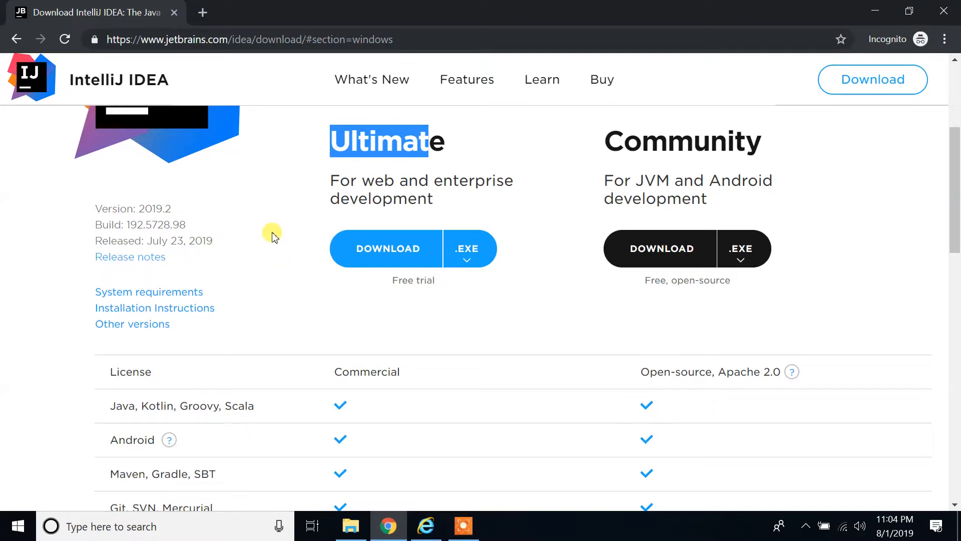
mouse_move(269, 254)
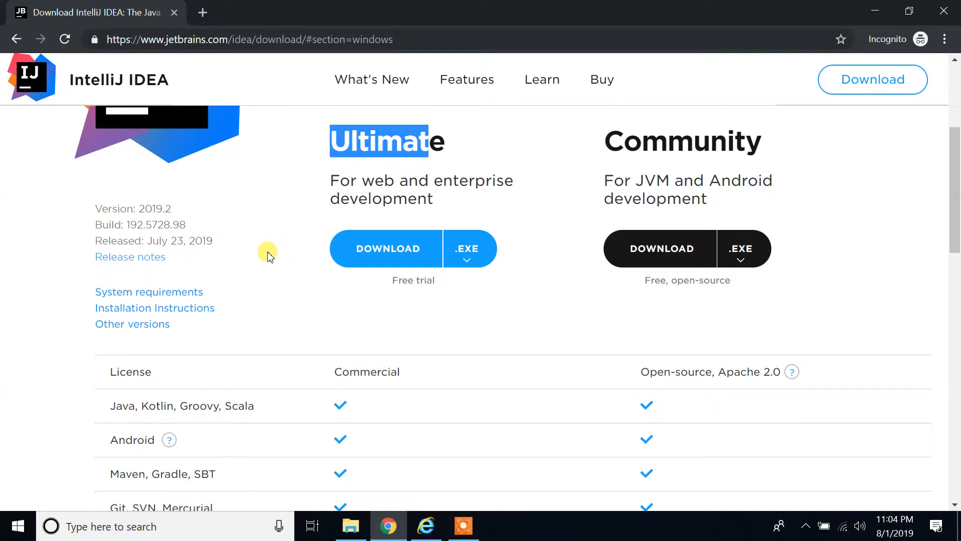
scroll(down, 3)
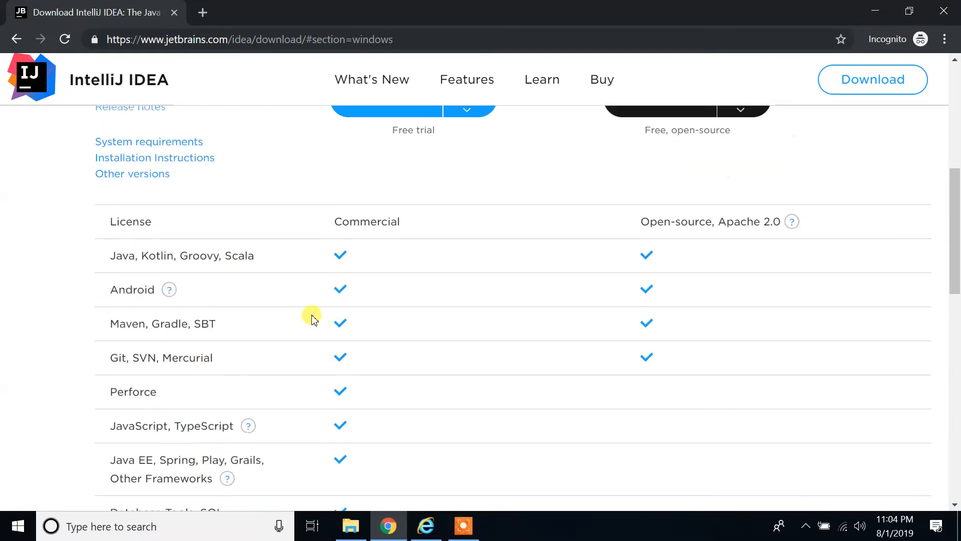
scroll(down, 3)
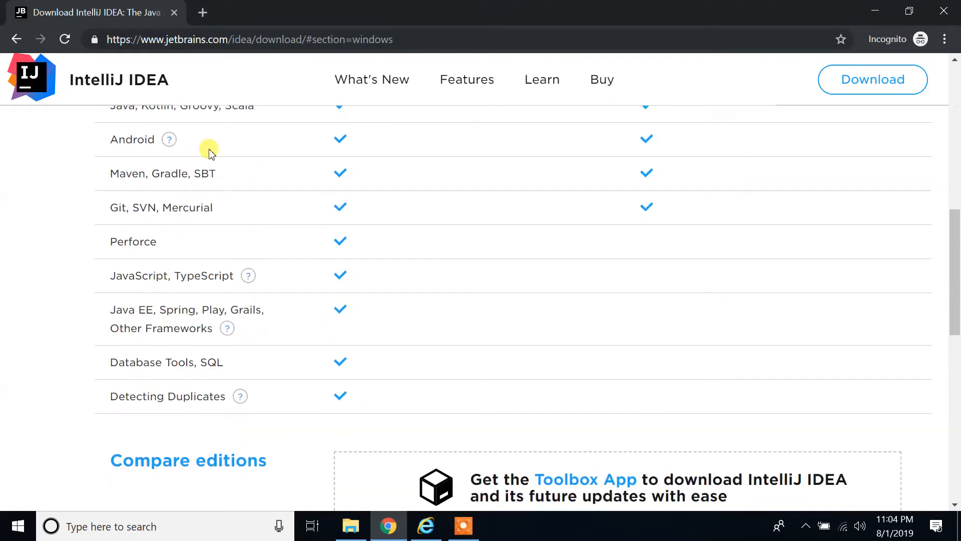
scroll(up, 3)
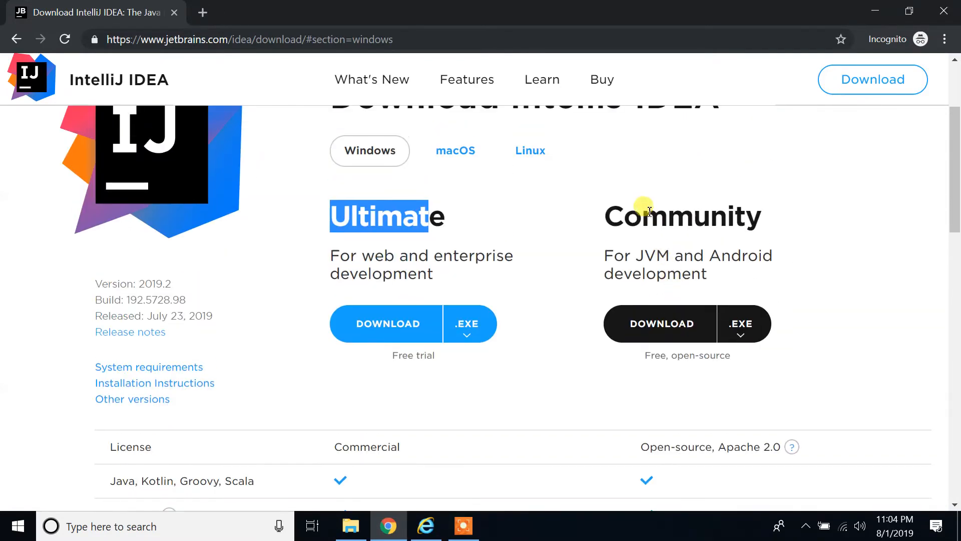
scroll(down, 3)
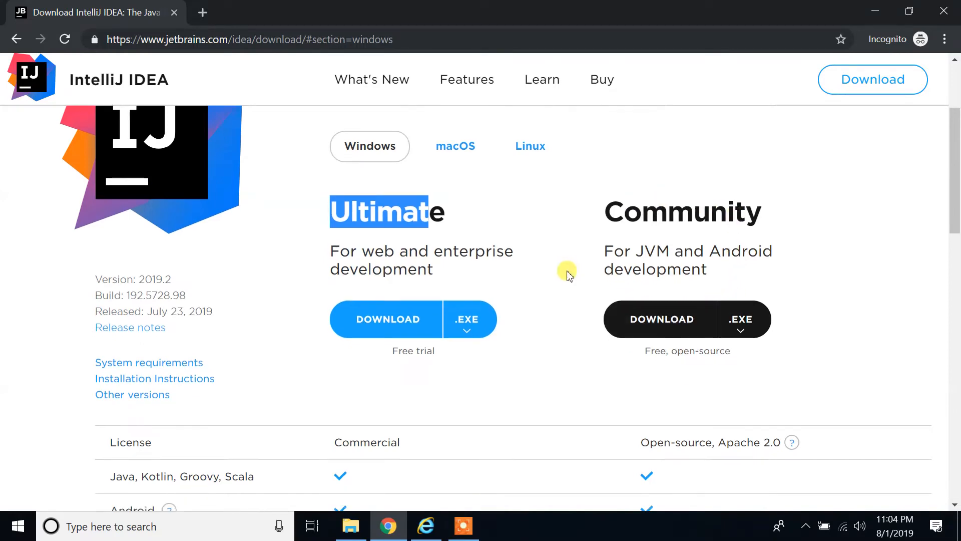
scroll(down, 3)
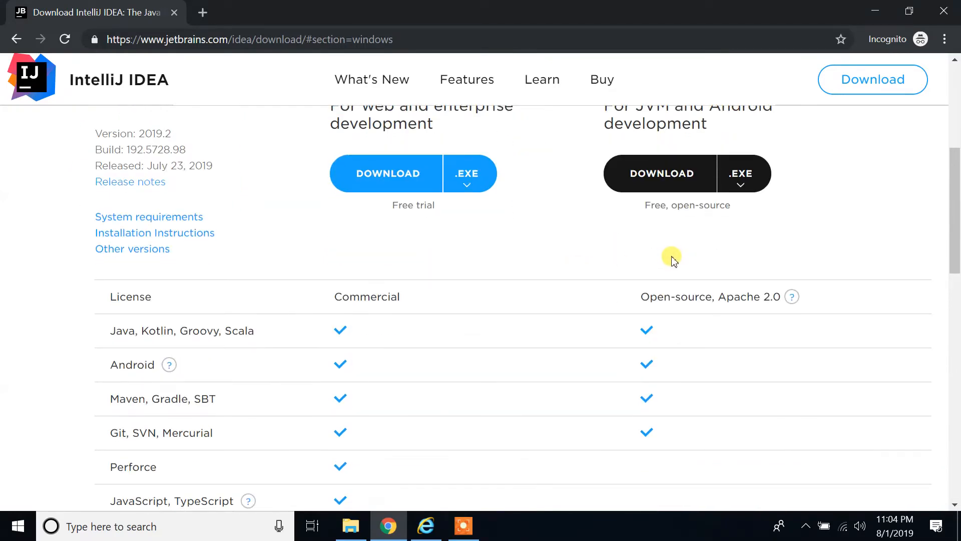
scroll(down, 3)
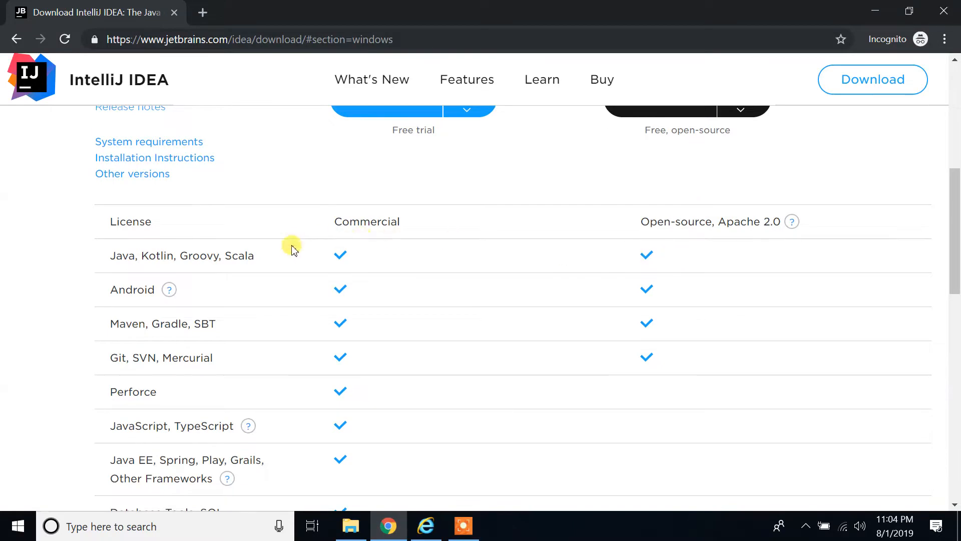
scroll(down, 3)
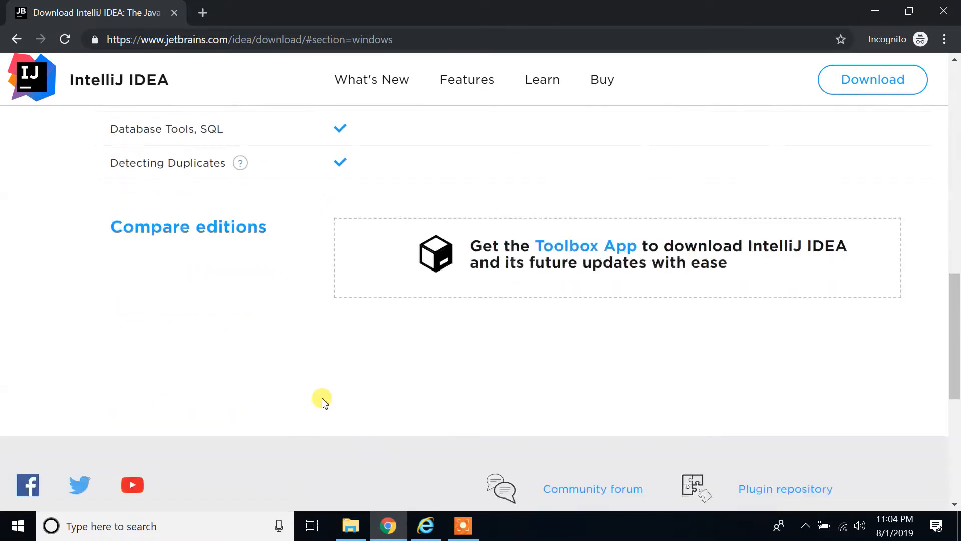
scroll(up, 3)
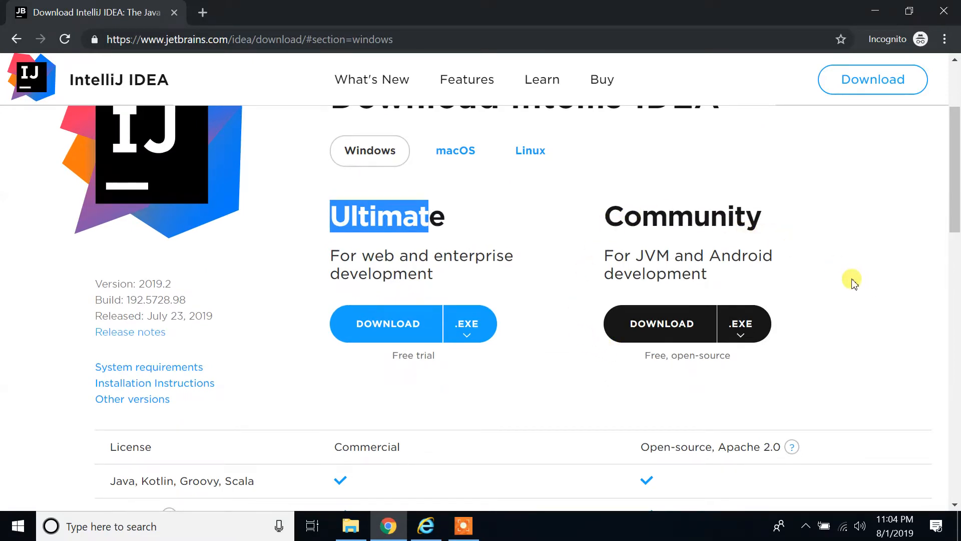
scroll(up, 3)
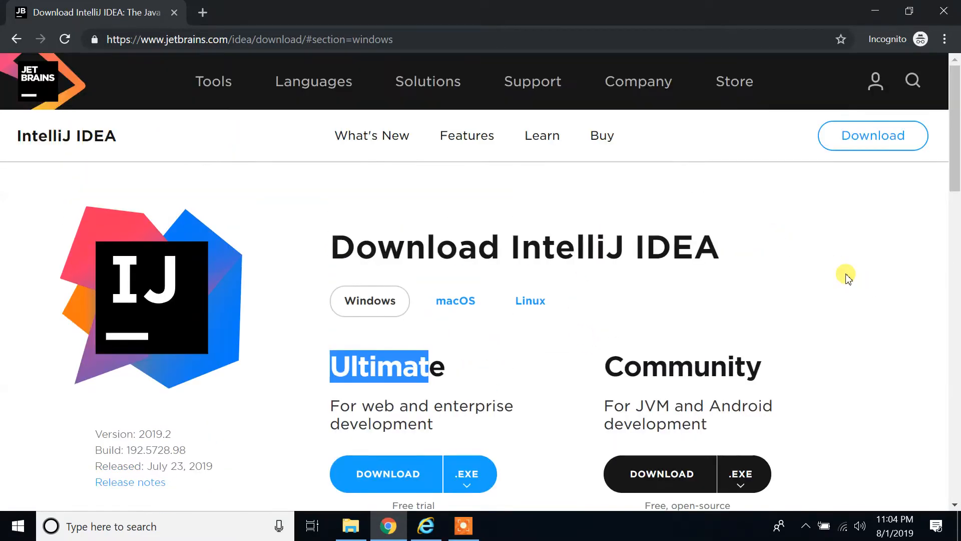
scroll(down, 3)
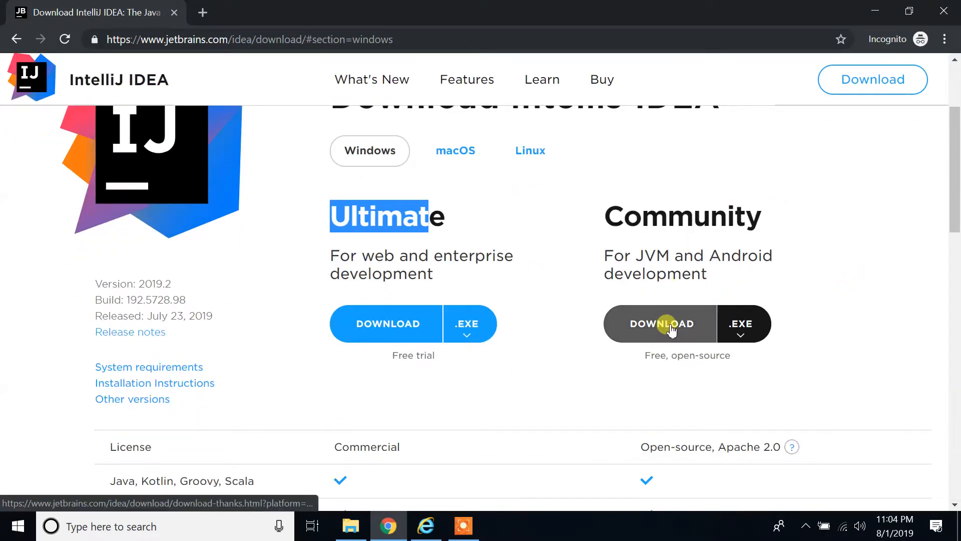
Download the Community edition installer ideaIC-2019.2.exe for Windows.
click(661, 323)
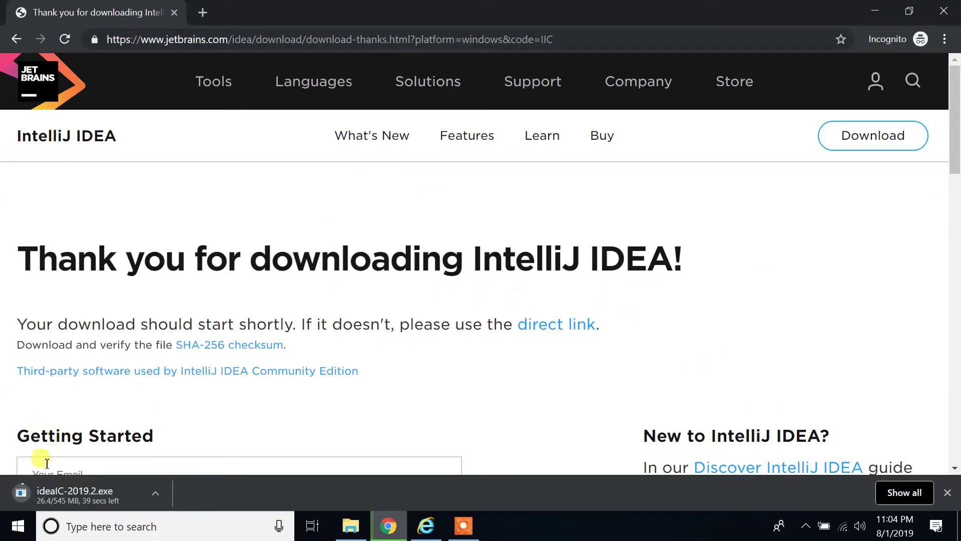
mouse_move(36, 495)
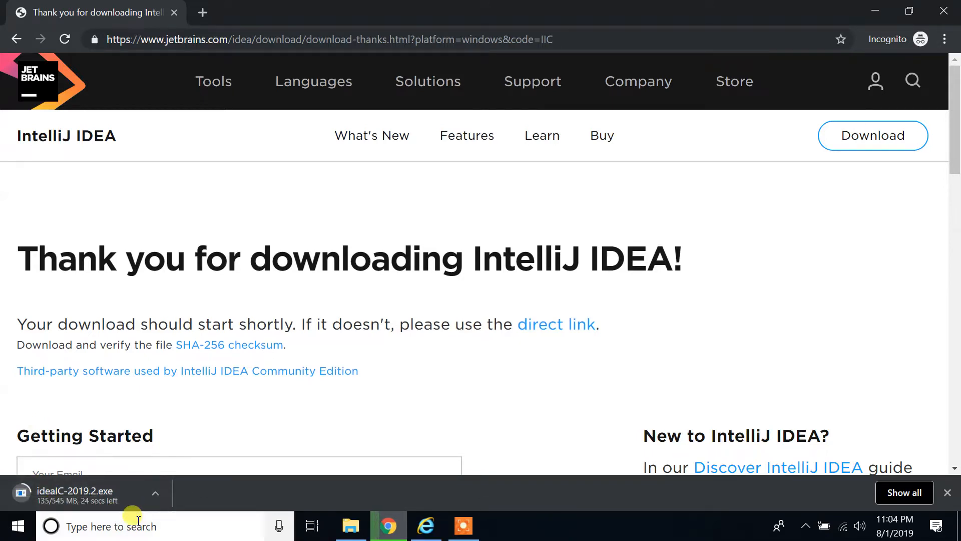
mouse_move(45, 510)
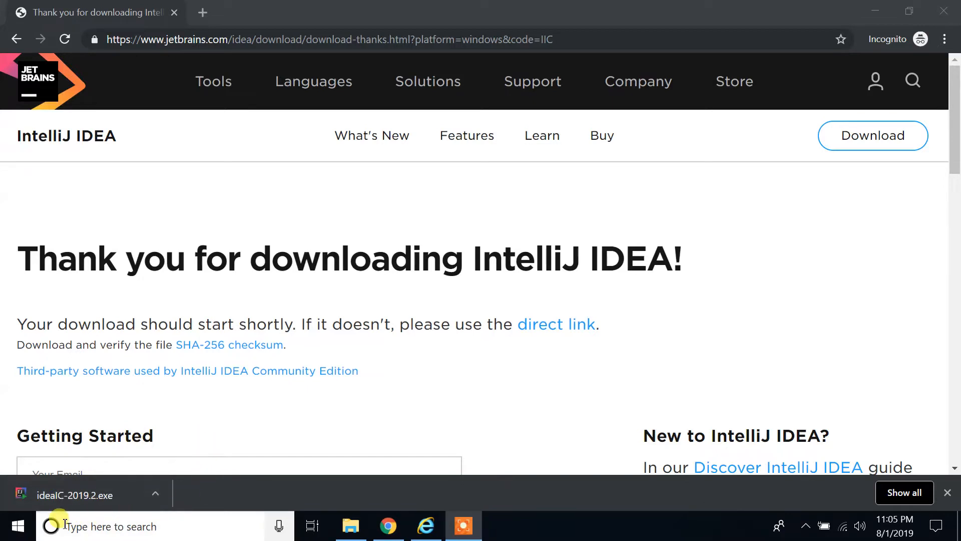
mouse_move(70, 506)
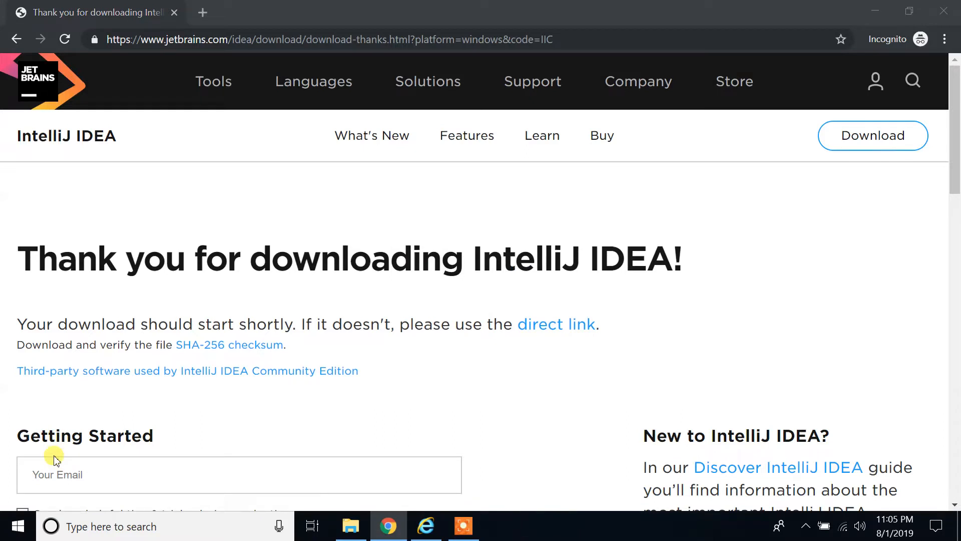
mouse_move(362, 328)
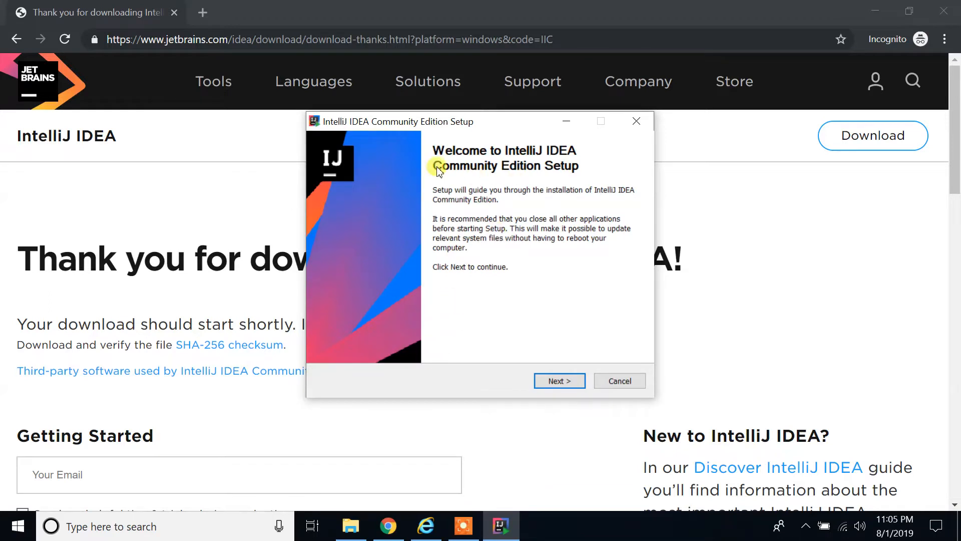
mouse_move(535, 172)
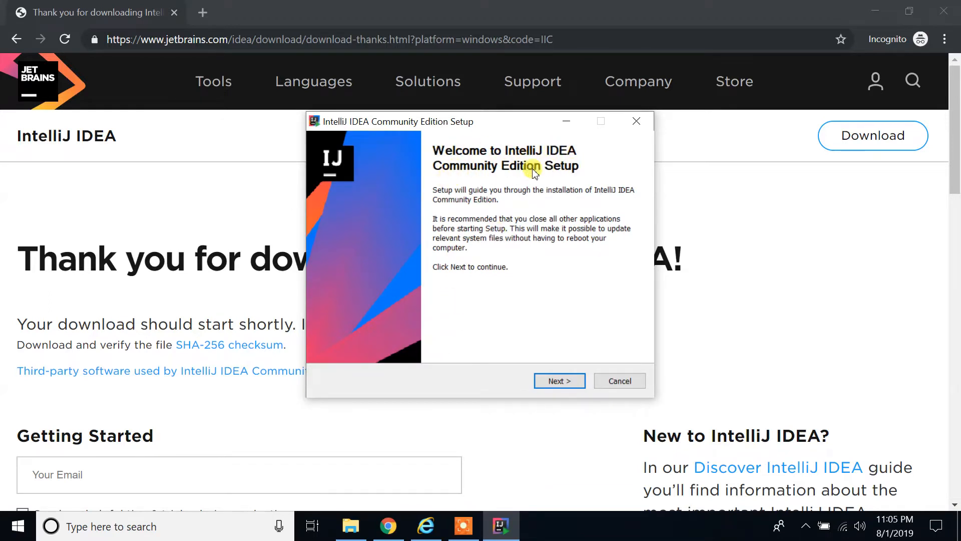
mouse_move(539, 202)
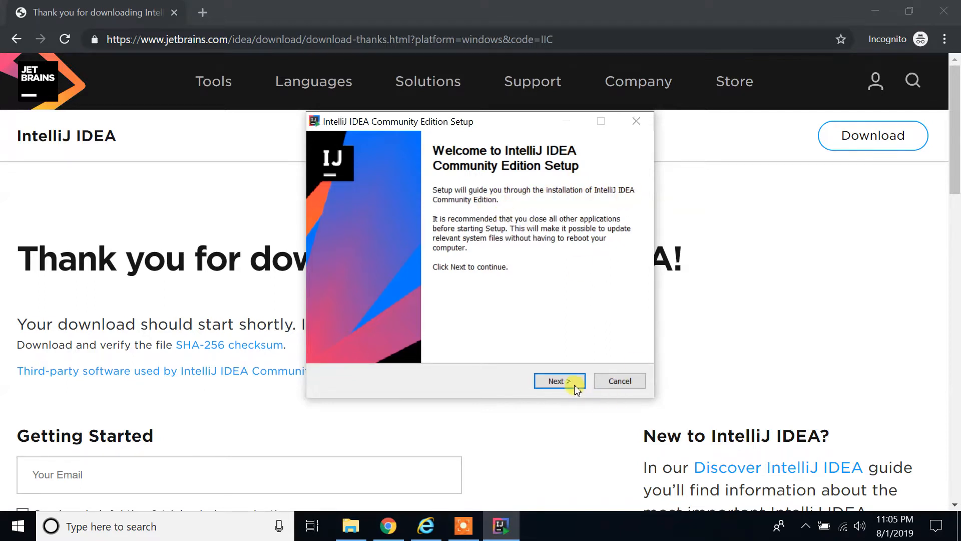
Continue past the setup welcome page, keeping the default JetBrains install folder.
click(560, 381)
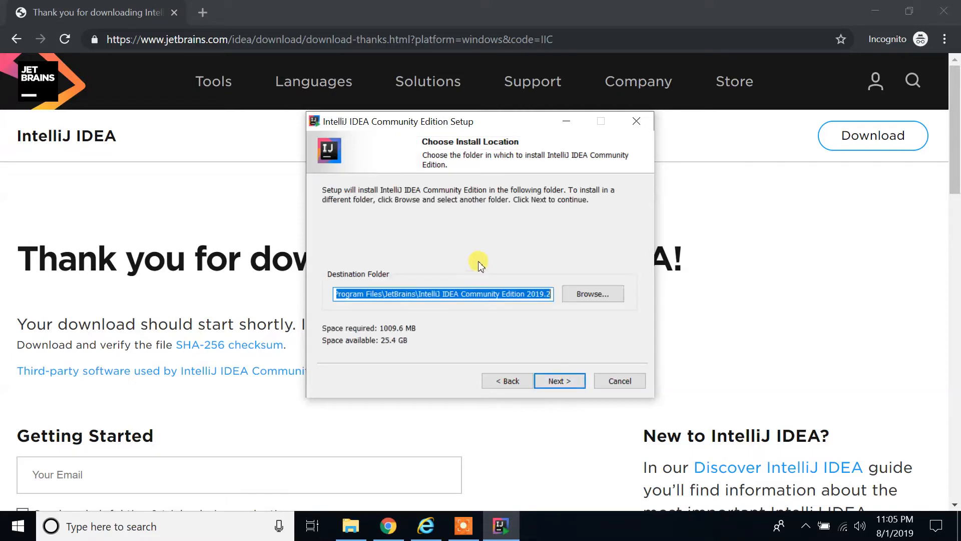
mouse_move(363, 269)
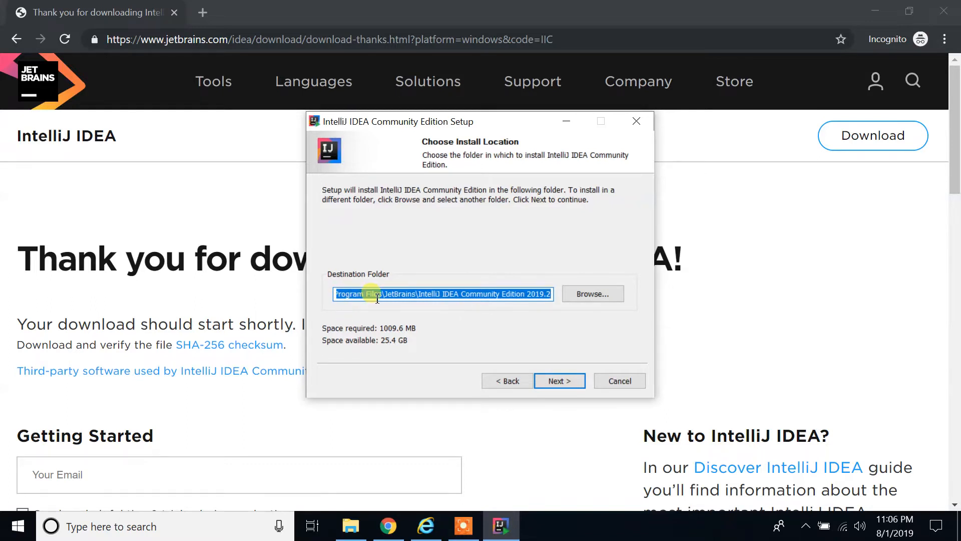
mouse_move(421, 294)
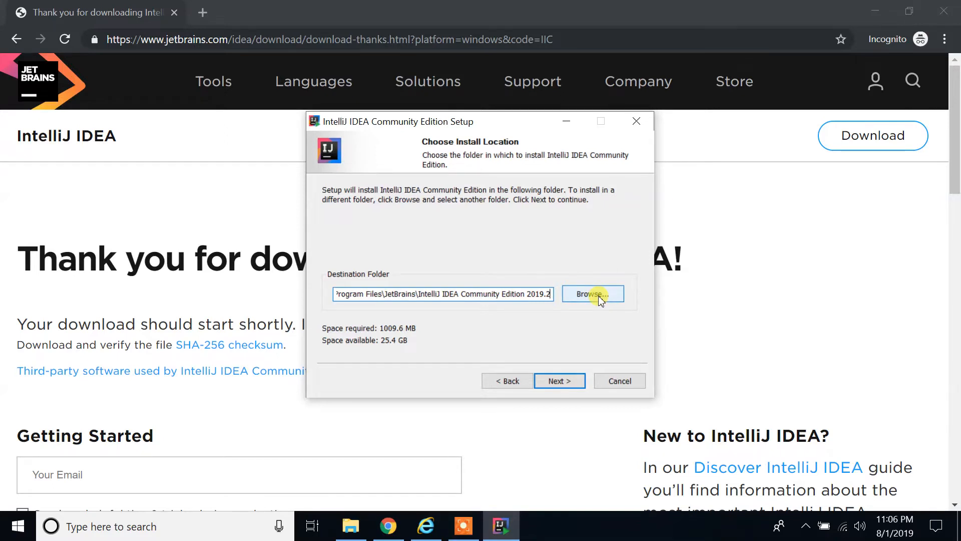
mouse_move(585, 306)
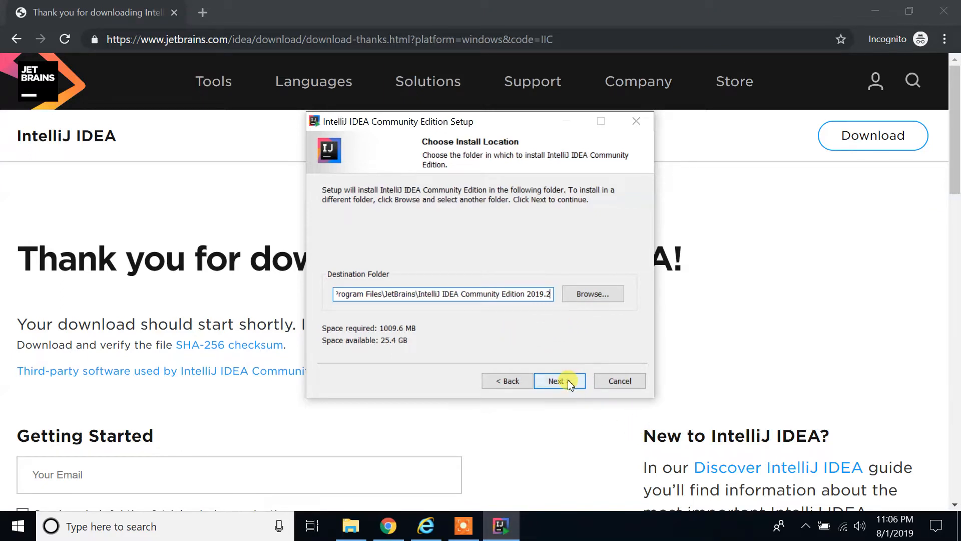
Accept the default install folder and enable the 64-bit launcher desktop shortcut.
click(559, 380)
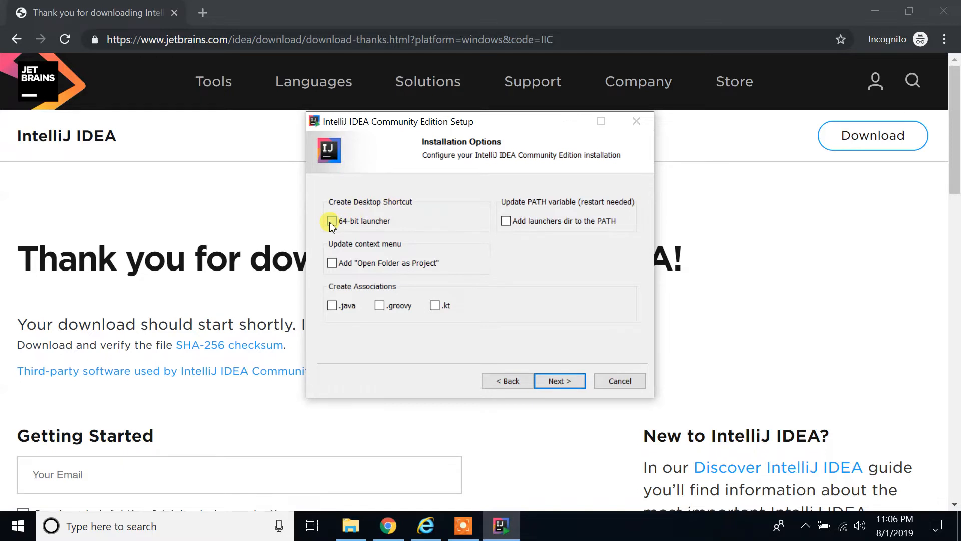
click(331, 220)
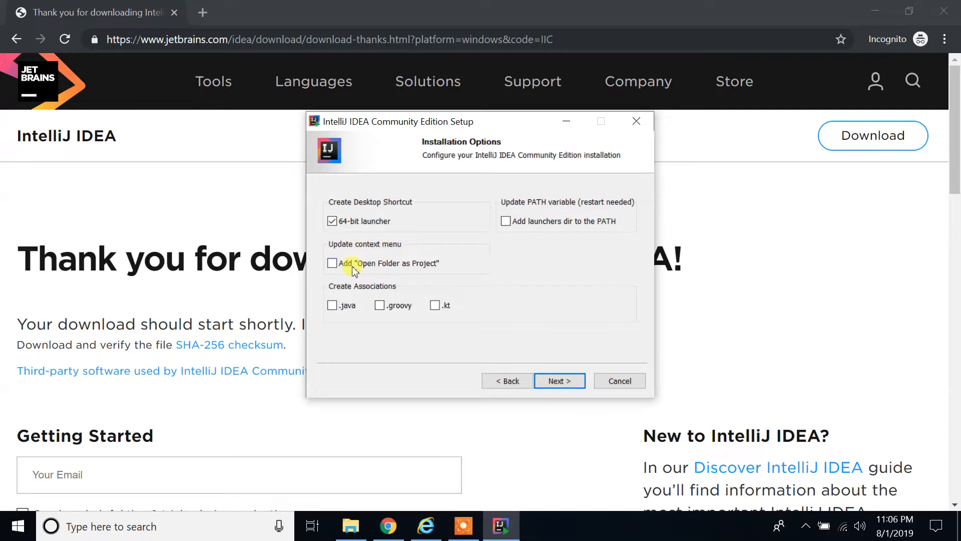
mouse_move(443, 269)
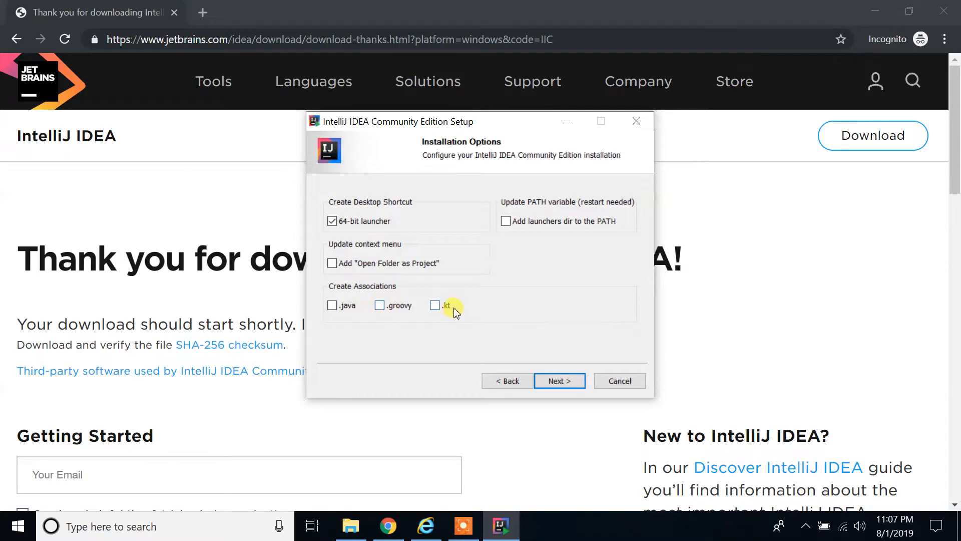
mouse_move(394, 344)
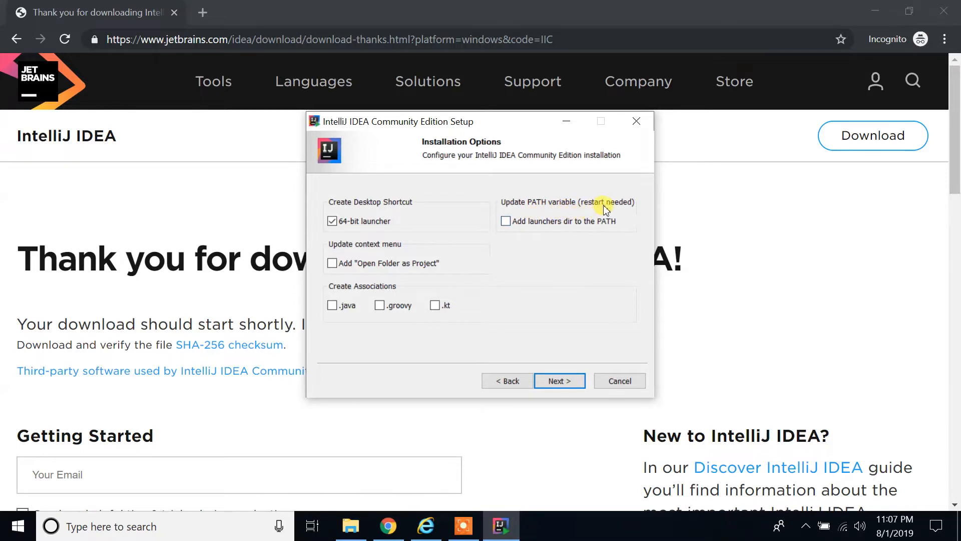
mouse_move(603, 230)
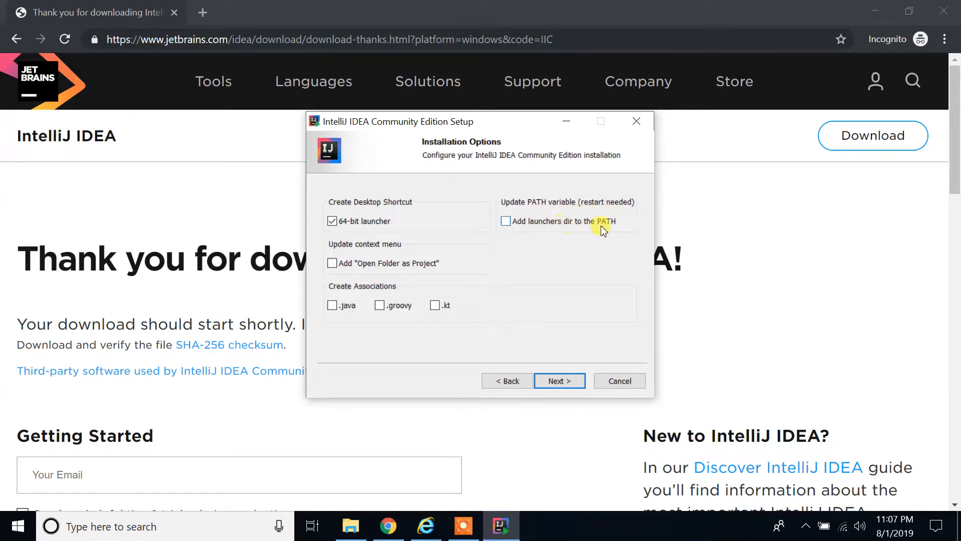
mouse_move(538, 274)
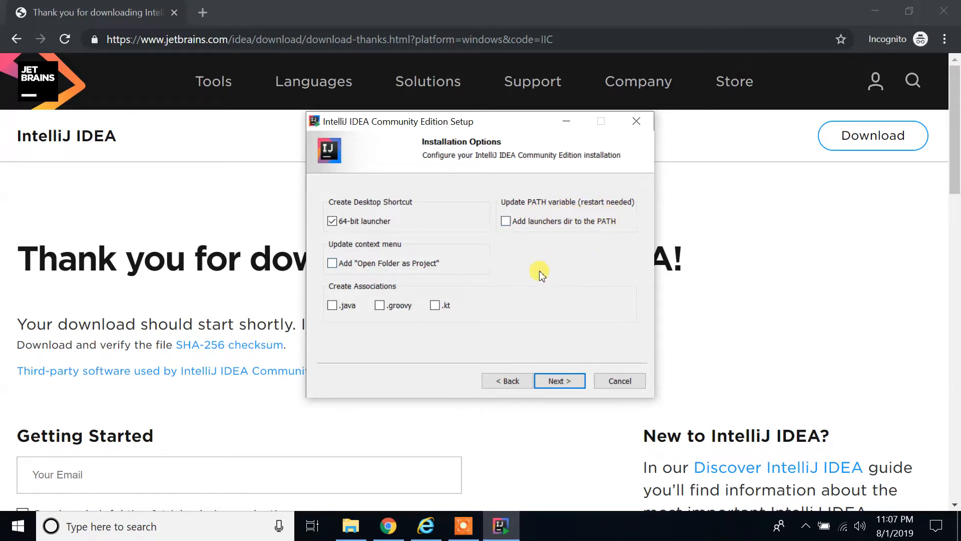
Keep JetBrains as the Start Menu folder and start installing the IDE.
click(560, 380)
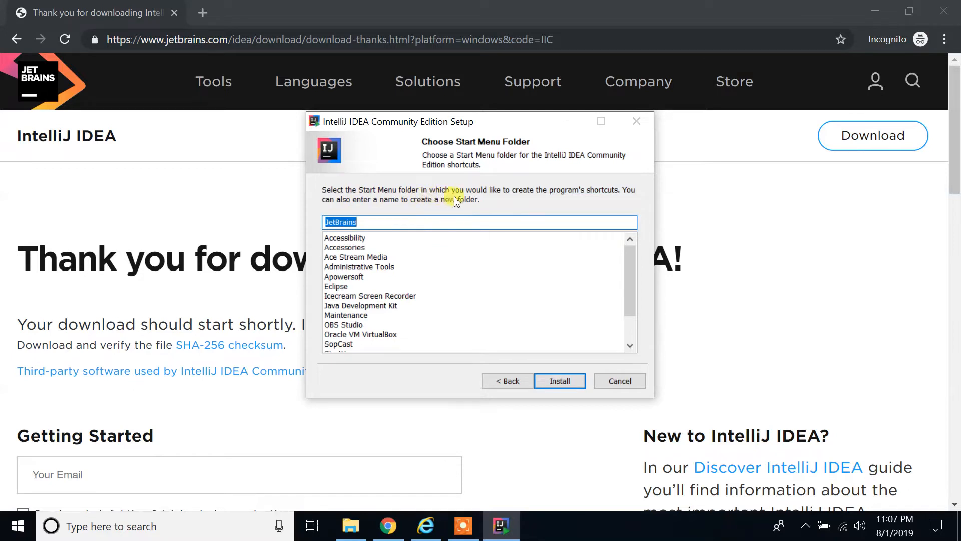
mouse_move(621, 194)
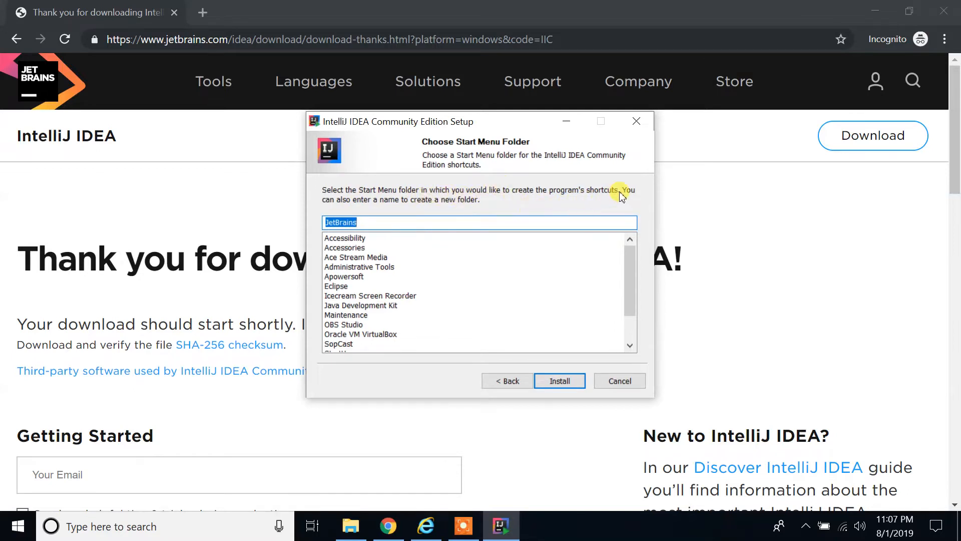
mouse_move(373, 202)
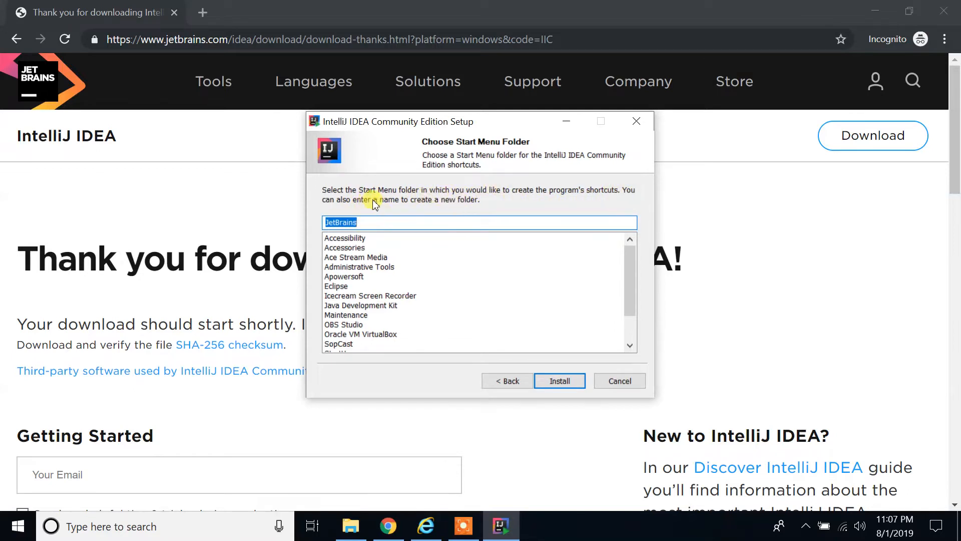
mouse_move(484, 202)
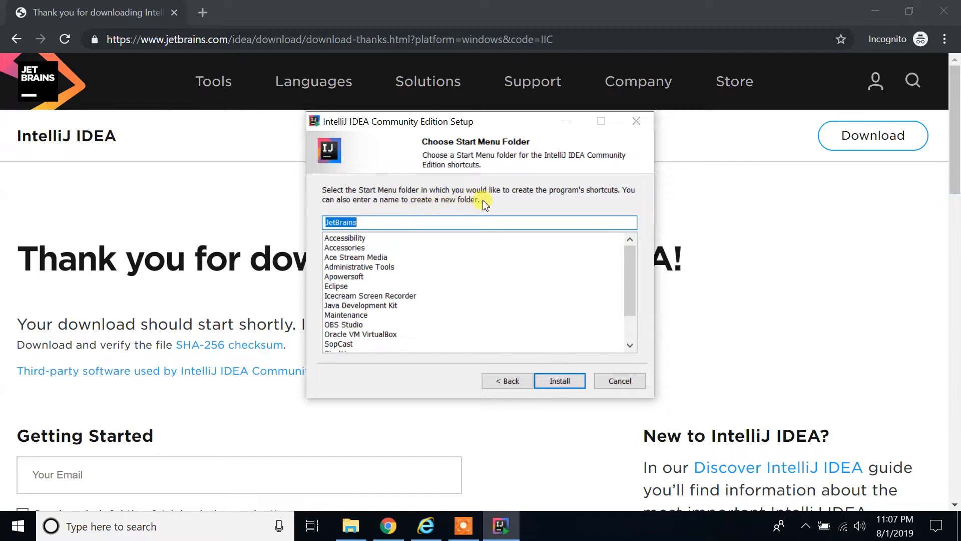
mouse_move(472, 194)
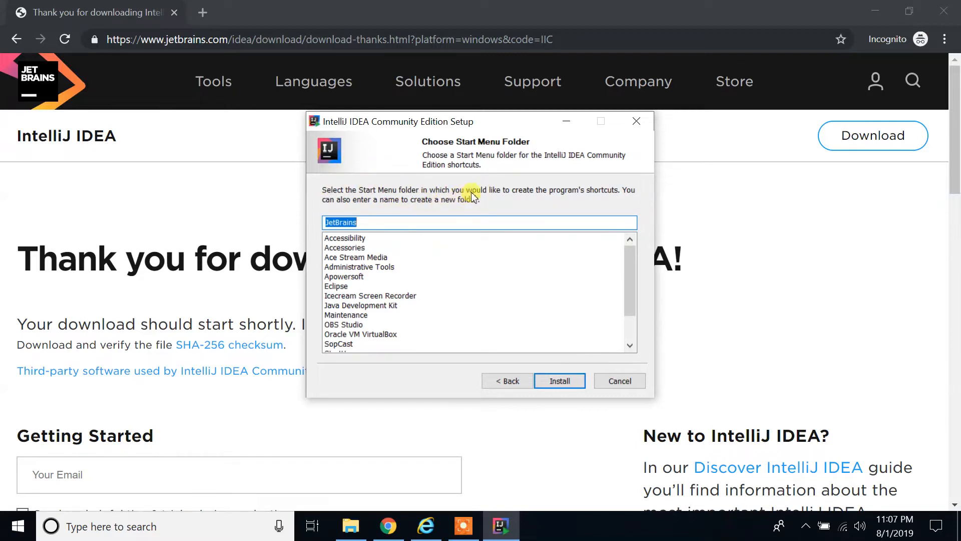
mouse_move(595, 378)
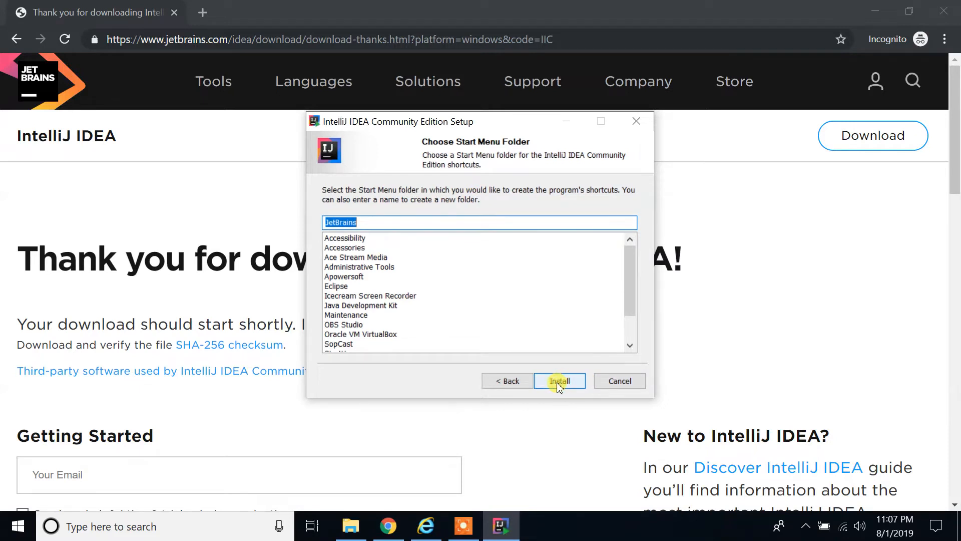
click(559, 380)
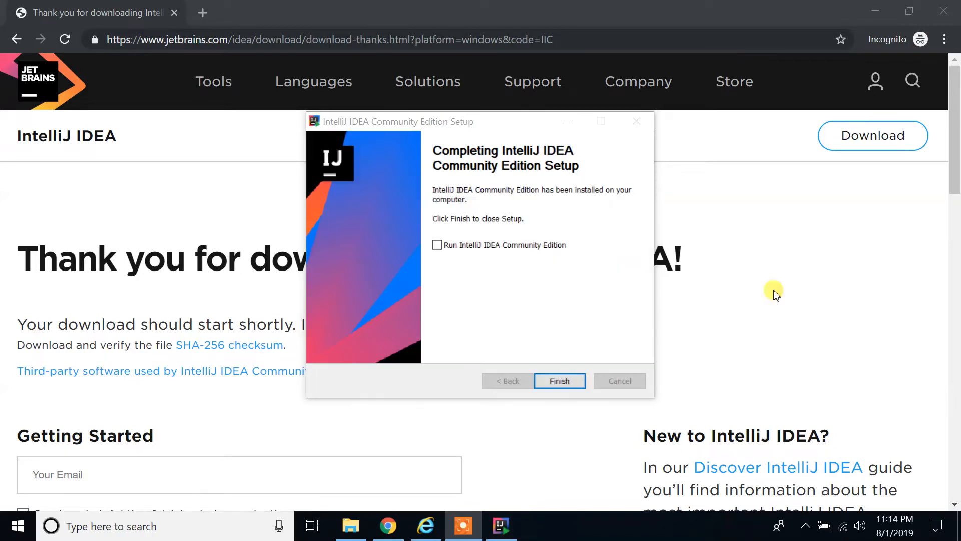
mouse_move(528, 310)
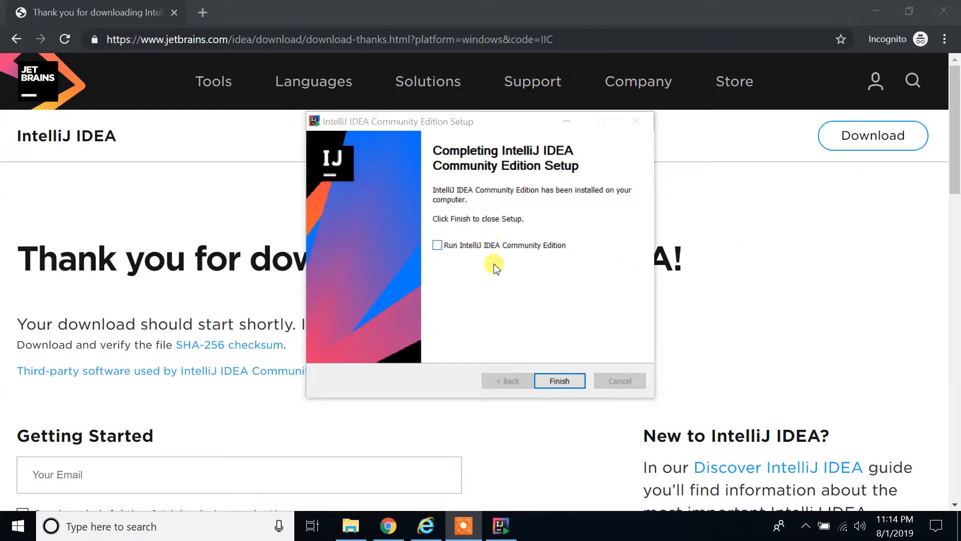
mouse_move(533, 282)
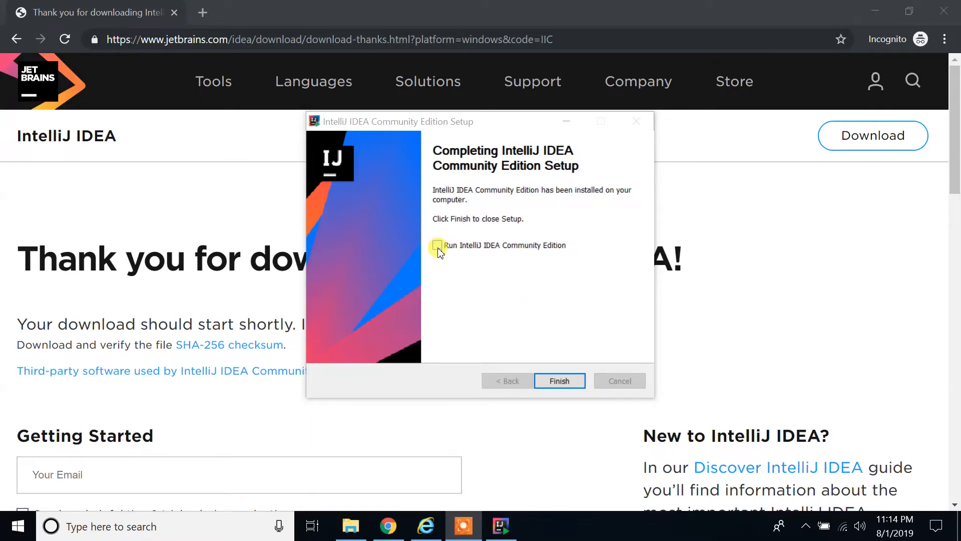
Enable 'Run IntelliJ IDEA Community Edition' and finish the installer.
click(437, 245)
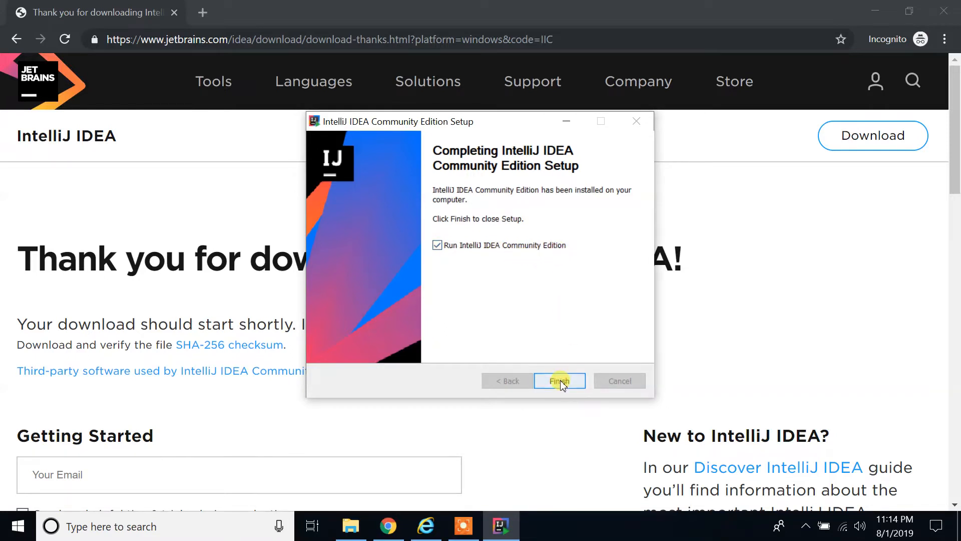
click(560, 380)
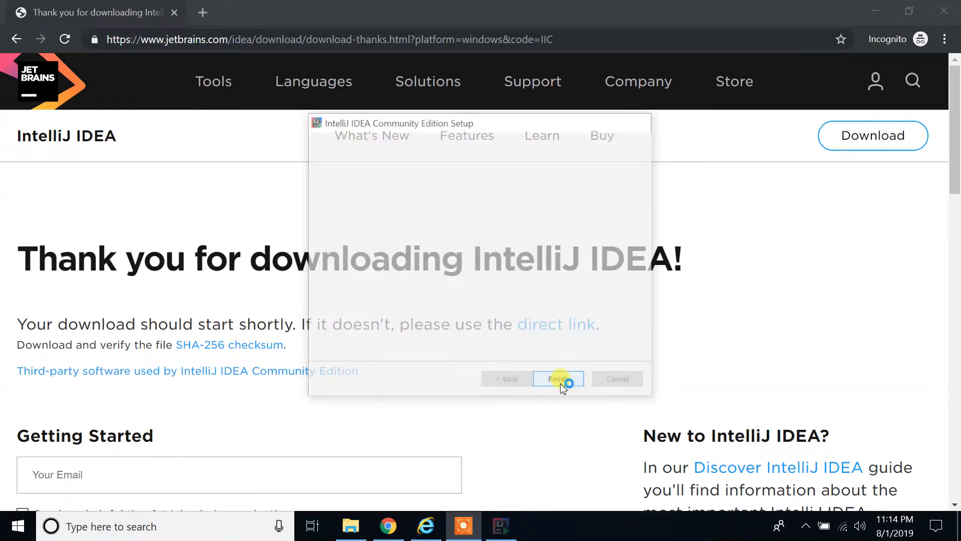
Choose 'Do not import settings' in the Import IntelliJ IDEA Settings dialog.
click(559, 379)
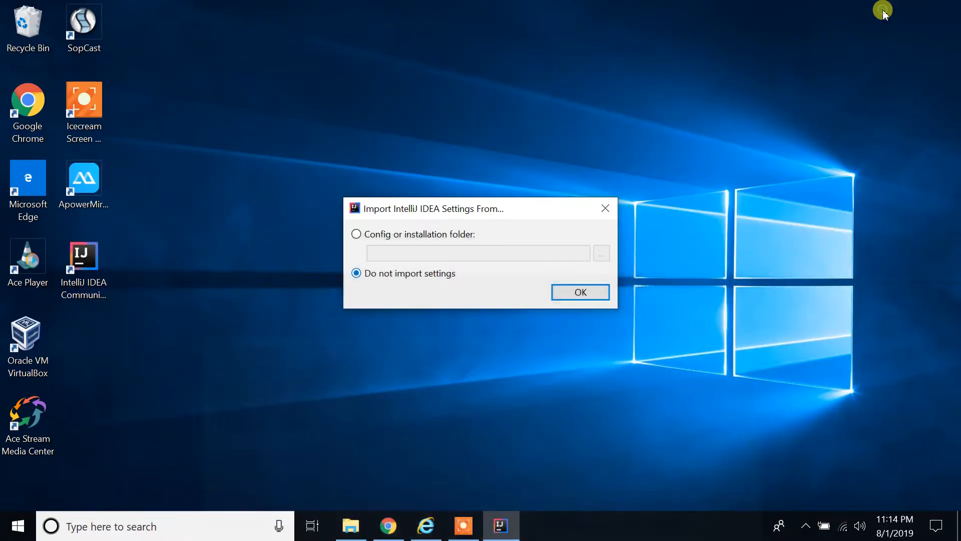
mouse_move(379, 267)
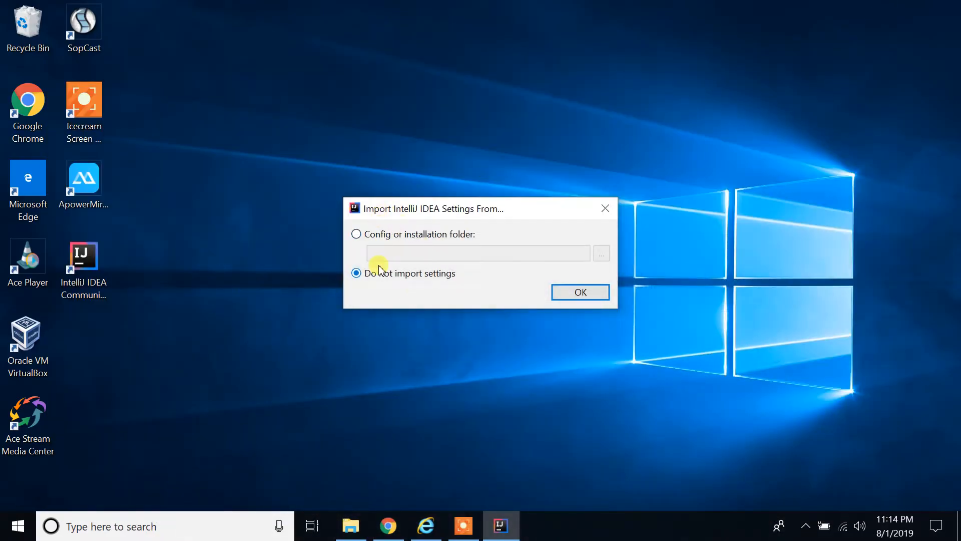
mouse_move(449, 214)
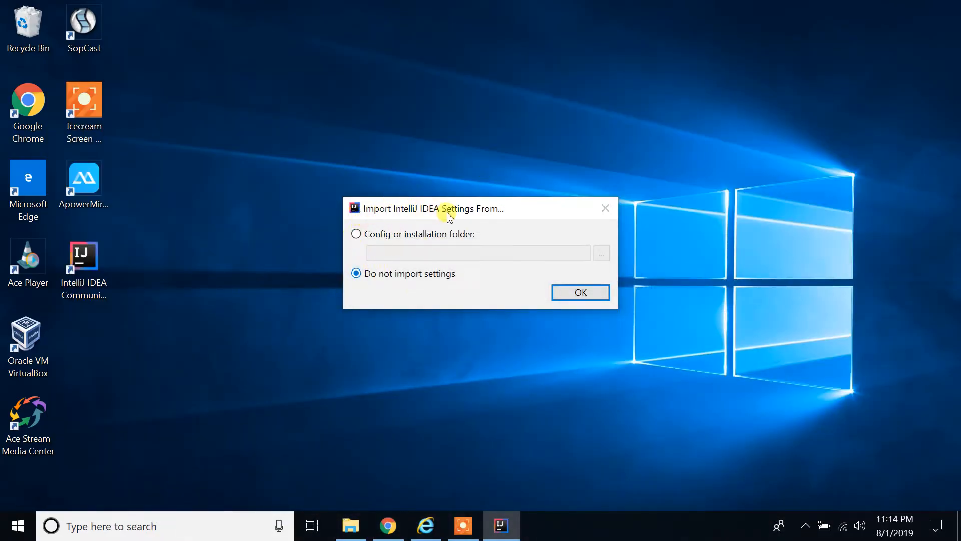
mouse_move(418, 234)
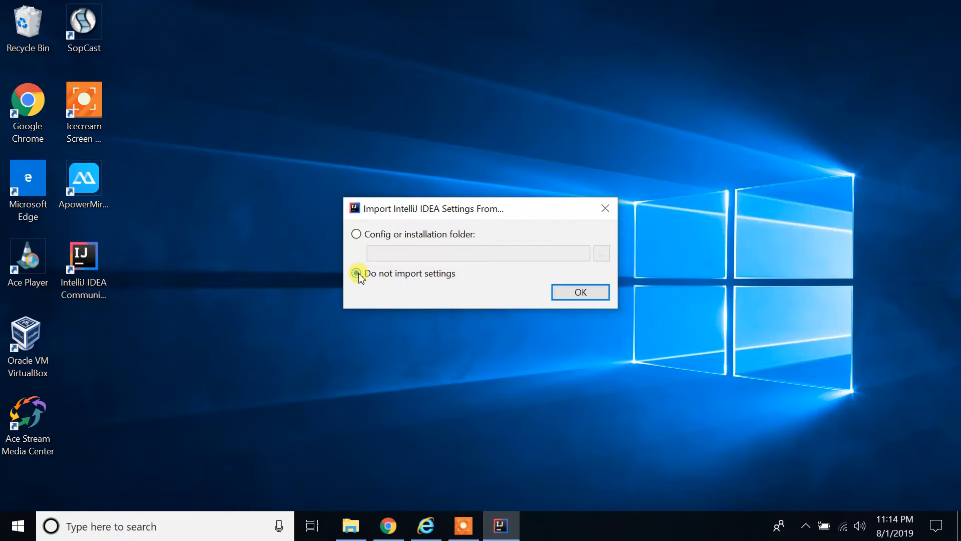
click(356, 273)
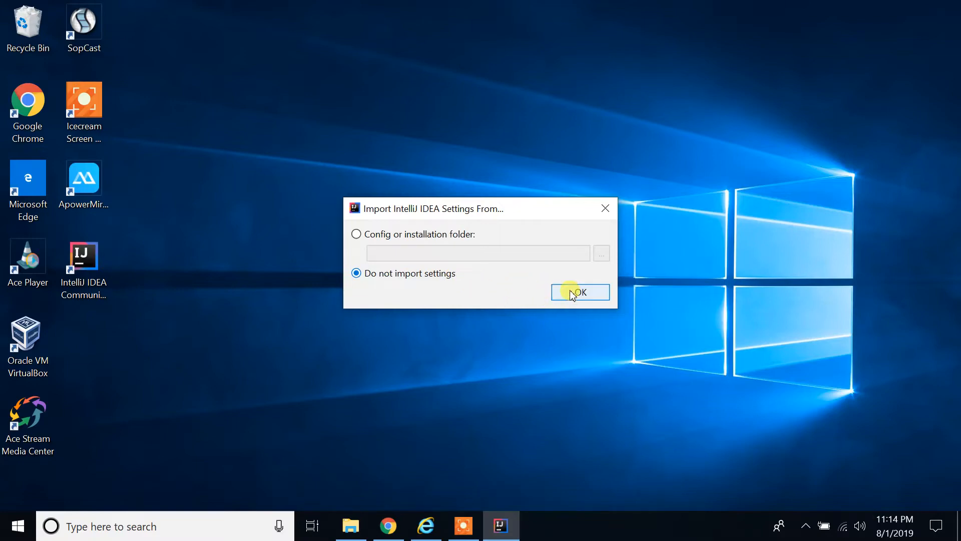
Confirm no import, agree to the JetBrains Privacy Policy, and choose Don't send for data sharing.
click(581, 292)
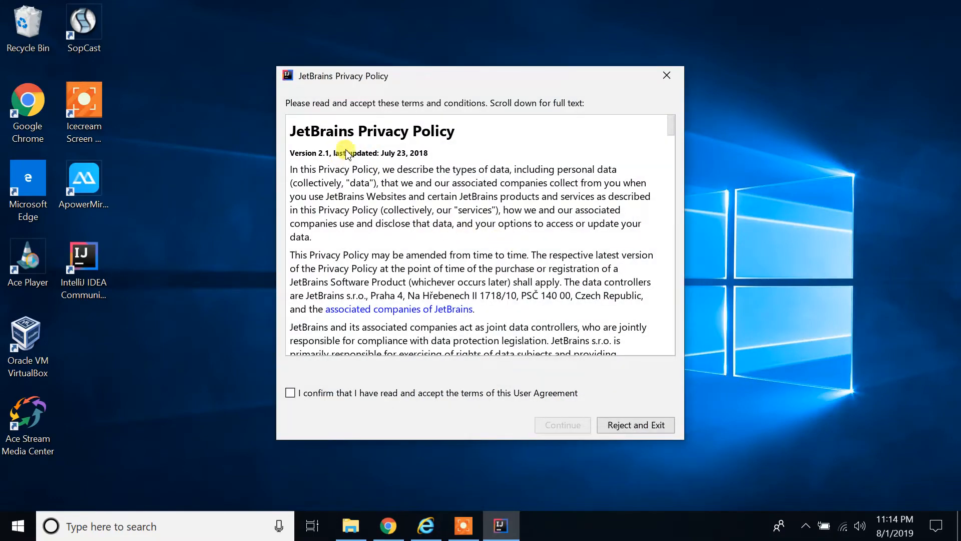
mouse_move(333, 147)
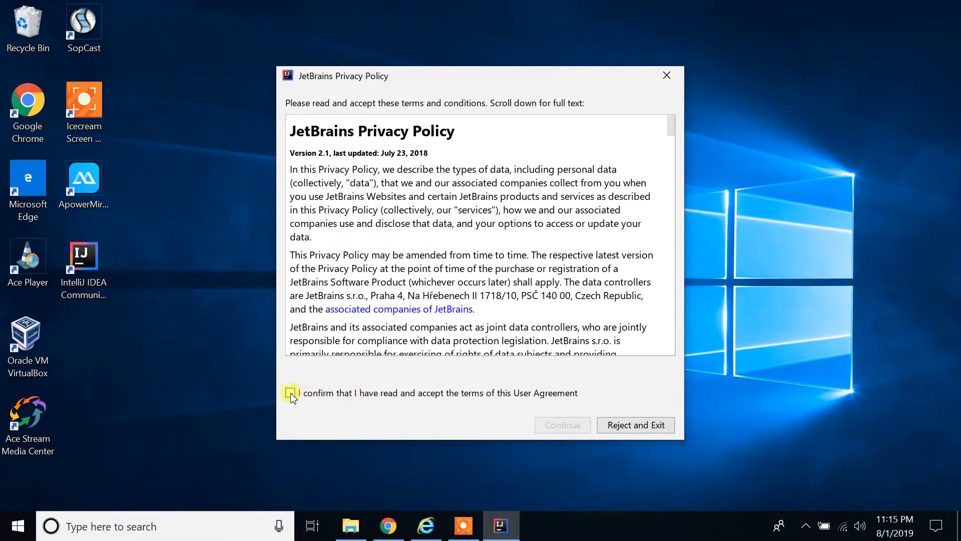
click(290, 392)
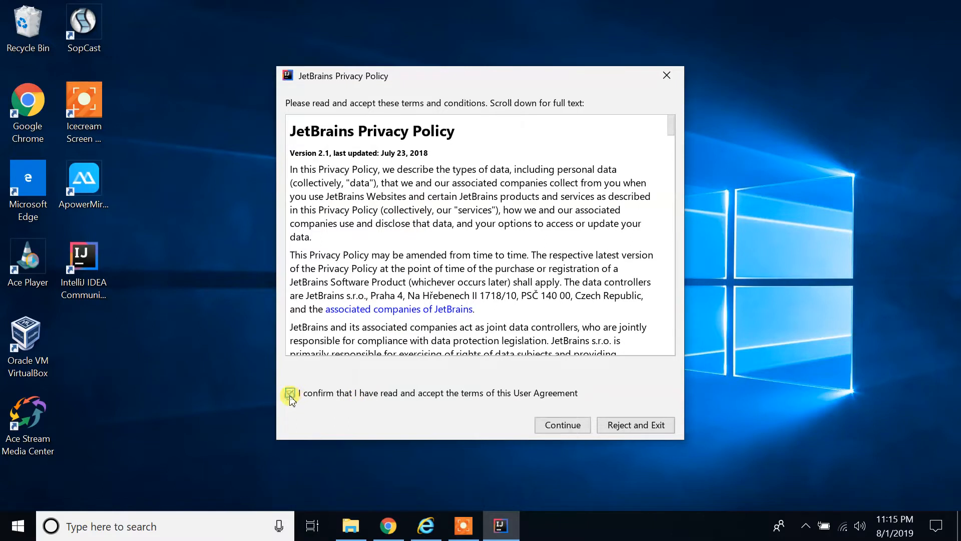
click(290, 392)
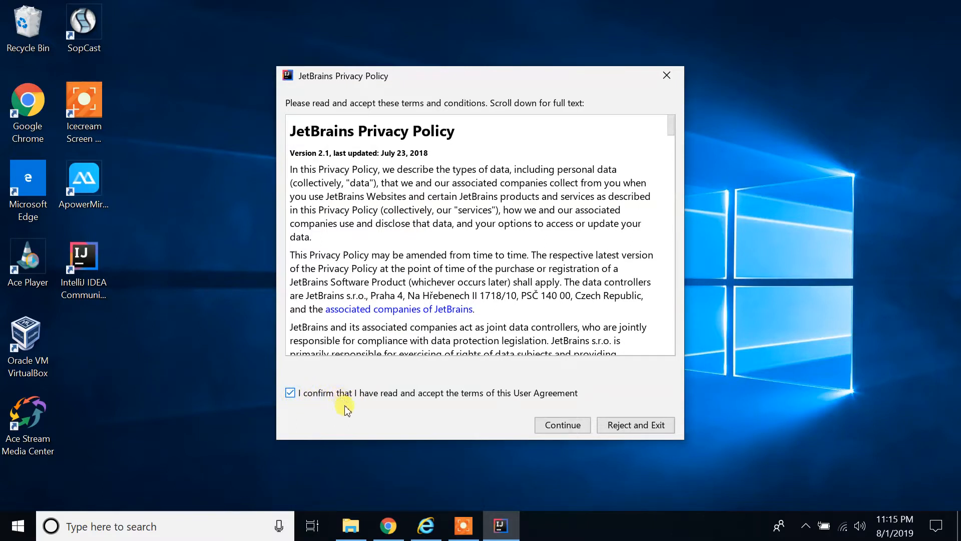
mouse_move(610, 401)
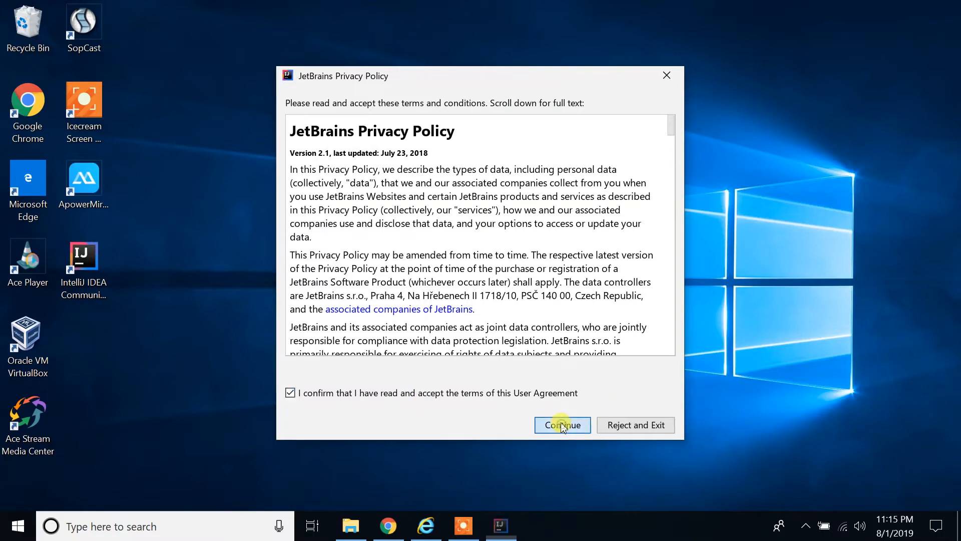
click(562, 425)
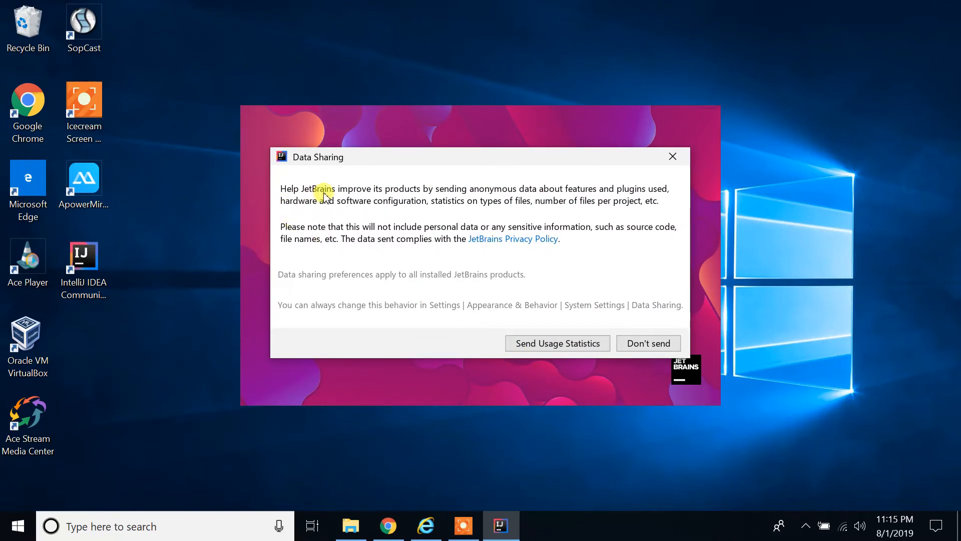
mouse_move(635, 361)
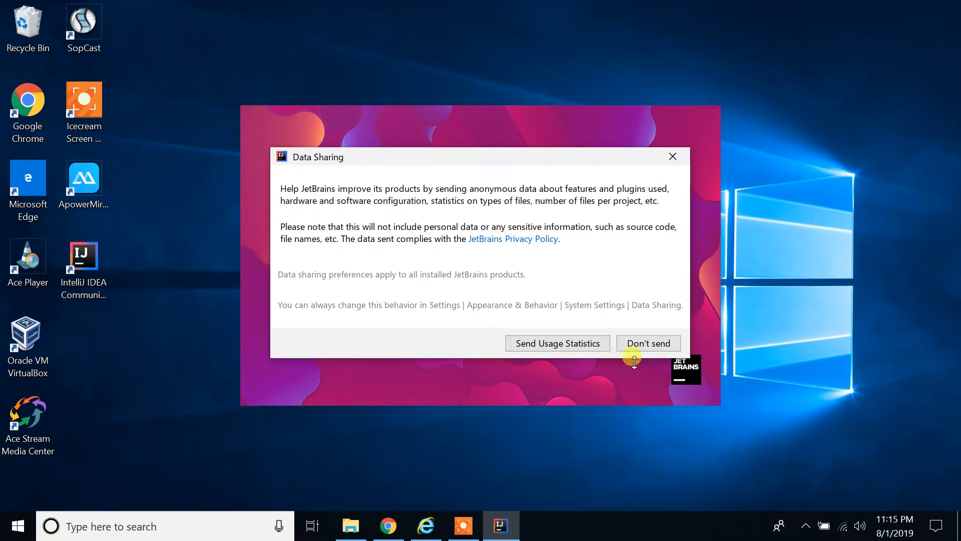
click(649, 343)
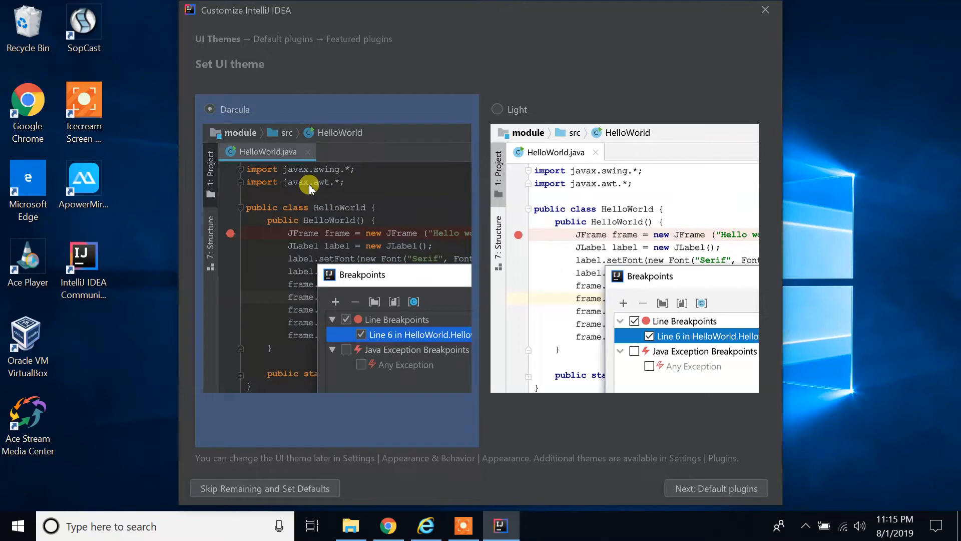
mouse_move(240, 145)
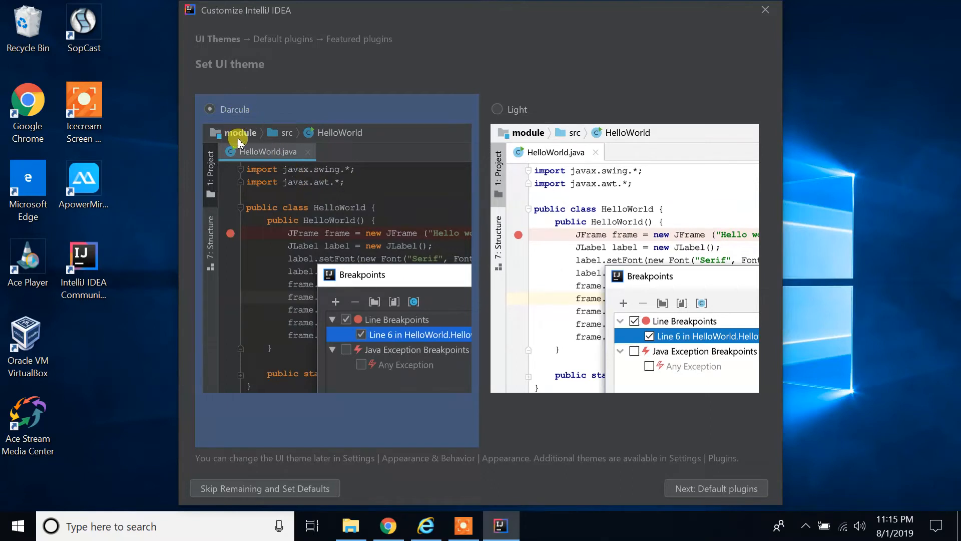
mouse_move(294, 212)
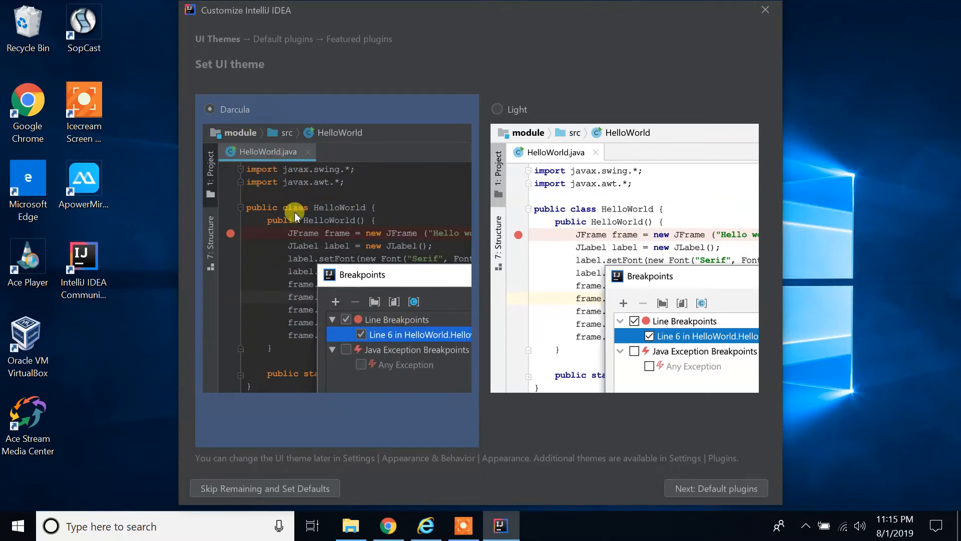
mouse_move(576, 181)
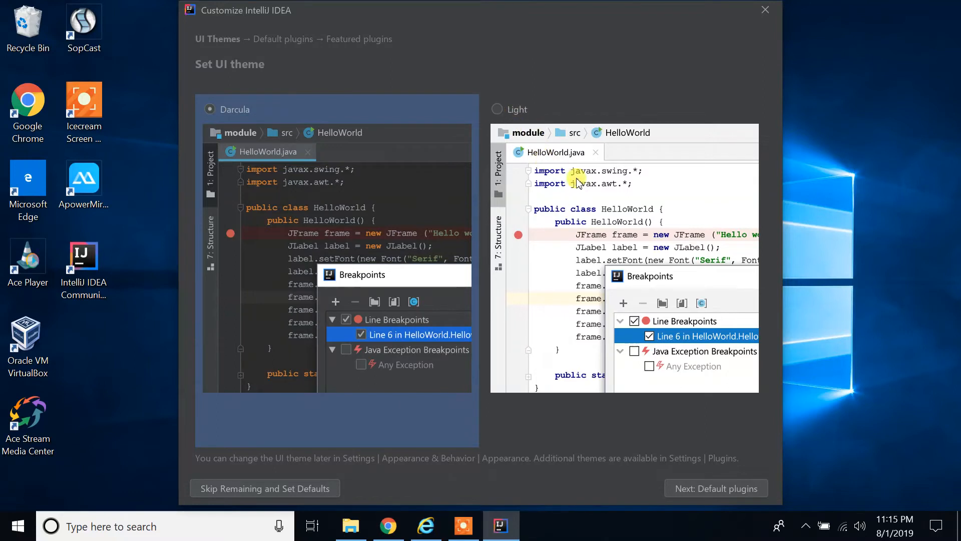
mouse_move(573, 282)
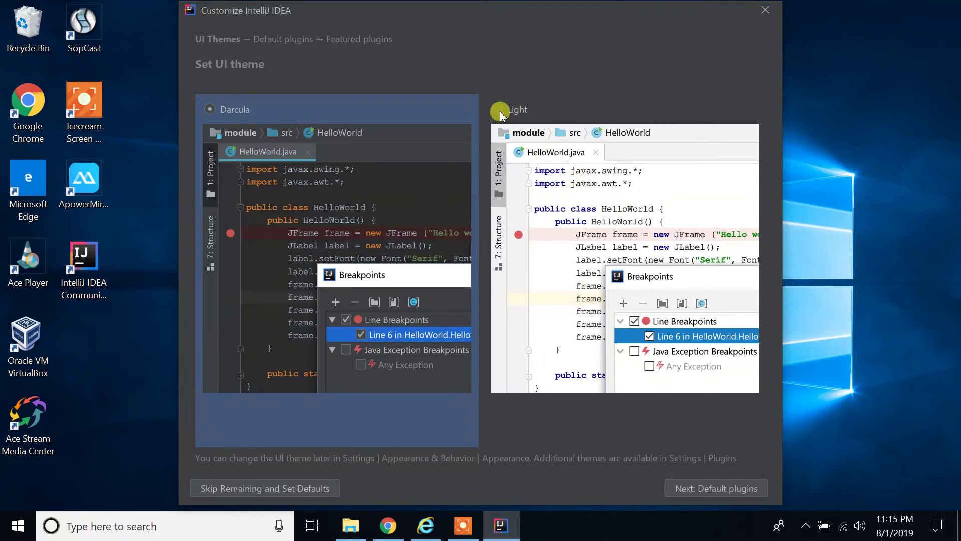
Select the Light UI theme and skip remaining customization with defaults.
click(498, 110)
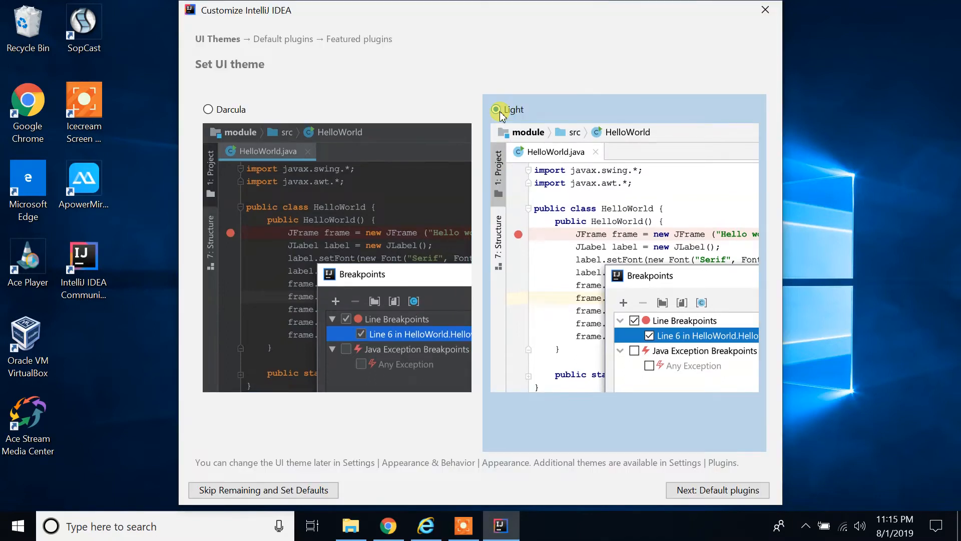
click(495, 109)
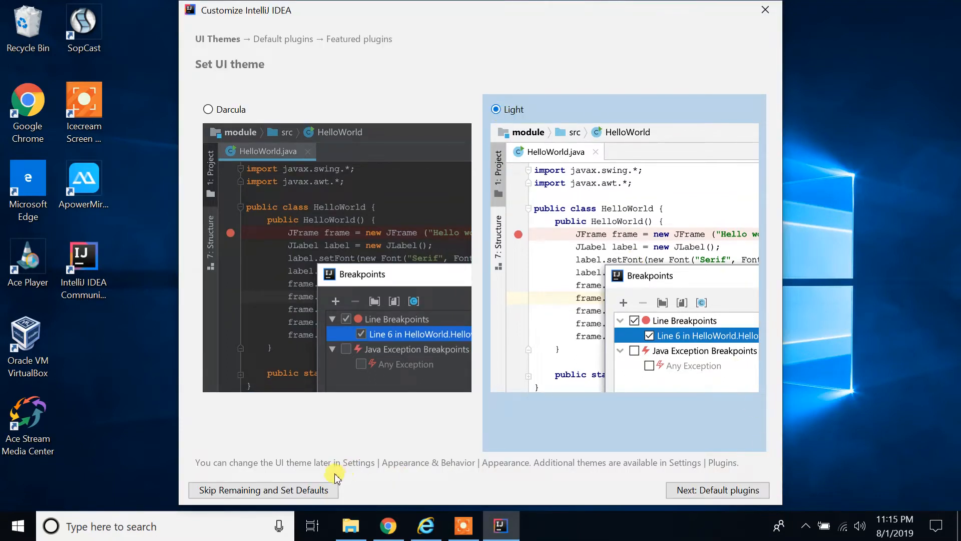
mouse_move(544, 481)
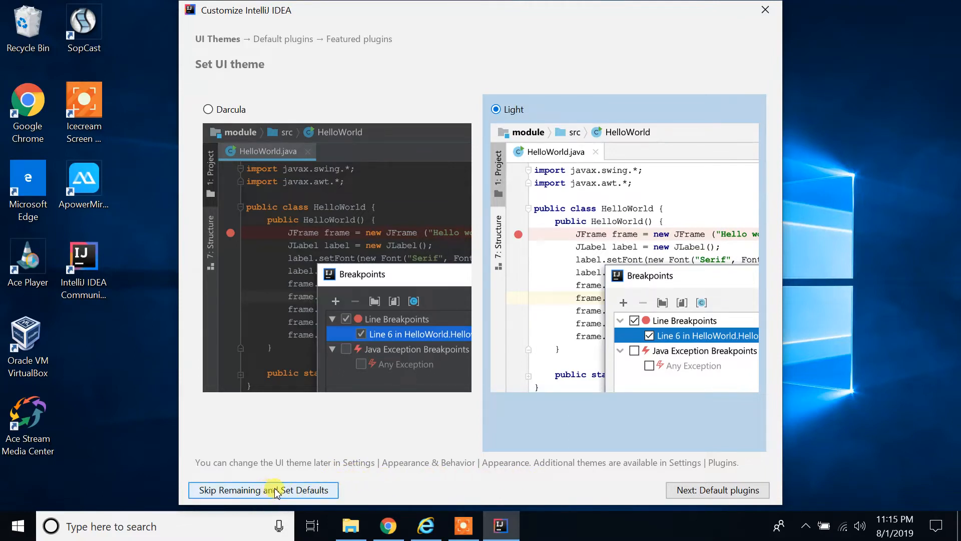
click(262, 491)
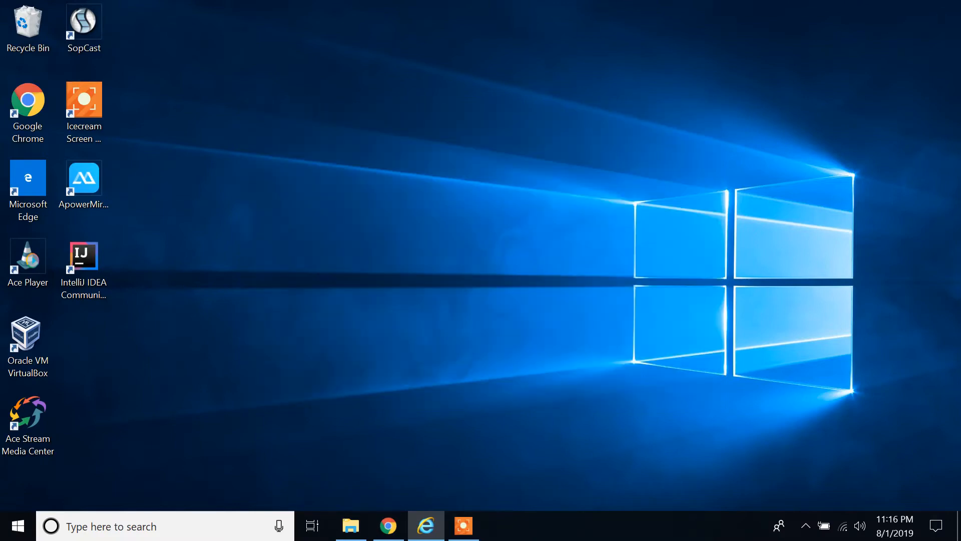
Launch IntelliJ IDEA and start the New Project wizard from the welcome screen.
double_click(84, 256)
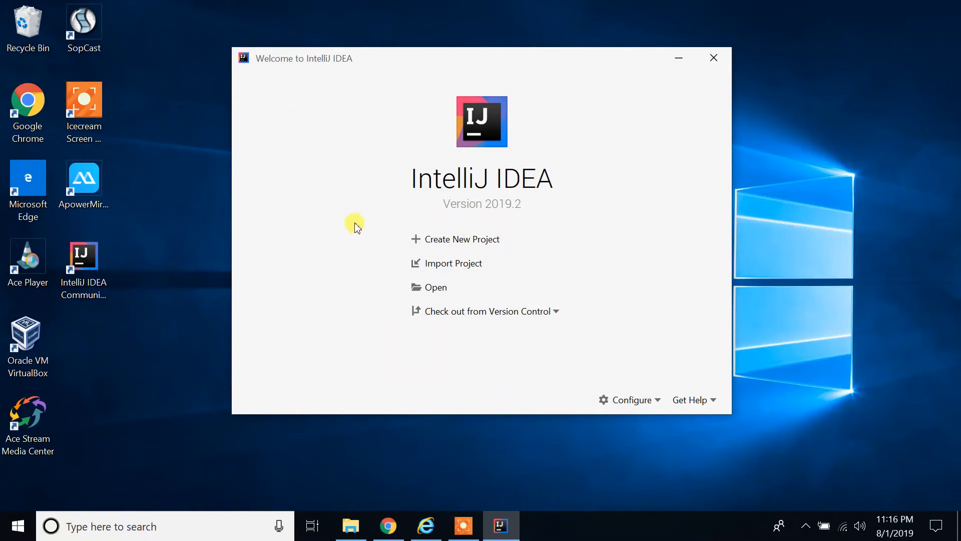
mouse_move(400, 219)
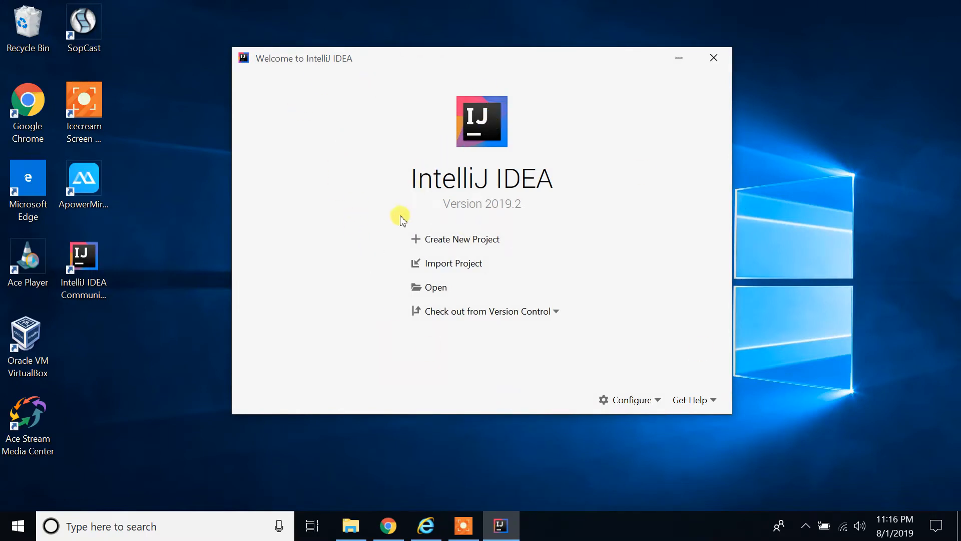
mouse_move(437, 252)
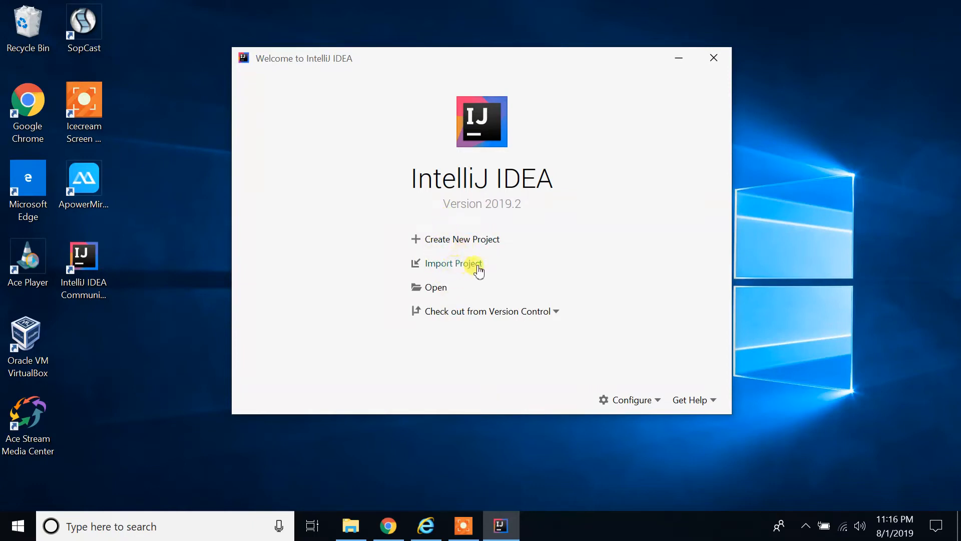
mouse_move(476, 326)
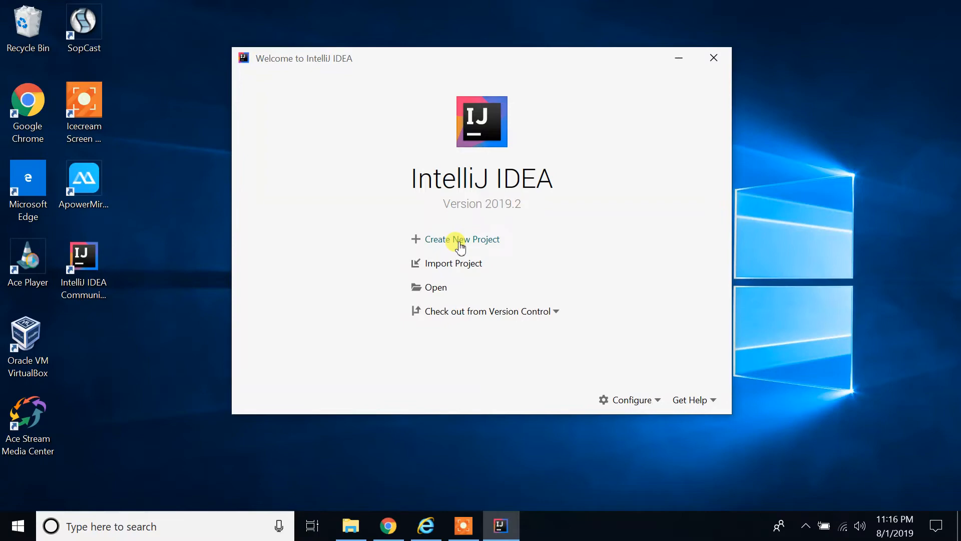
click(462, 239)
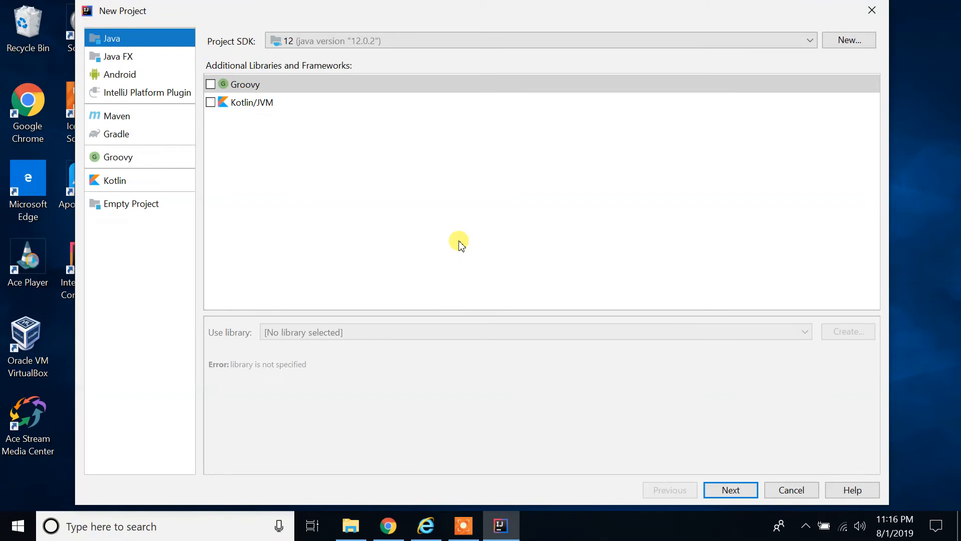
mouse_move(131, 67)
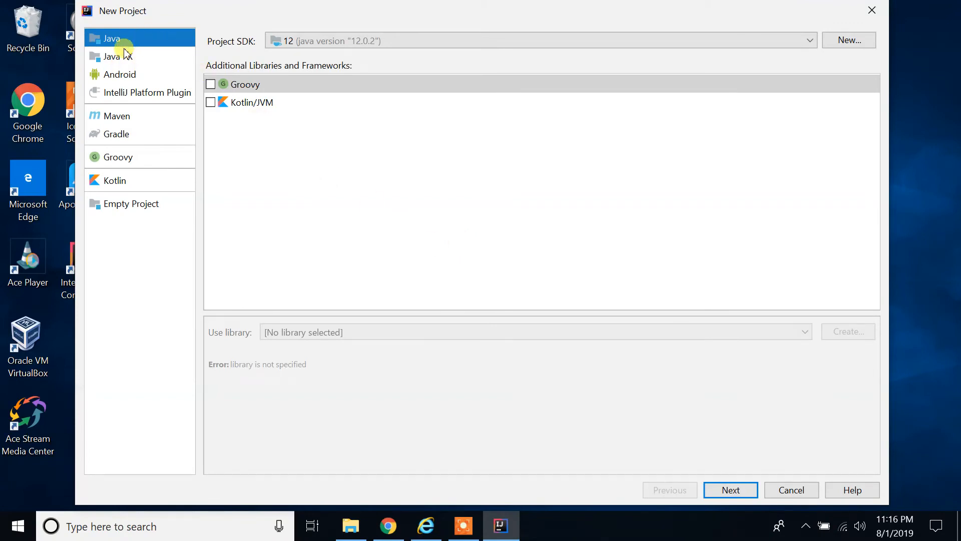
mouse_move(135, 33)
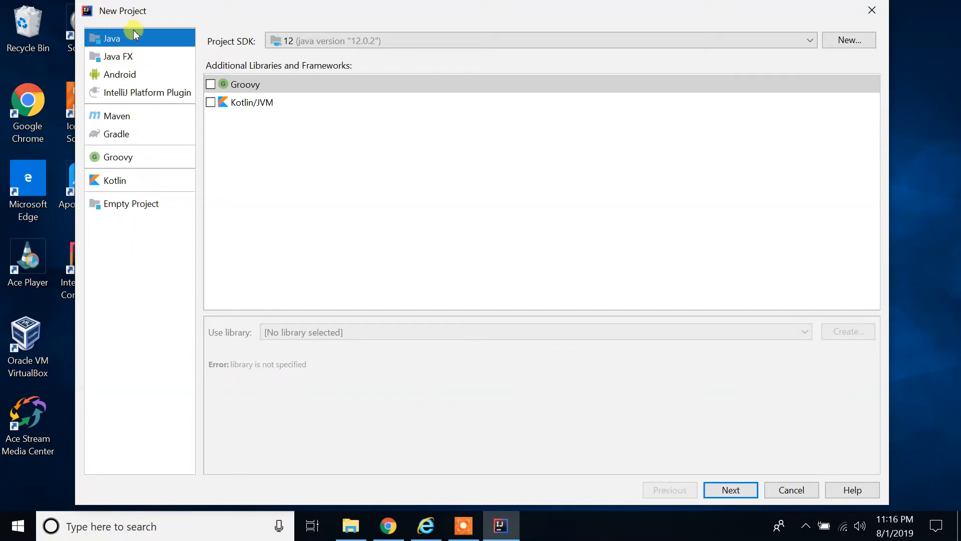
mouse_move(146, 103)
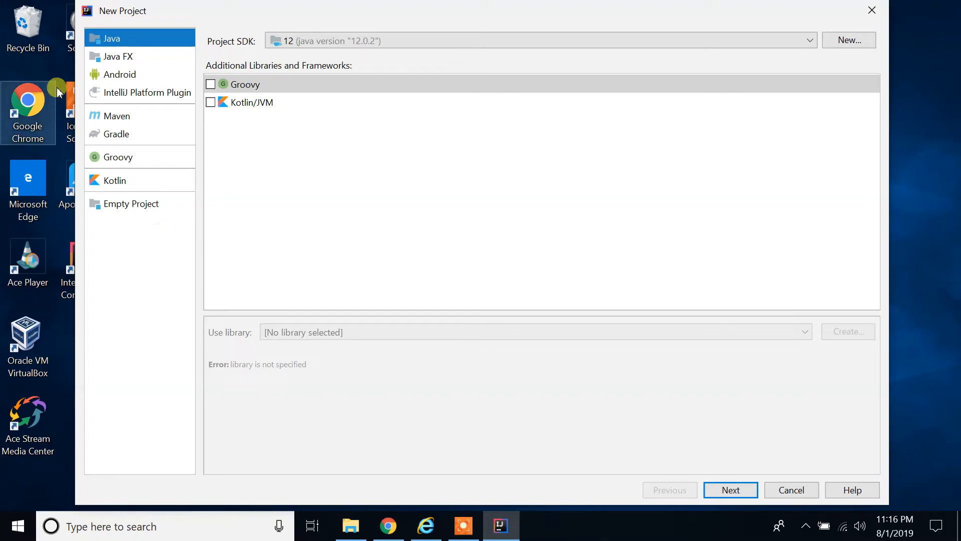
mouse_move(124, 43)
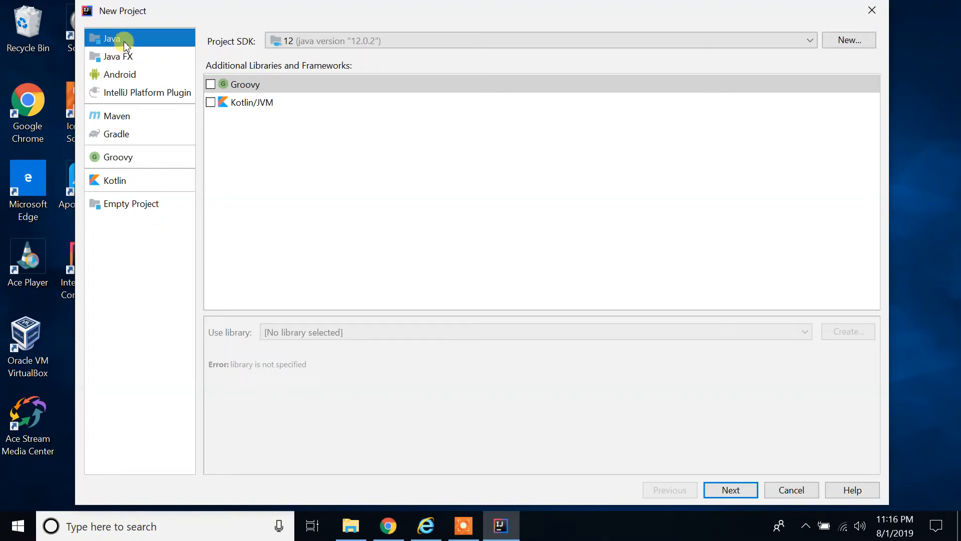
mouse_move(124, 43)
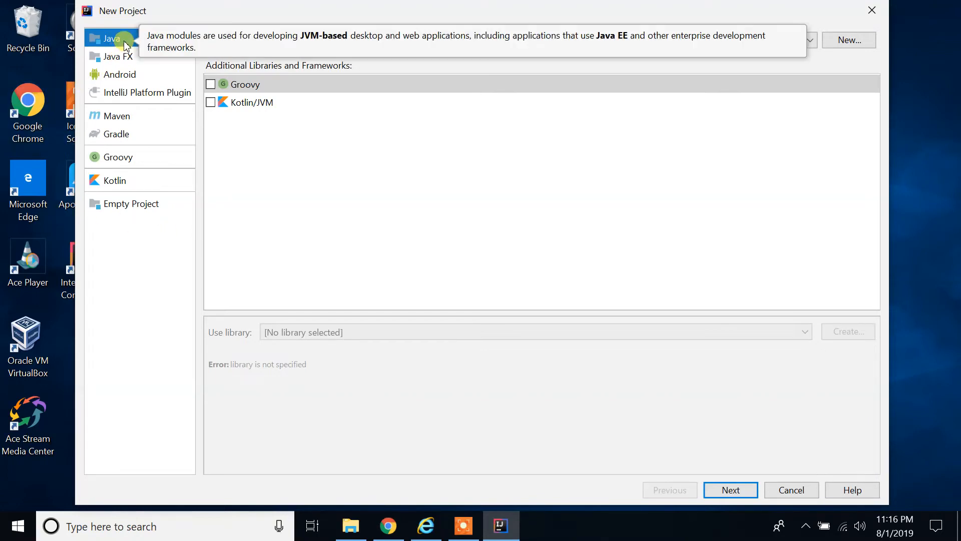
mouse_move(224, 46)
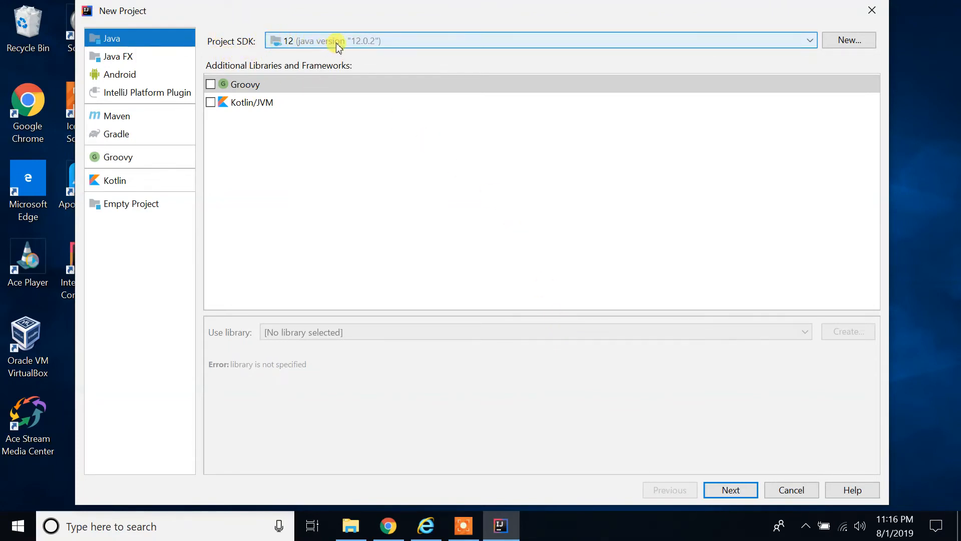
mouse_move(341, 47)
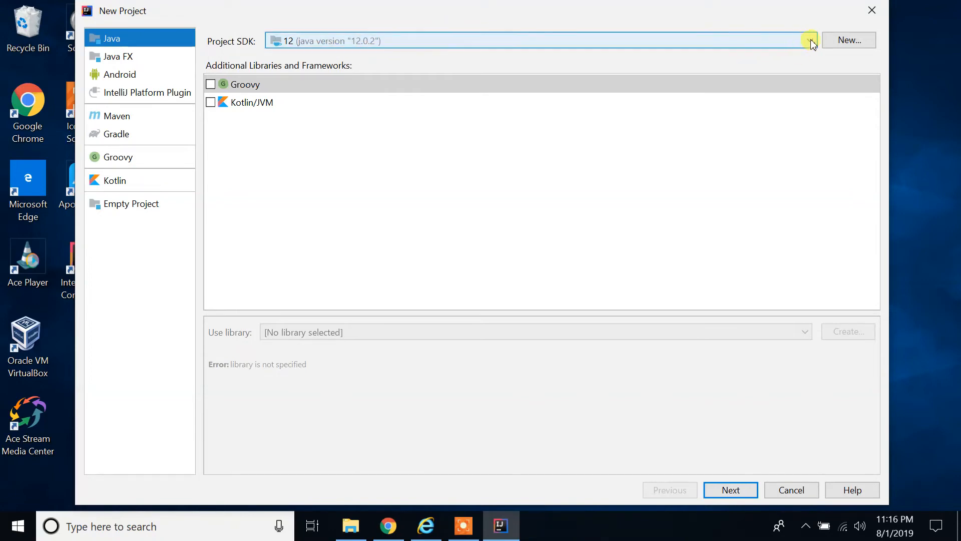
Keep a Java project with Project SDK 12 and advance to the template page.
click(810, 40)
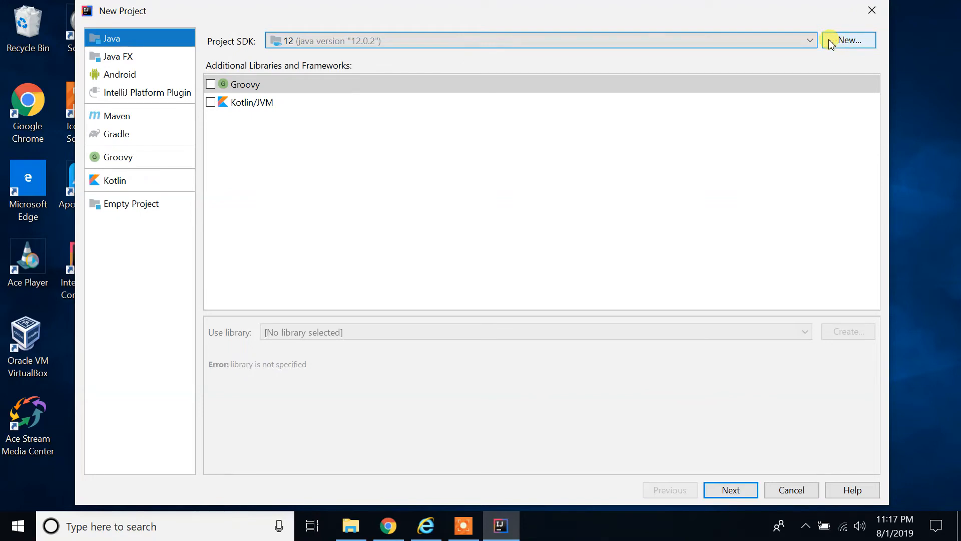
mouse_move(731, 490)
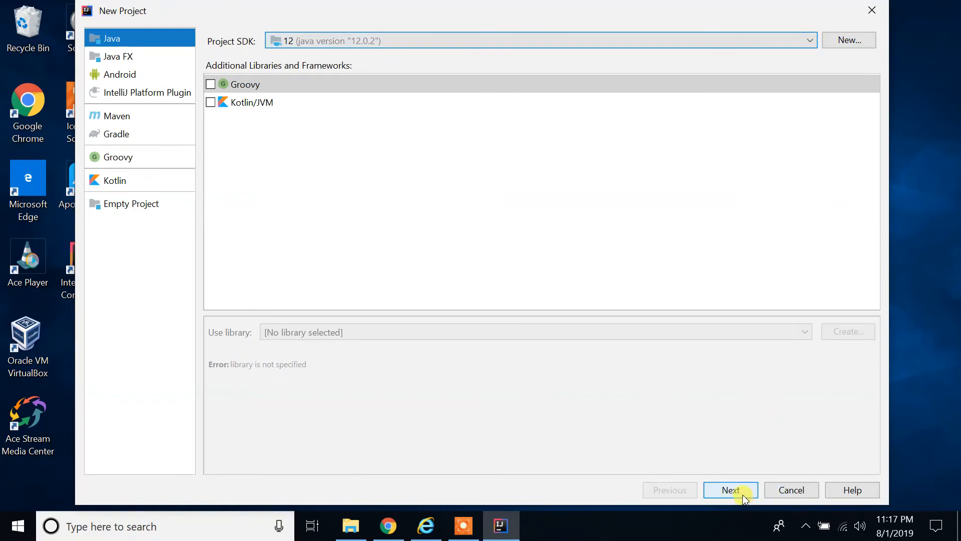
click(731, 491)
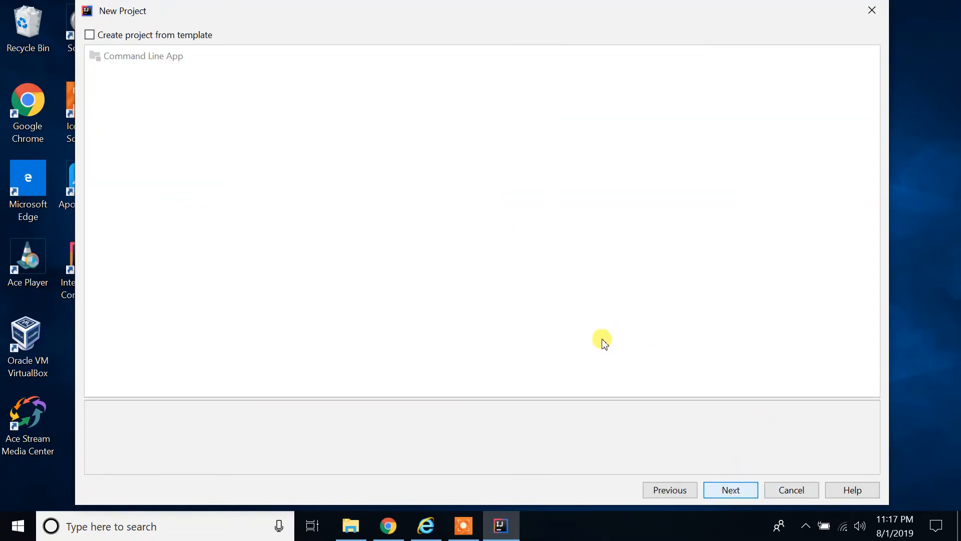
mouse_move(111, 45)
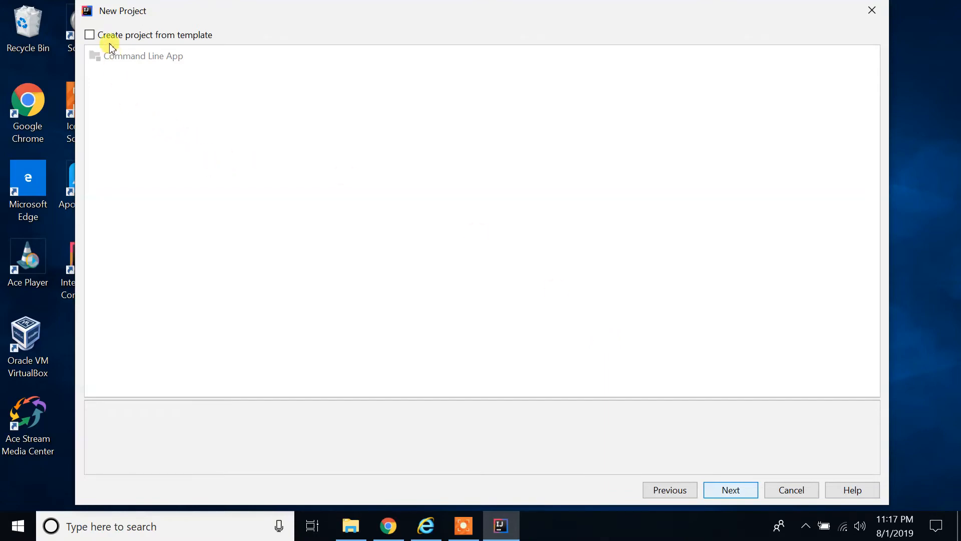
mouse_move(135, 37)
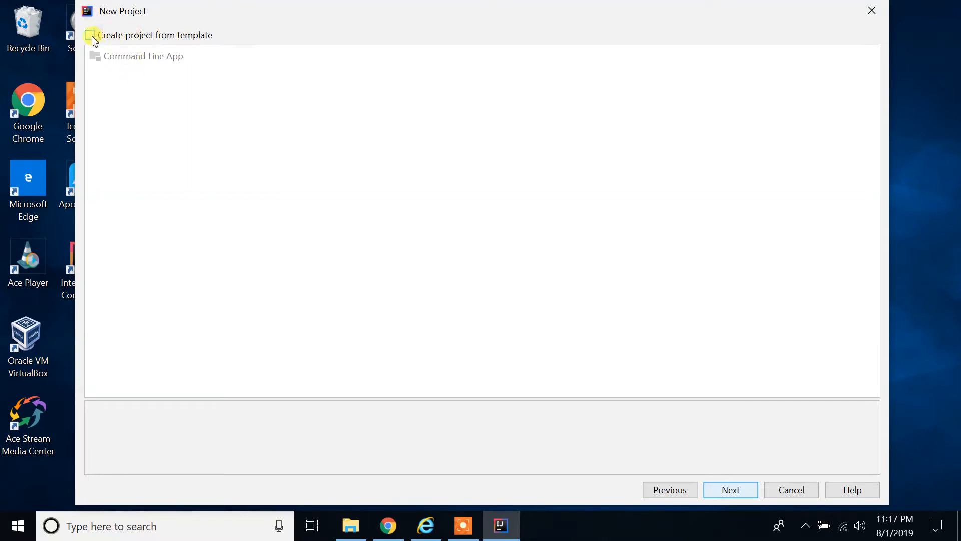
Leave 'Create project from template' unchecked and advance to the project name step.
click(94, 34)
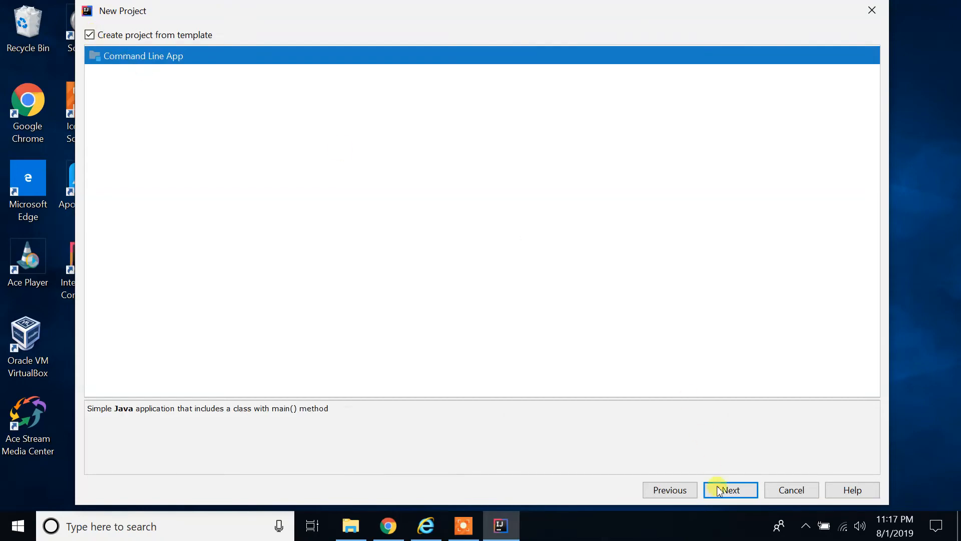
click(93, 34)
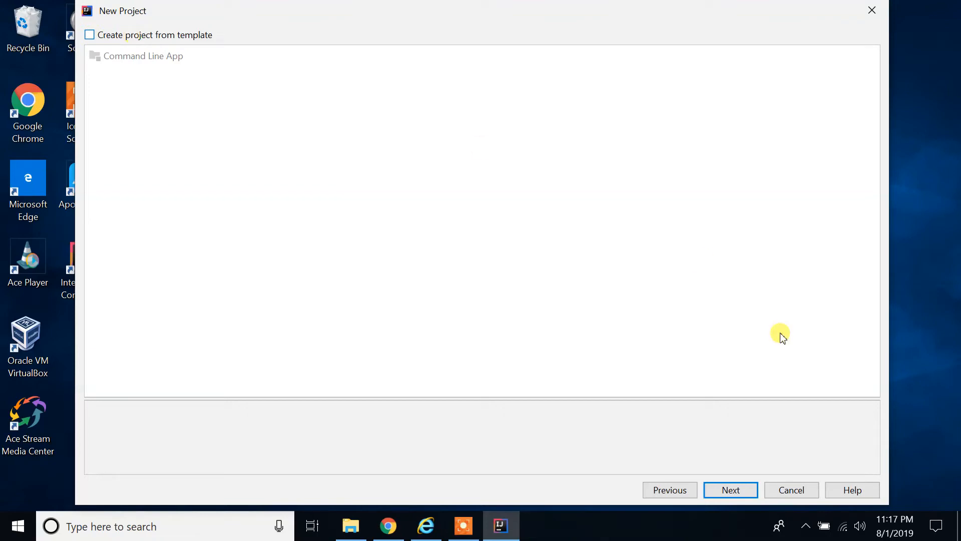
click(731, 490)
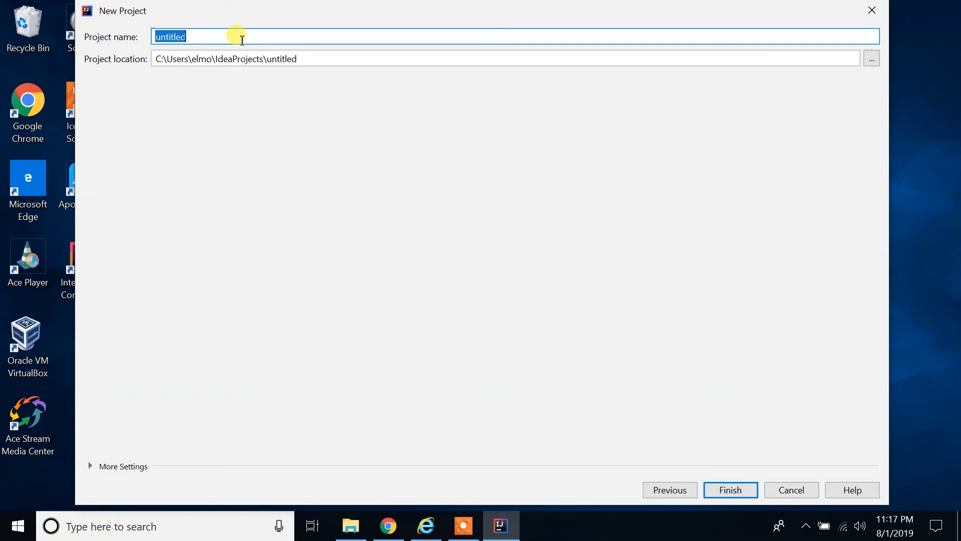
Name the project MyFirstProject and finish creating it.
text(My)
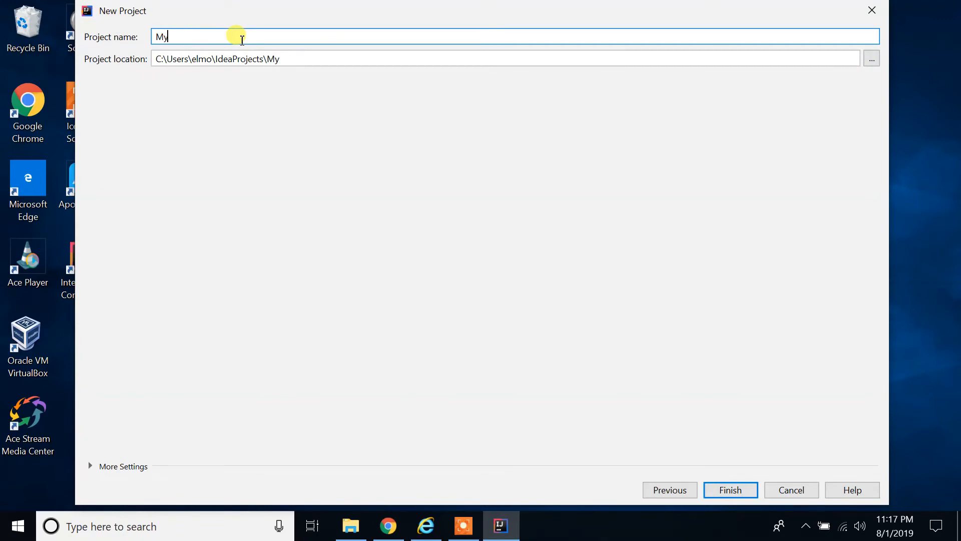
text(First)
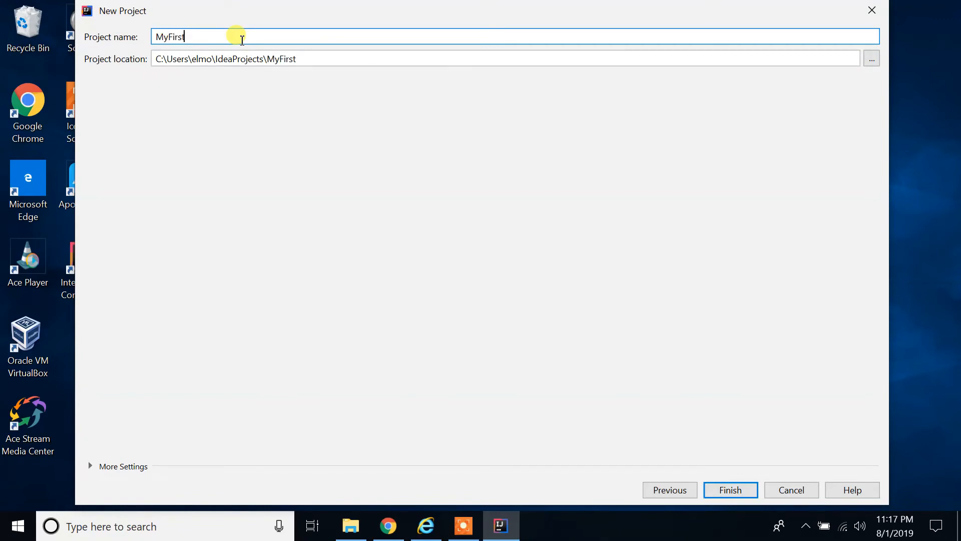
text(Project)
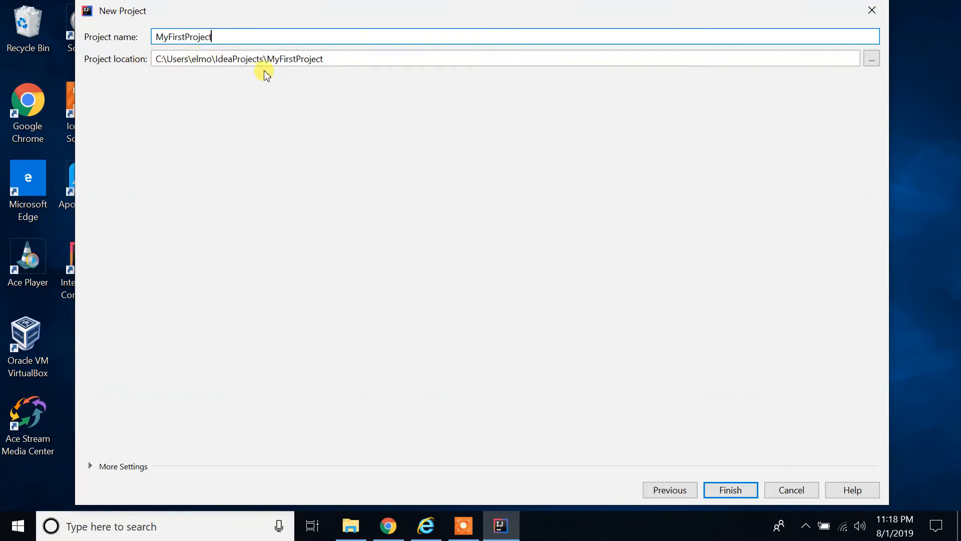
mouse_move(719, 504)
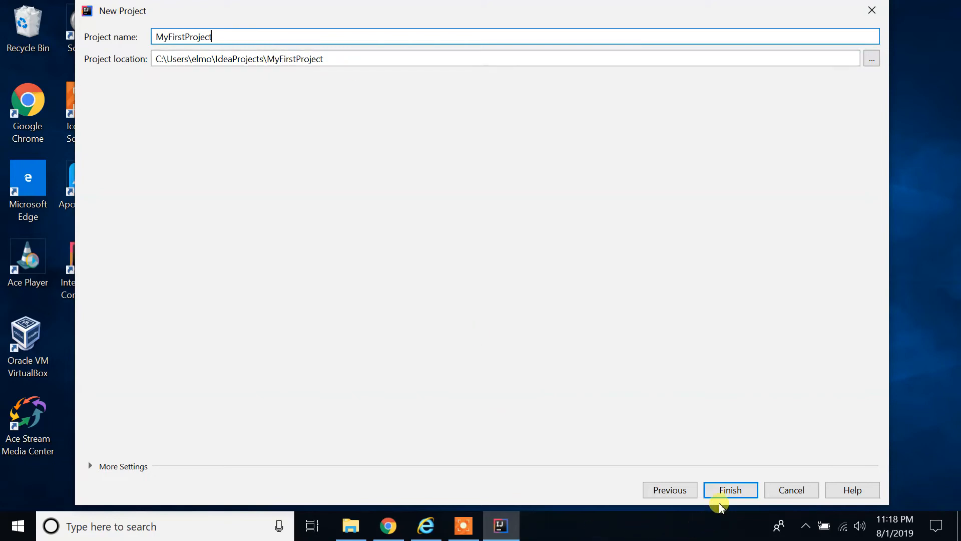
click(731, 490)
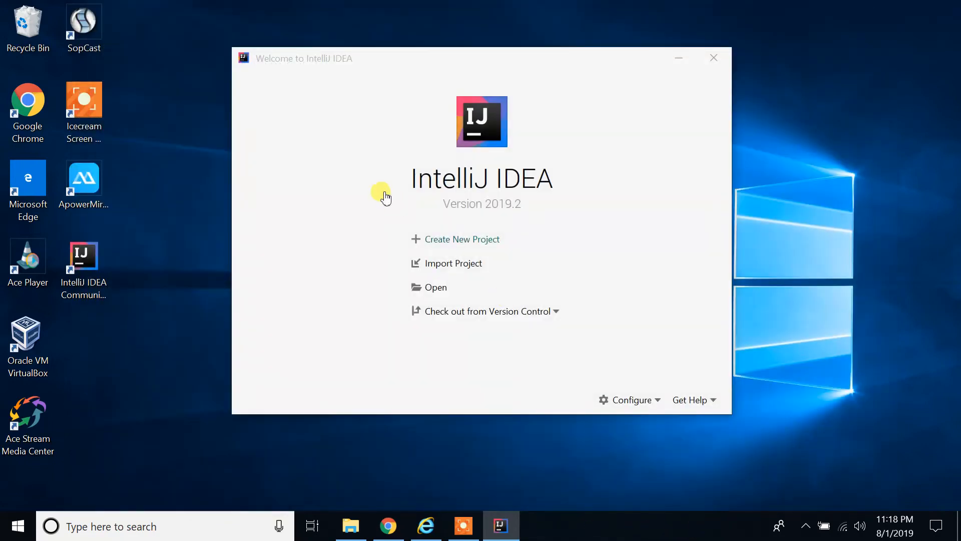
Dismiss the Tip of the Day and show the Project tool window.
click(713, 57)
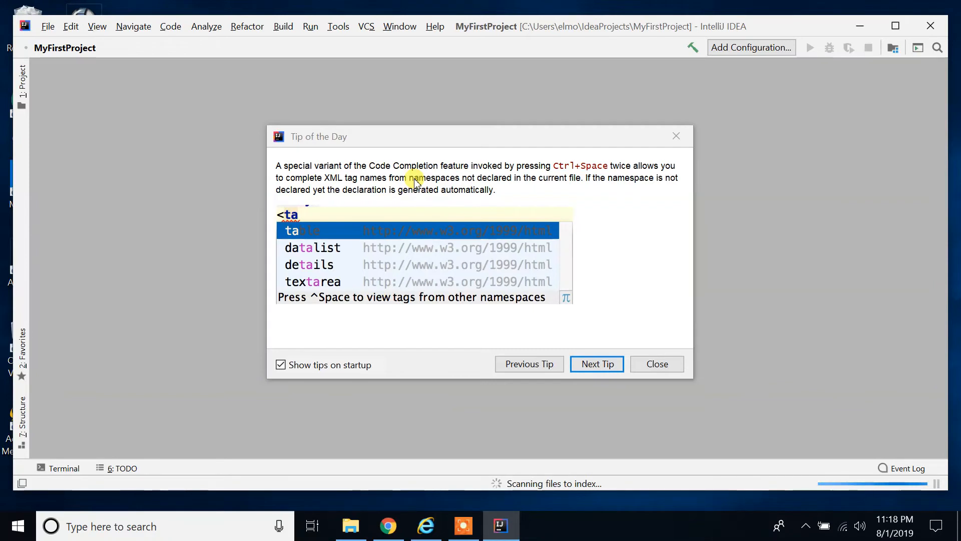
mouse_move(577, 156)
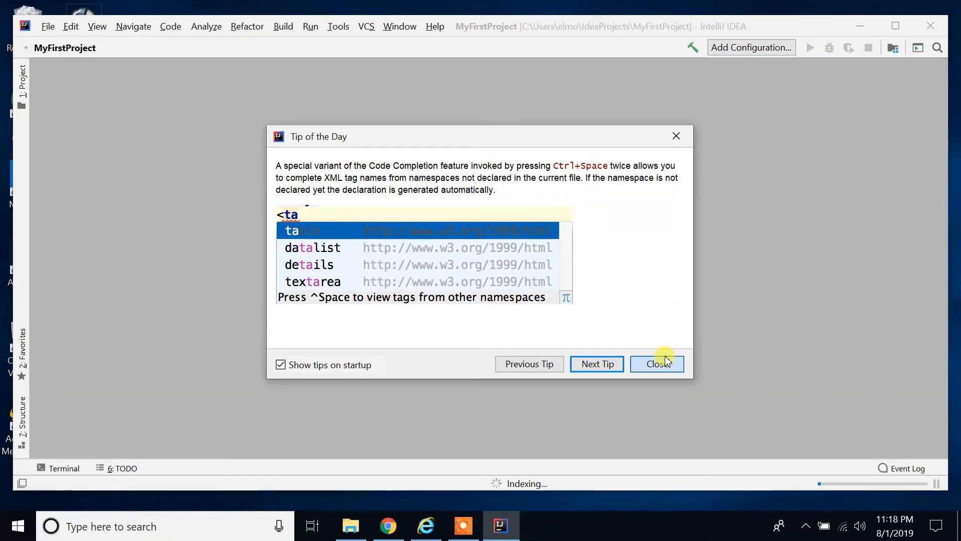
click(656, 364)
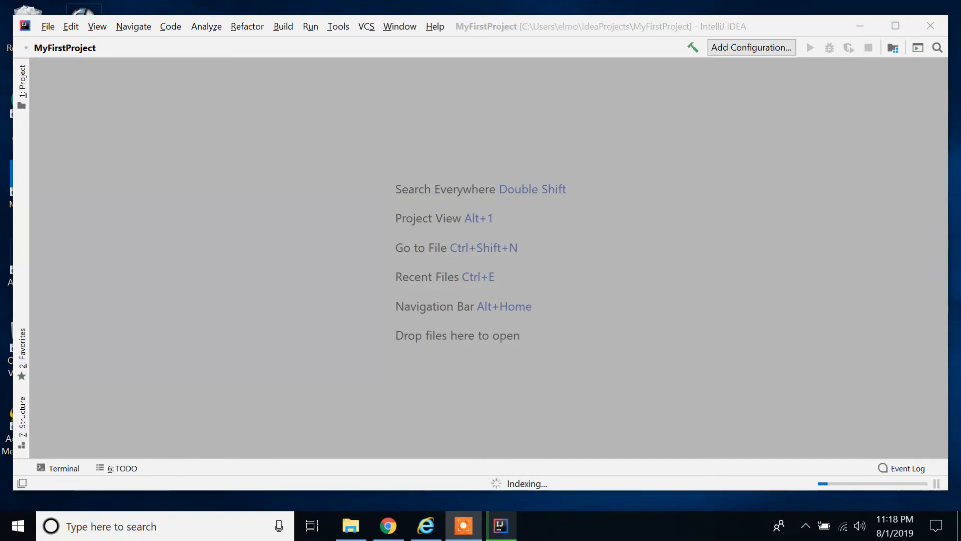
mouse_move(95, 74)
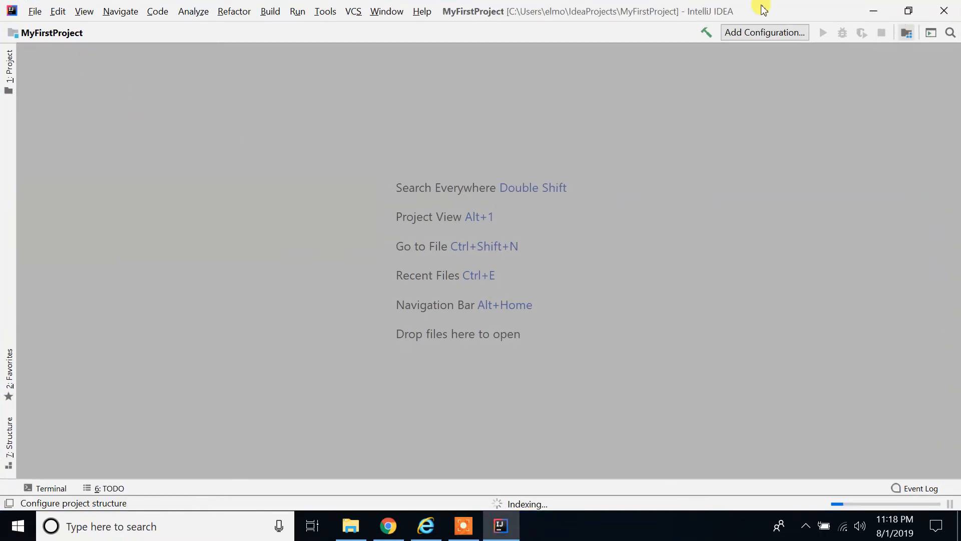
mouse_move(39, 52)
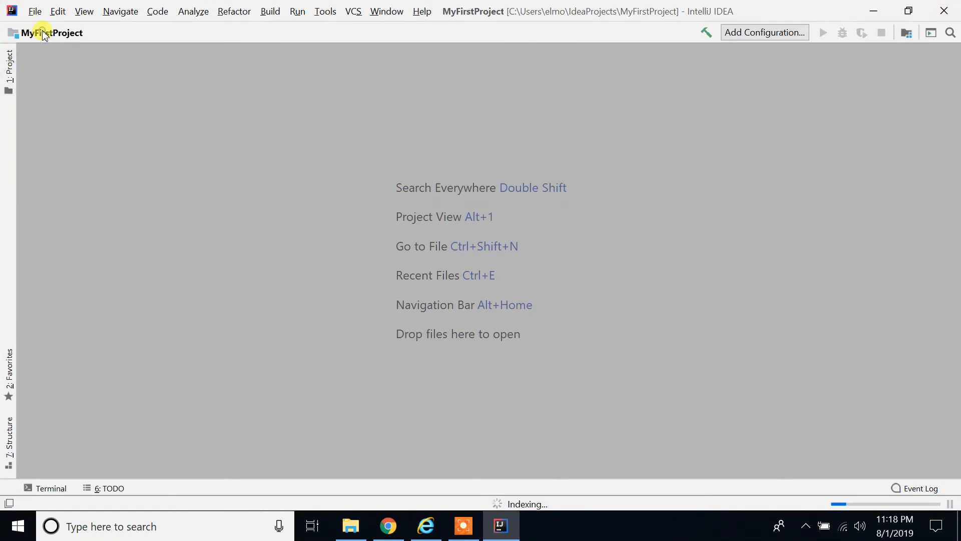
click(10, 65)
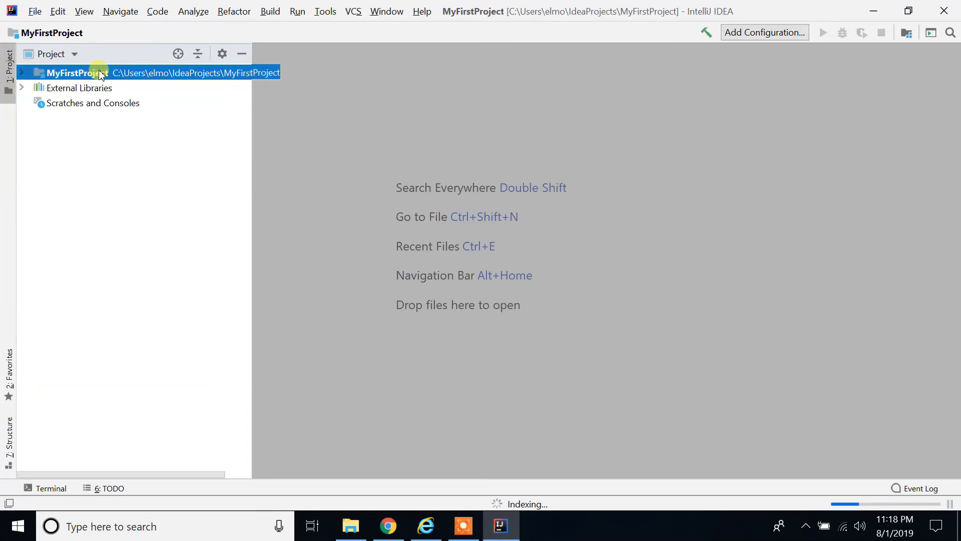
Expand MyFirstProject in the project tree and select its src folder.
click(22, 74)
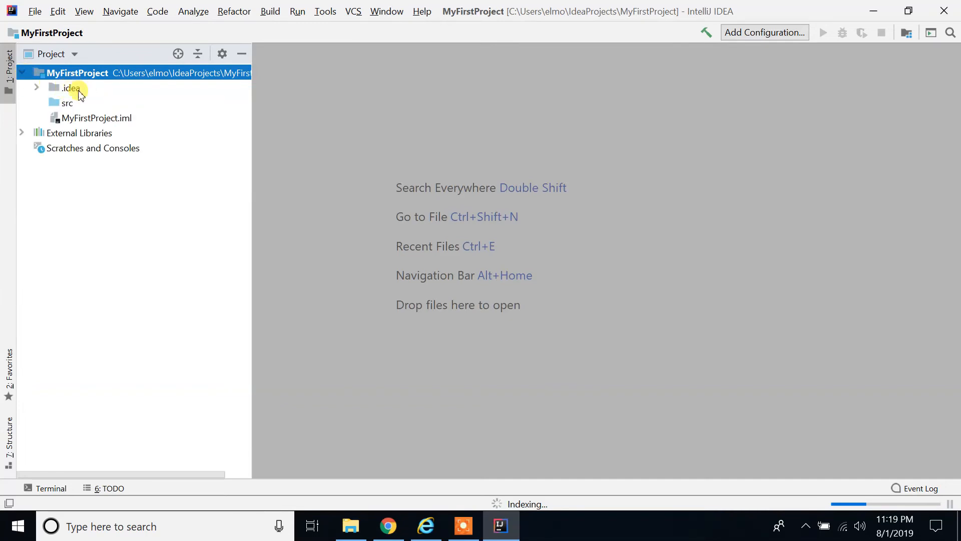
click(65, 102)
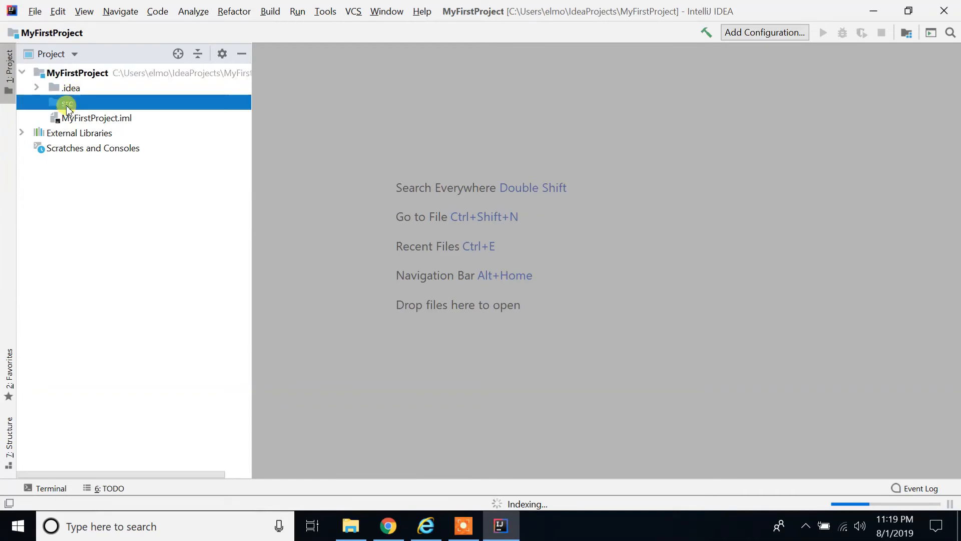
click(66, 103)
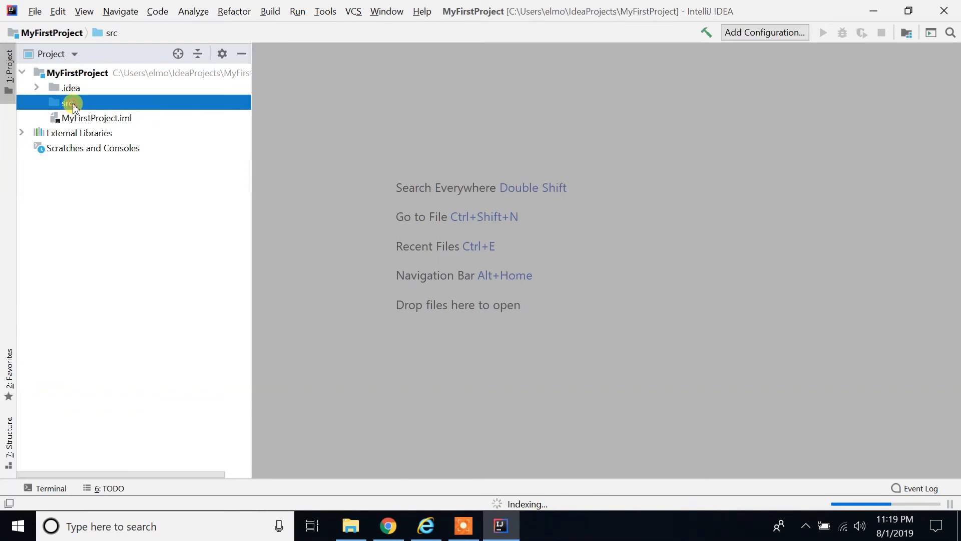
Start a new Java class under src and enter the name HelloWorldApp.
right_click(71, 102)
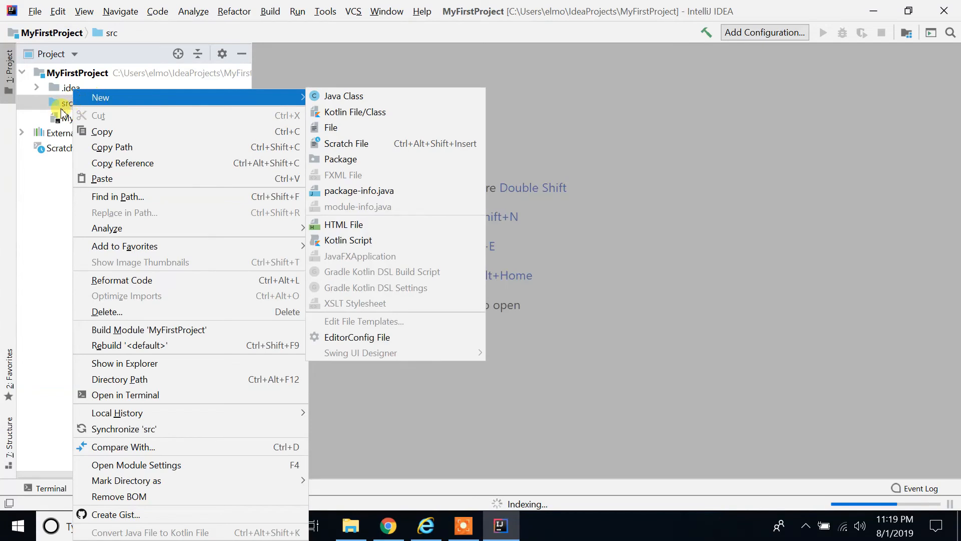
key(Escape)
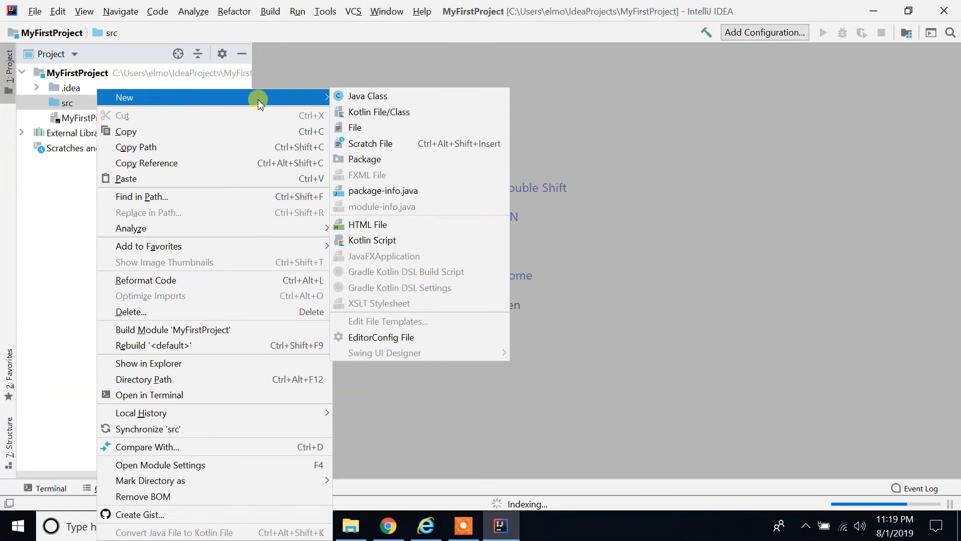
mouse_move(387, 98)
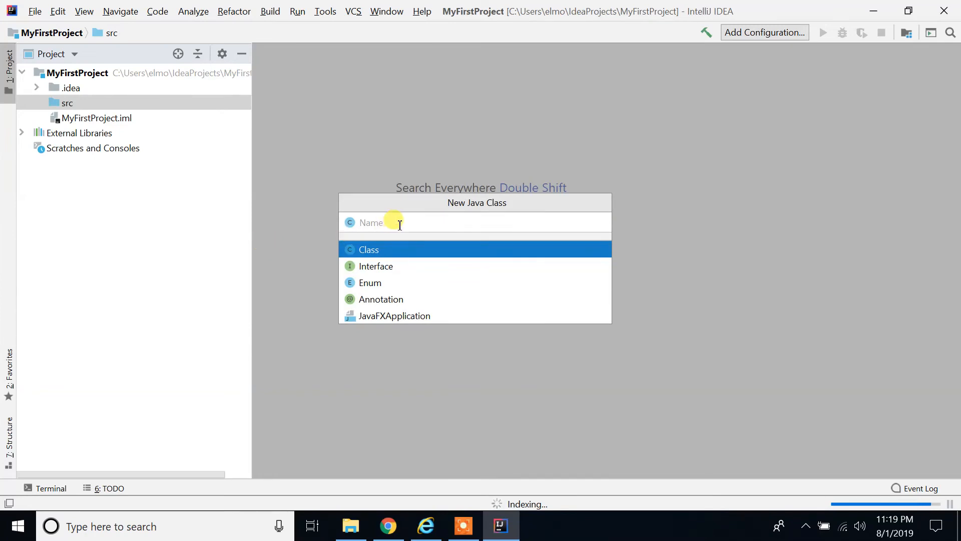
text(He)
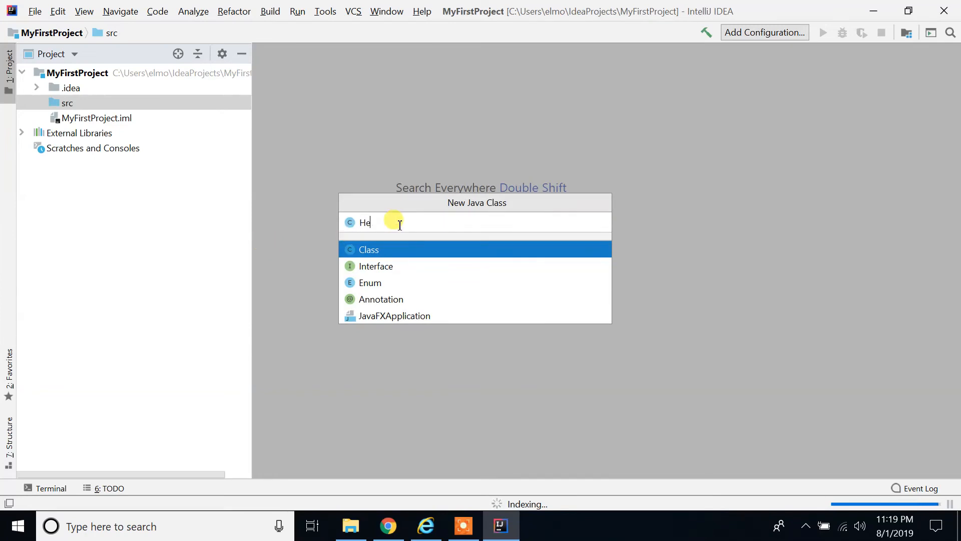
text(llo)
text(WorldA)
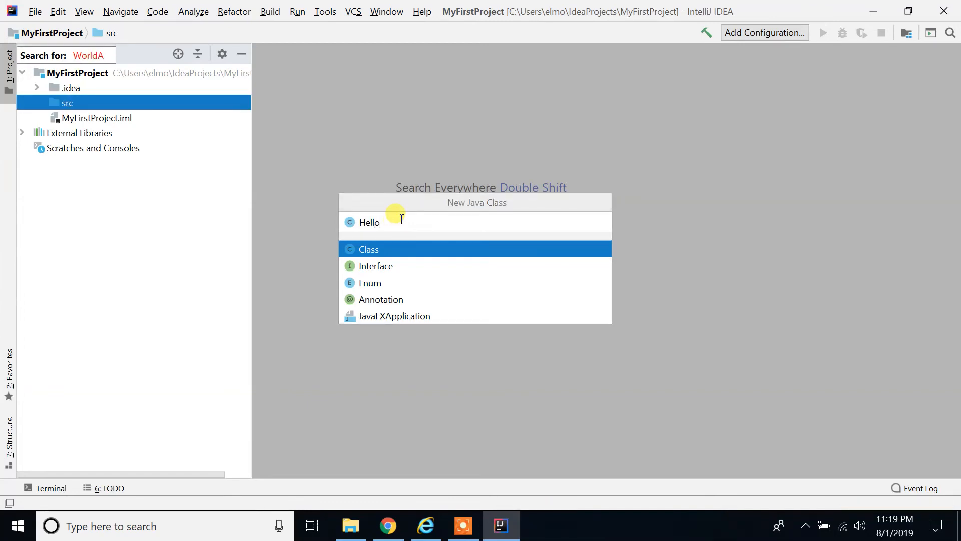
text(W)
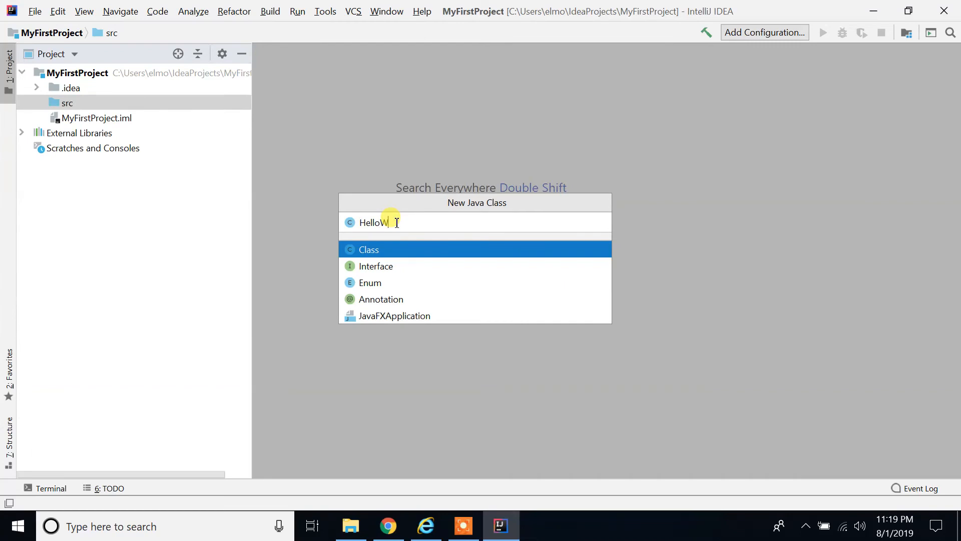
text(orld)
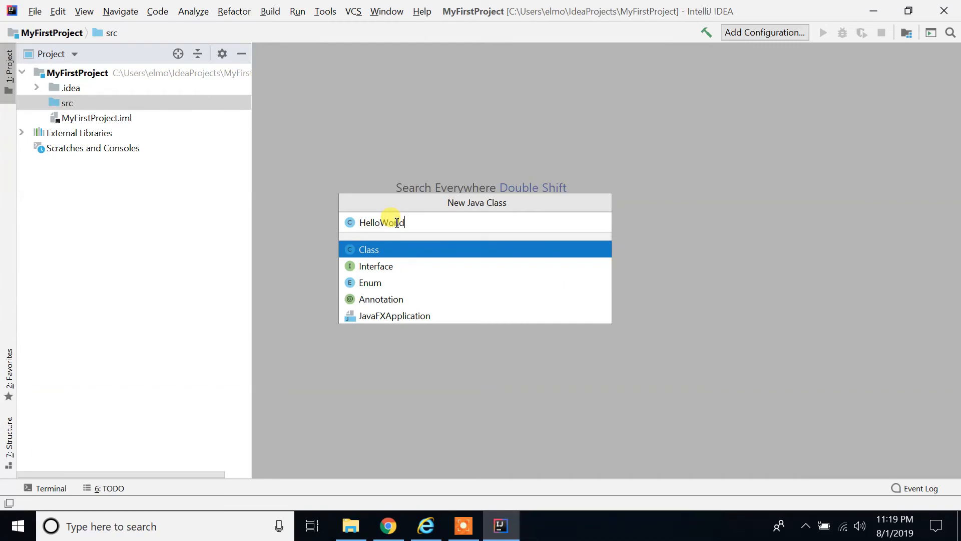
text(App)
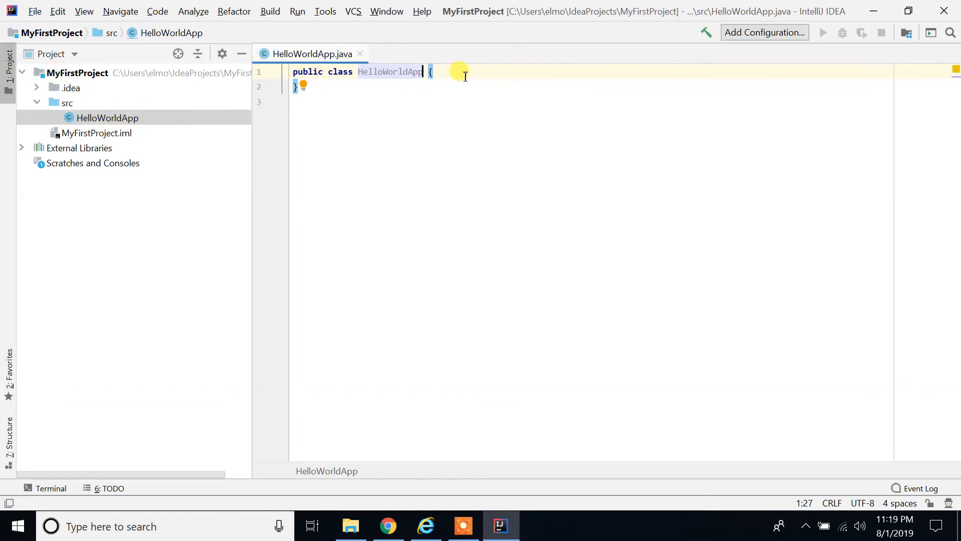
mouse_move(671, 36)
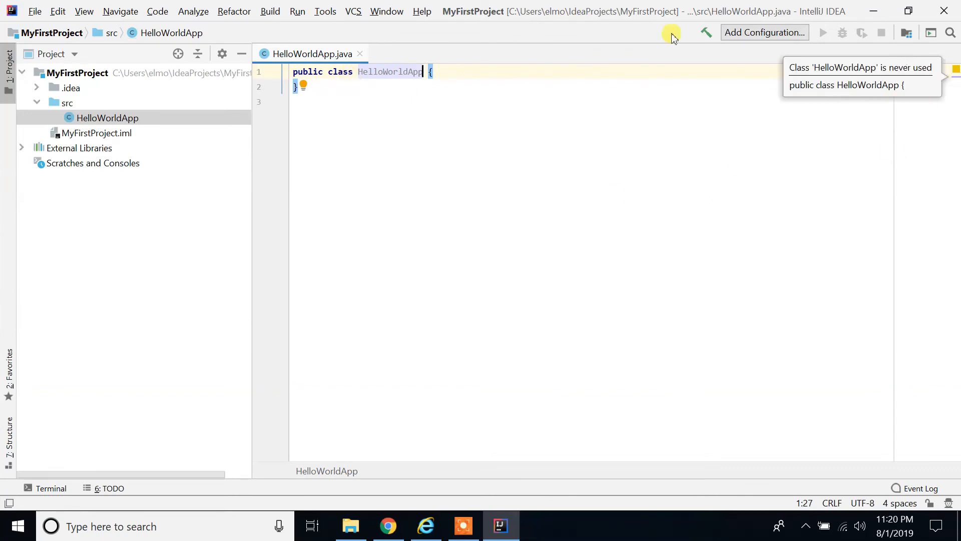
mouse_move(419, 78)
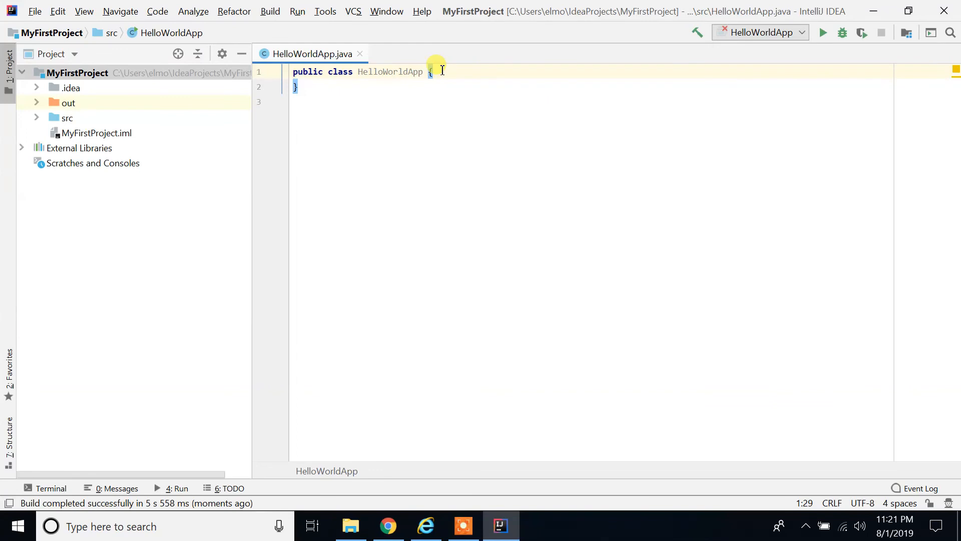
Insert an empty public static void main(String[] args) method via the psvm template.
key(Enter)
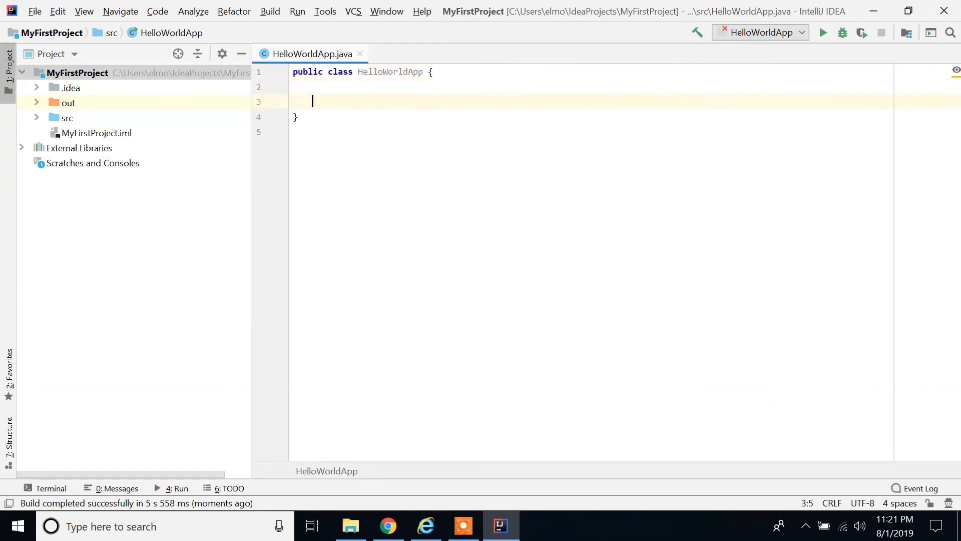
key(Up)
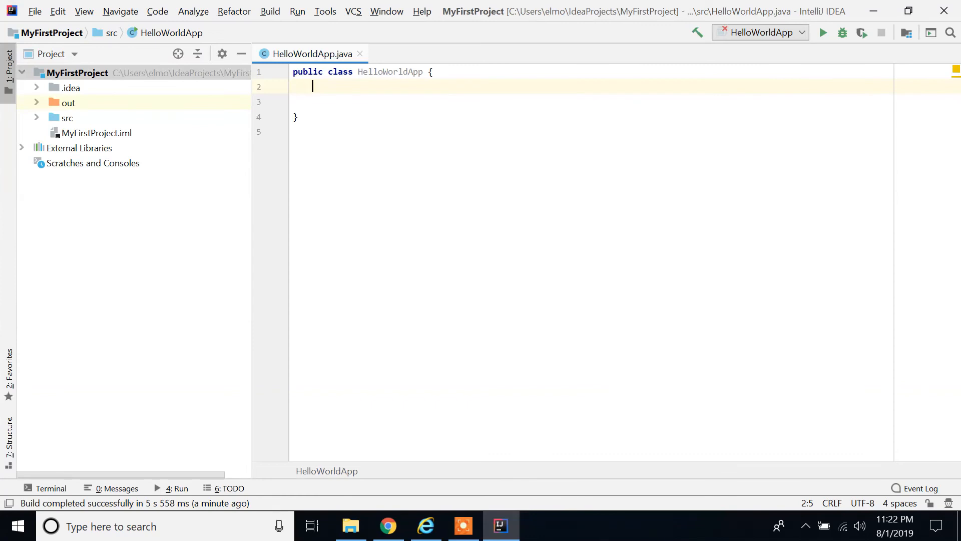
text(p)
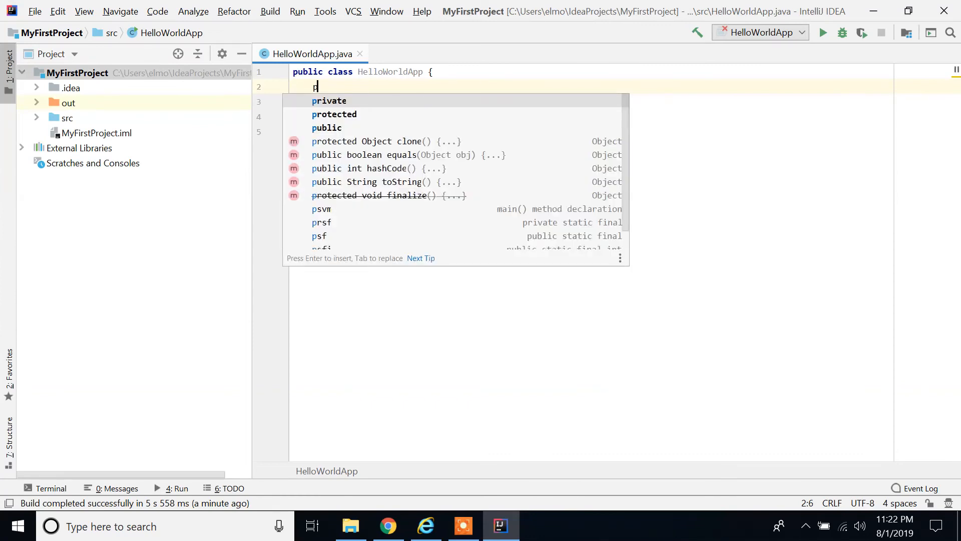
text(s)
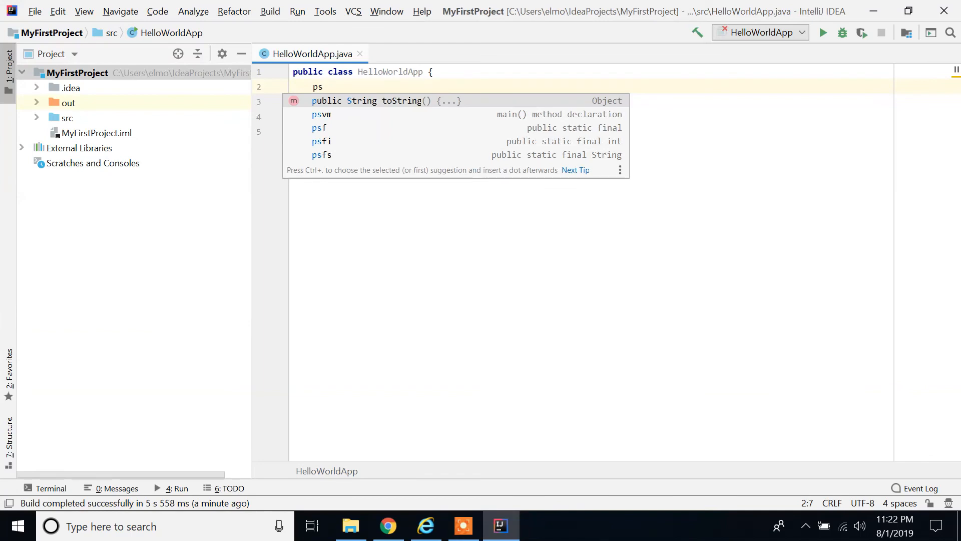
text(vm)
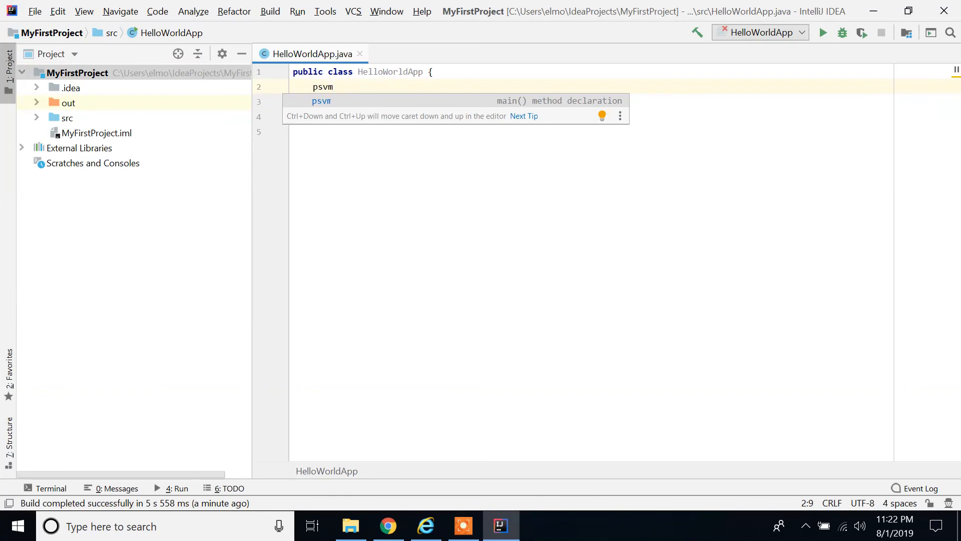
key(Tab)
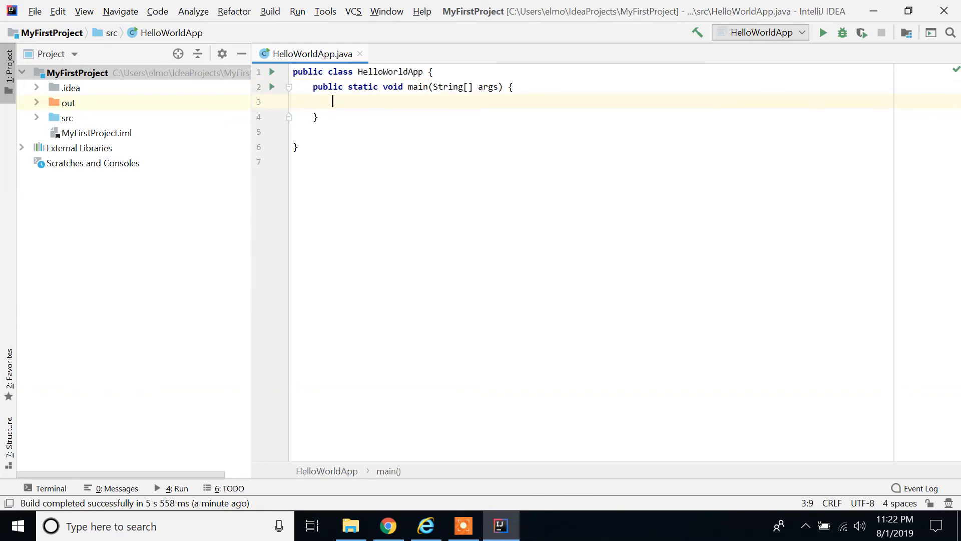
mouse_move(348, 103)
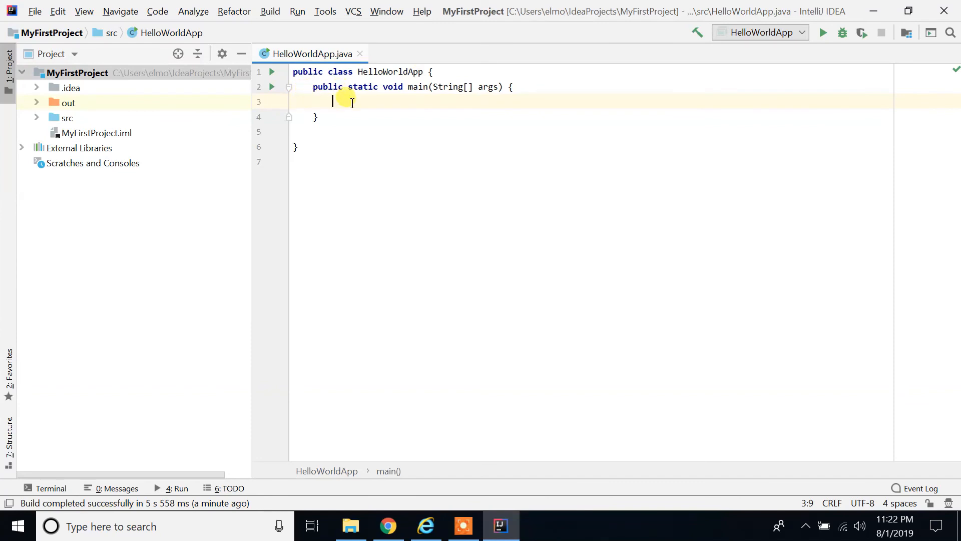
mouse_move(327, 204)
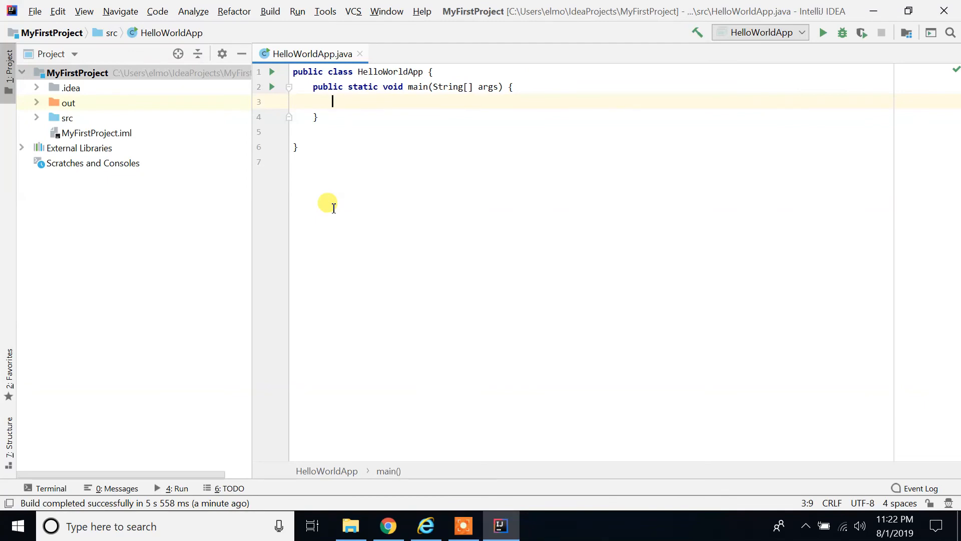
Add a System.out.println printing "Hello world. This is my first Project" via the sout template.
text(sou)
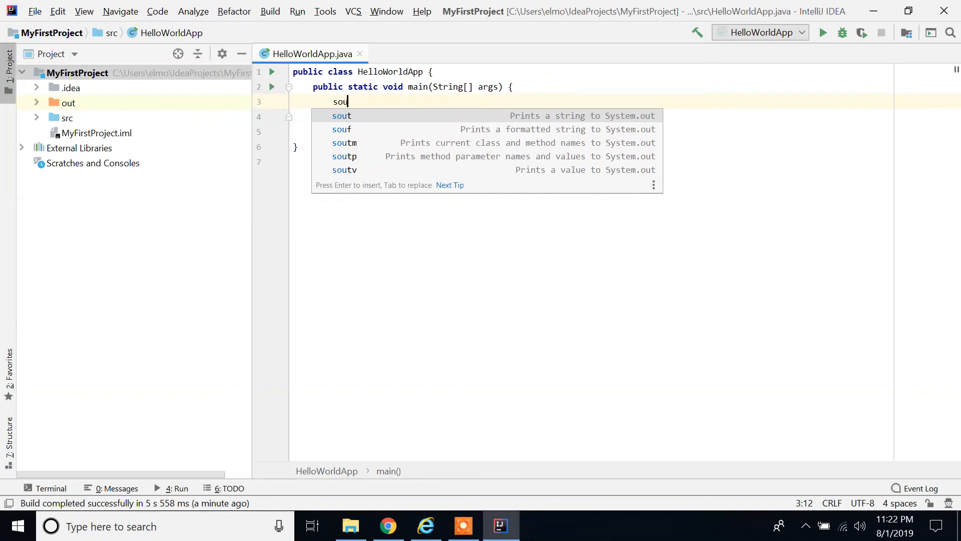
text(t)
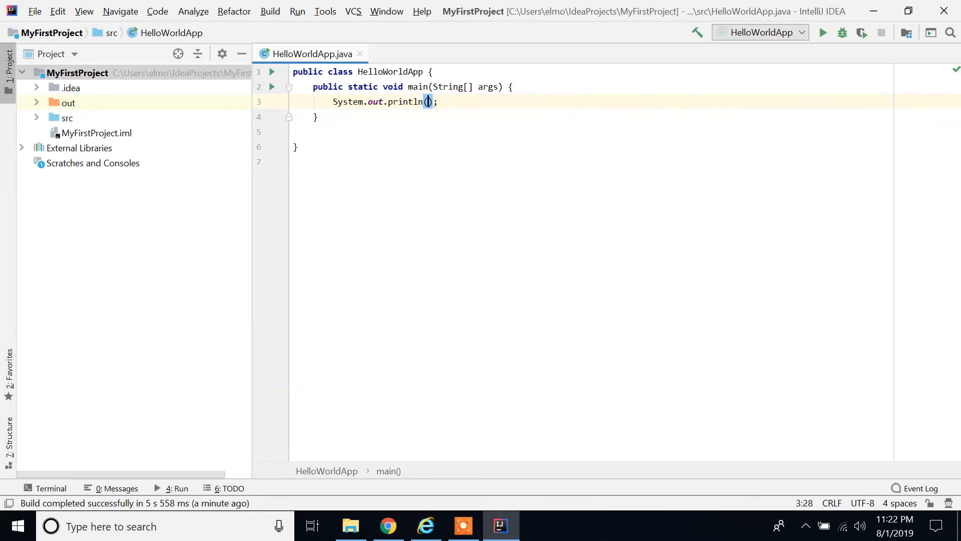
text(")
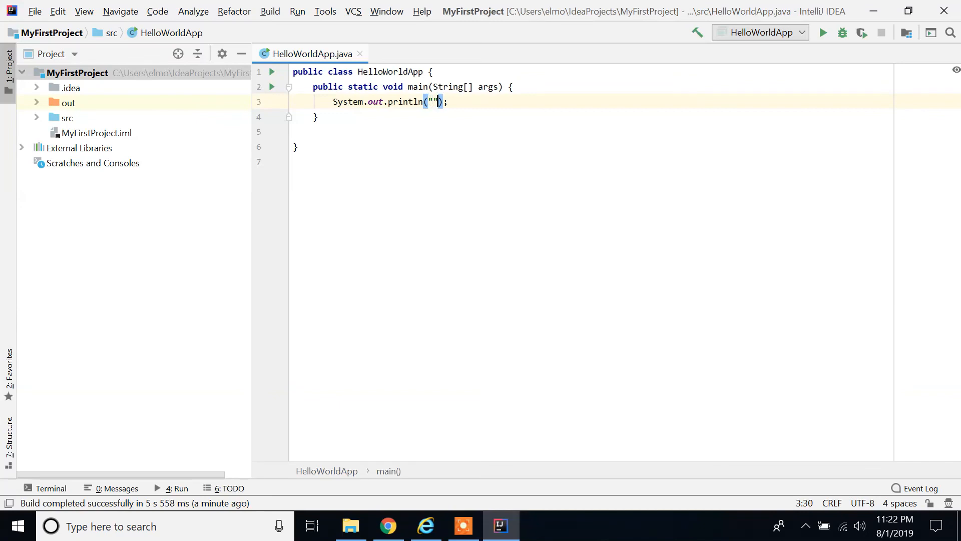
text(H)
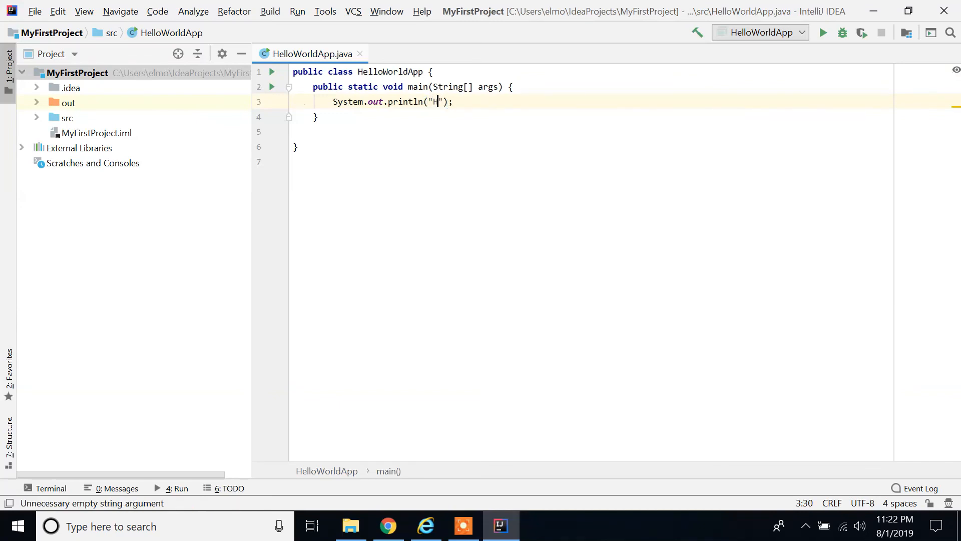
text(ello wor)
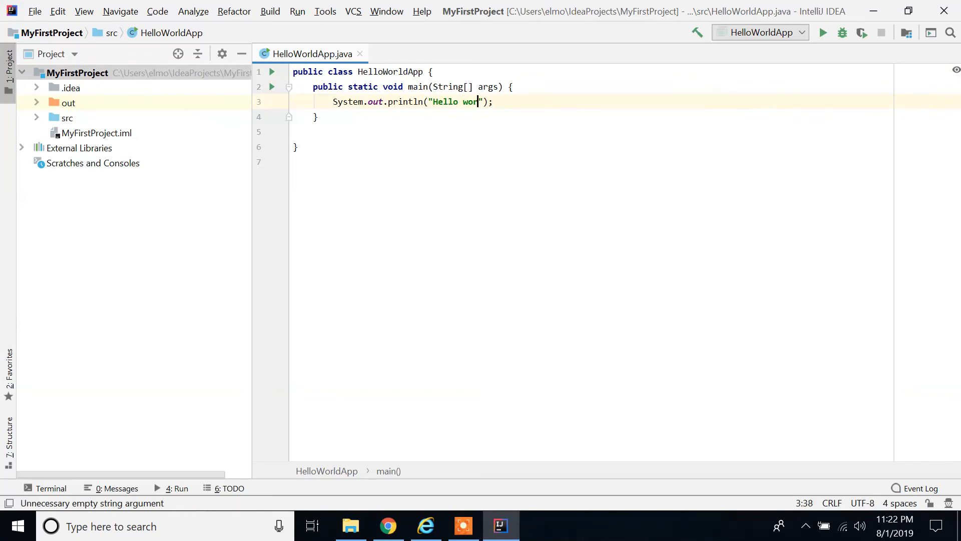
text(ld.)
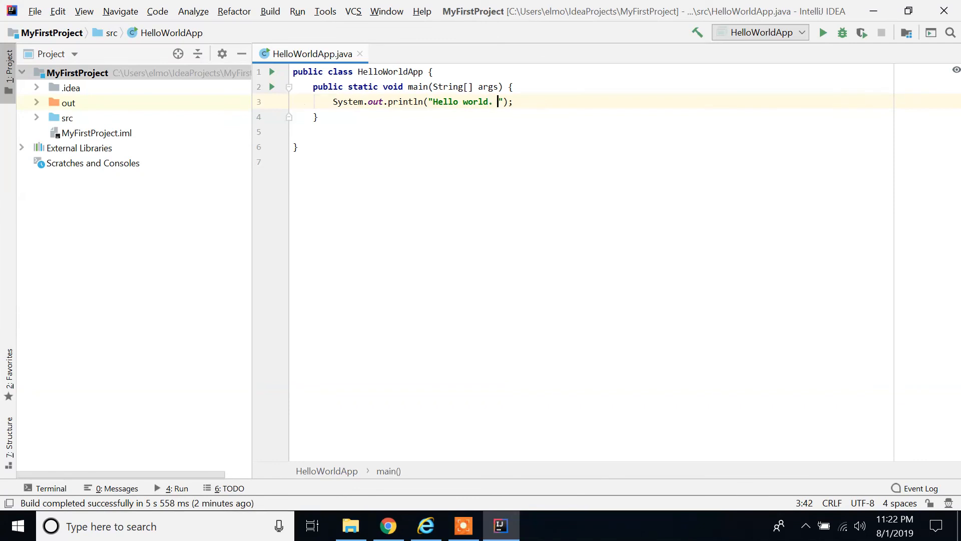
text(This is my first)
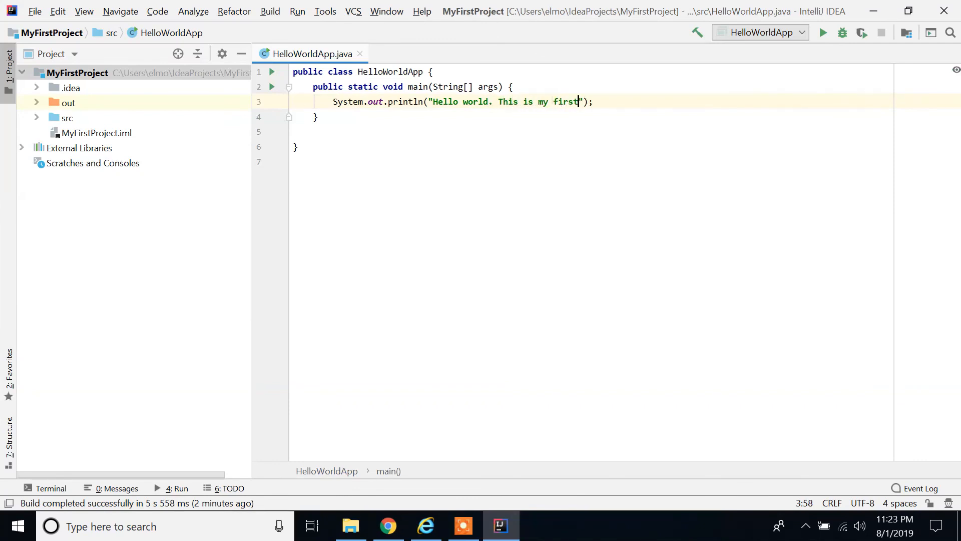
text(Project)
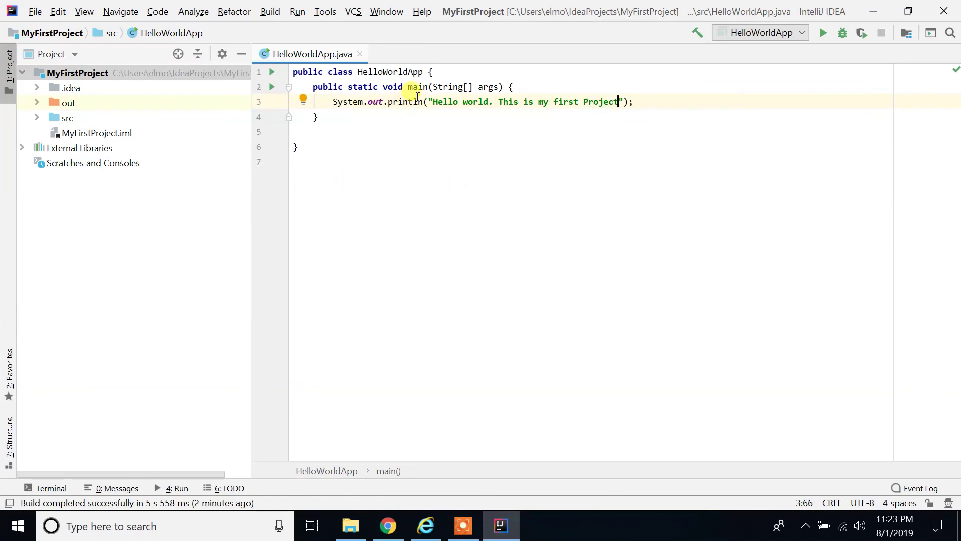
Run HelloWorldApp.main() and view its printed output ending with exit code 0.
right_click(406, 102)
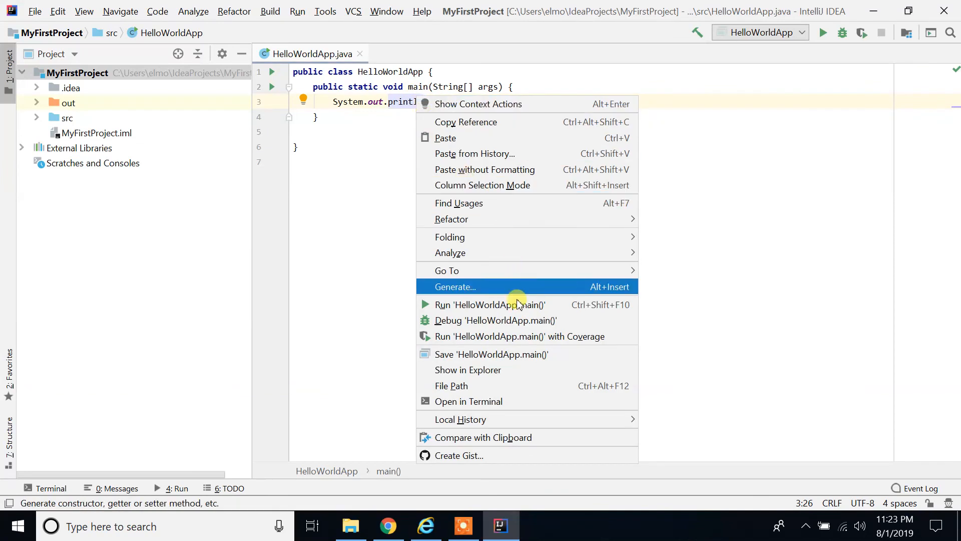
mouse_move(518, 308)
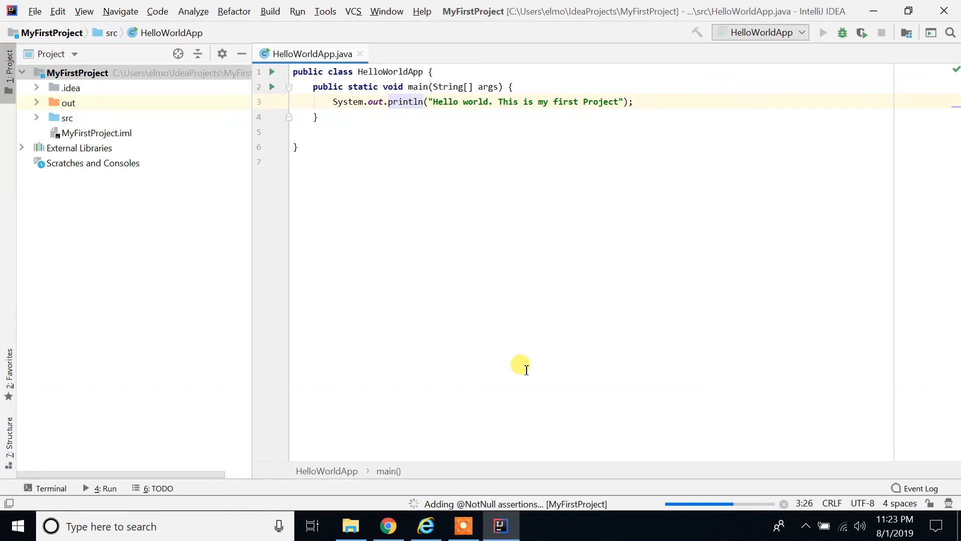
click(823, 32)
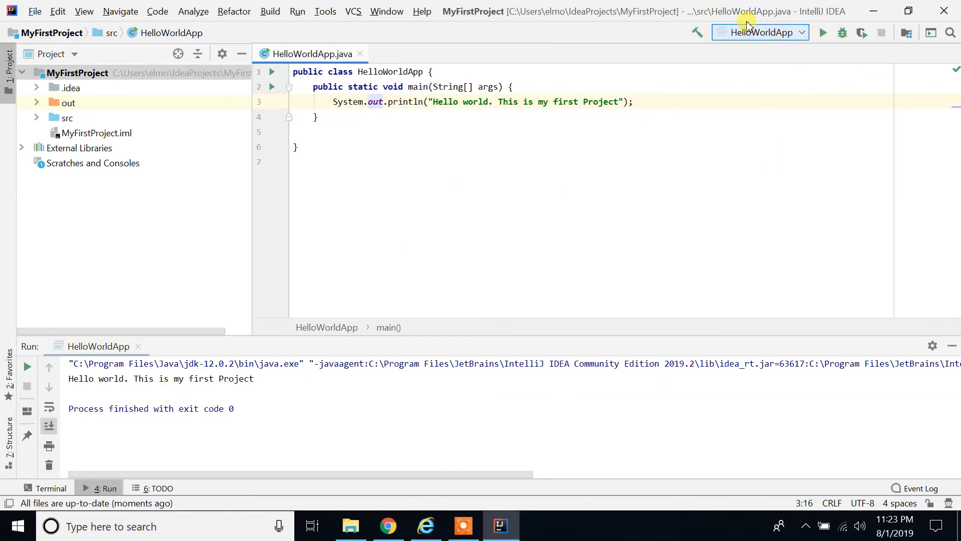
mouse_move(823, 33)
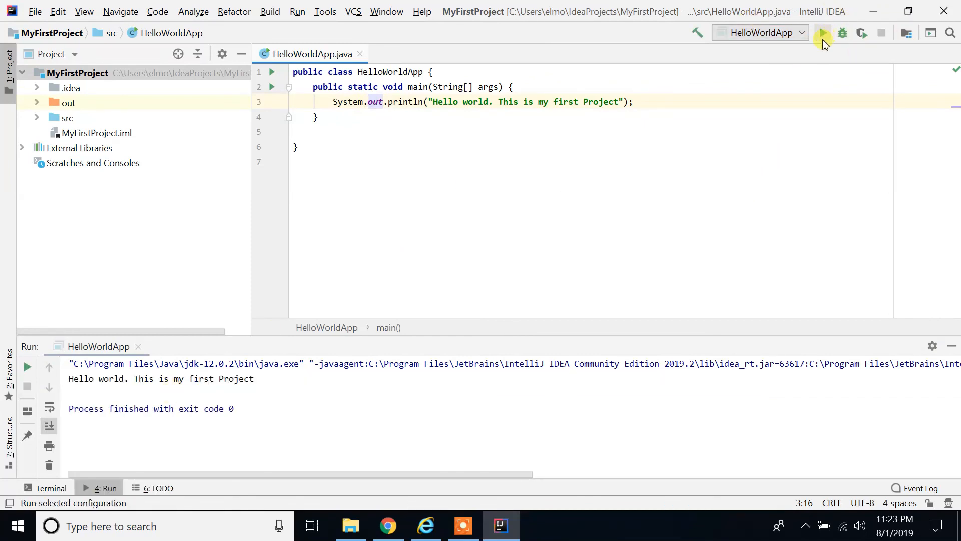